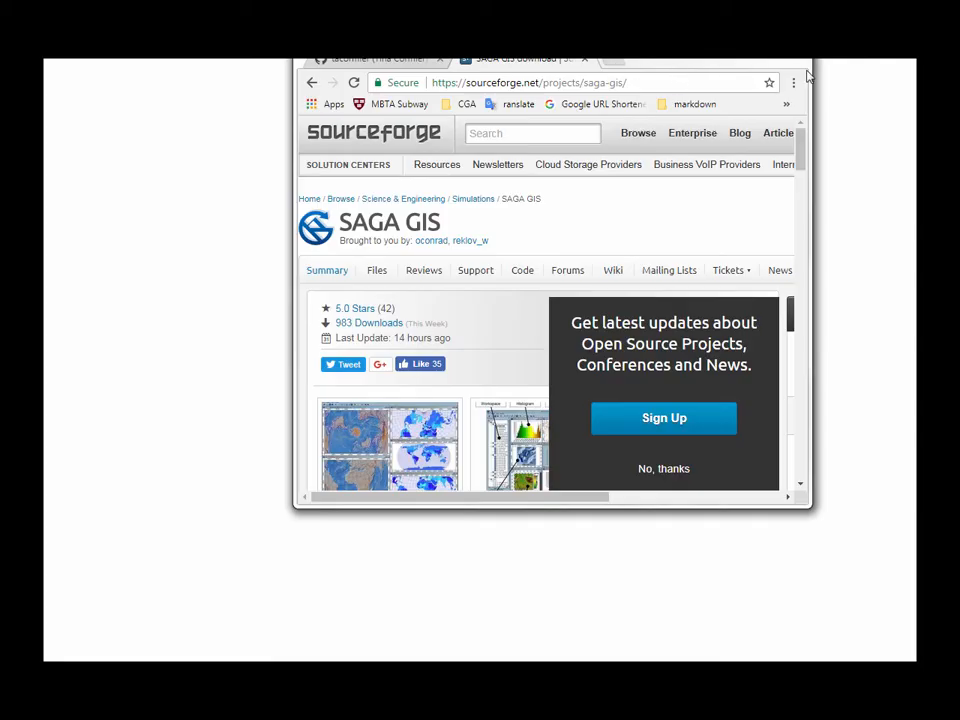
pyautogui.moveTo(368, 352)
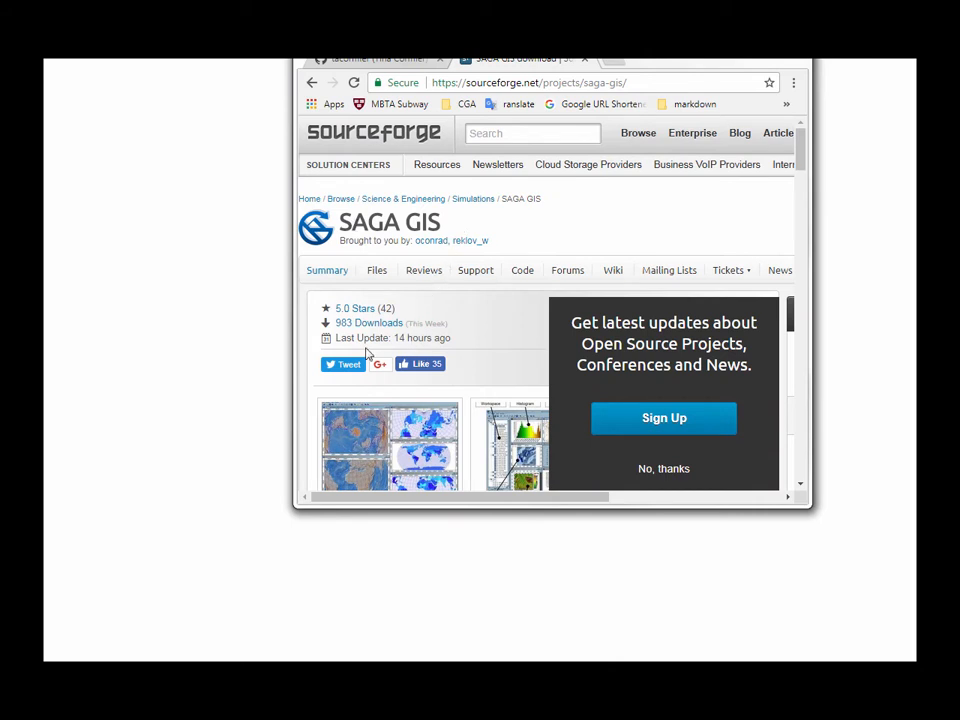
pyautogui.moveTo(818, 218)
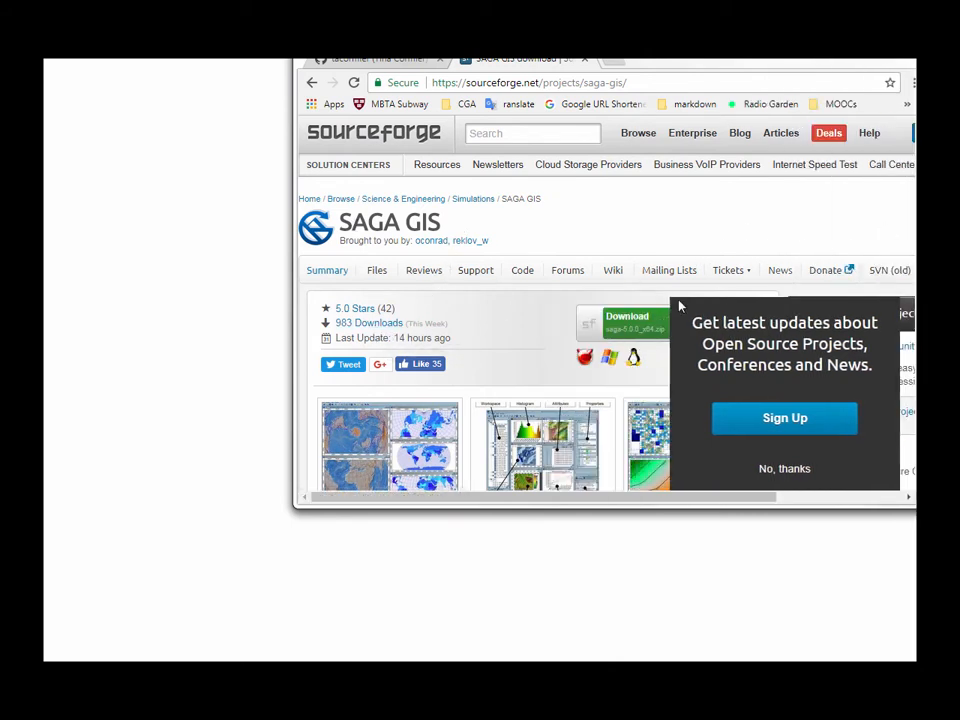
pyautogui.moveTo(780, 132)
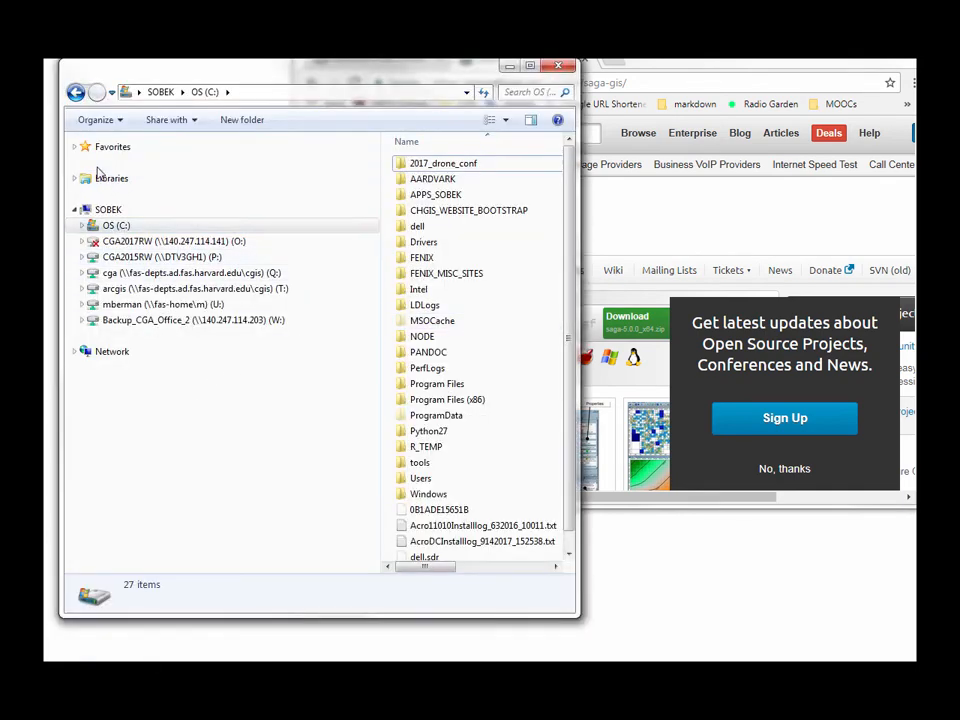
# Check the Downloads folder for the SAGA zip archive
pyautogui.click(76, 146)
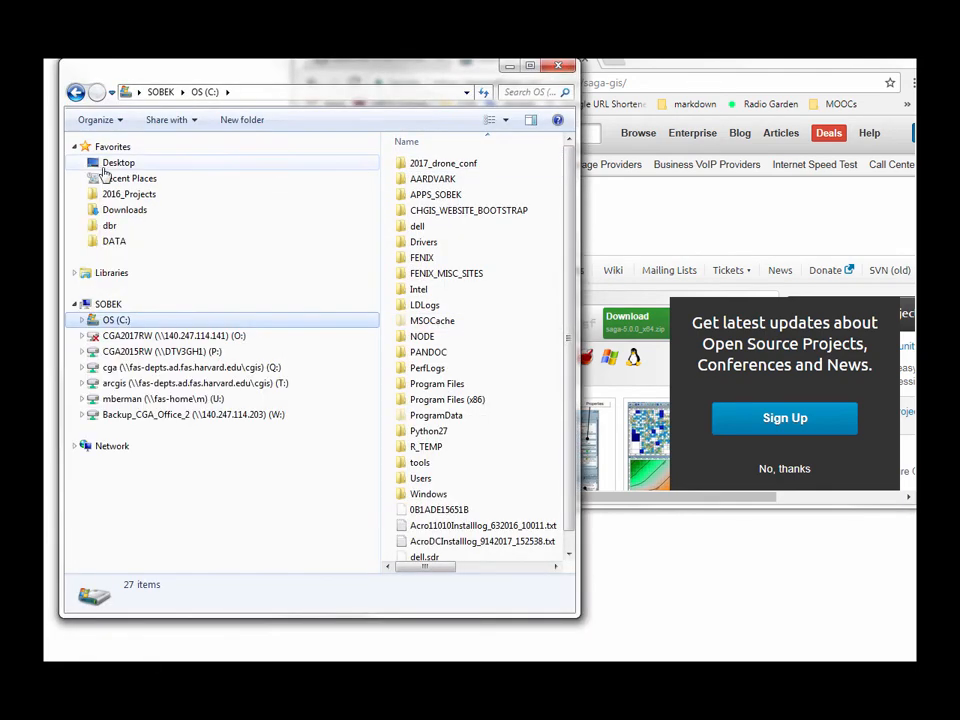
pyautogui.click(124, 210)
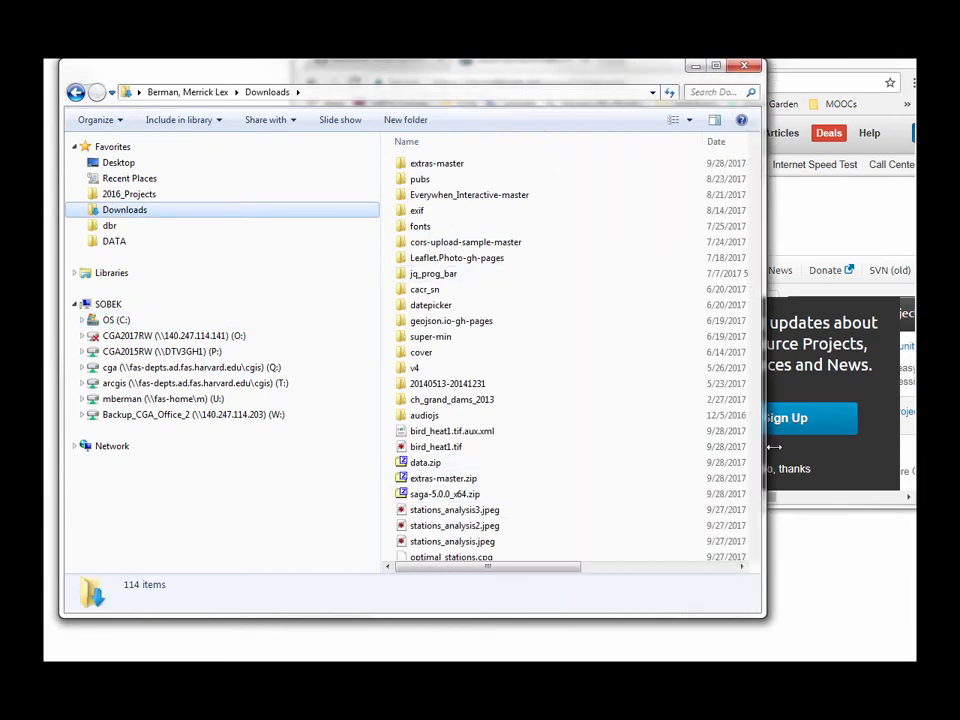
pyautogui.moveTo(444, 492)
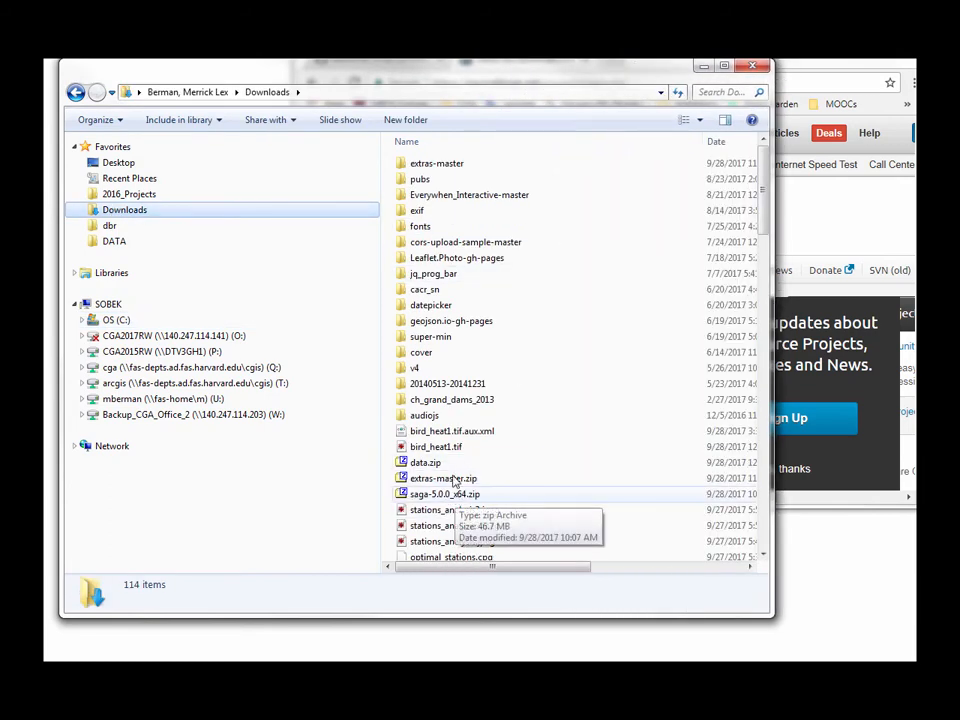
pyautogui.moveTo(446, 348)
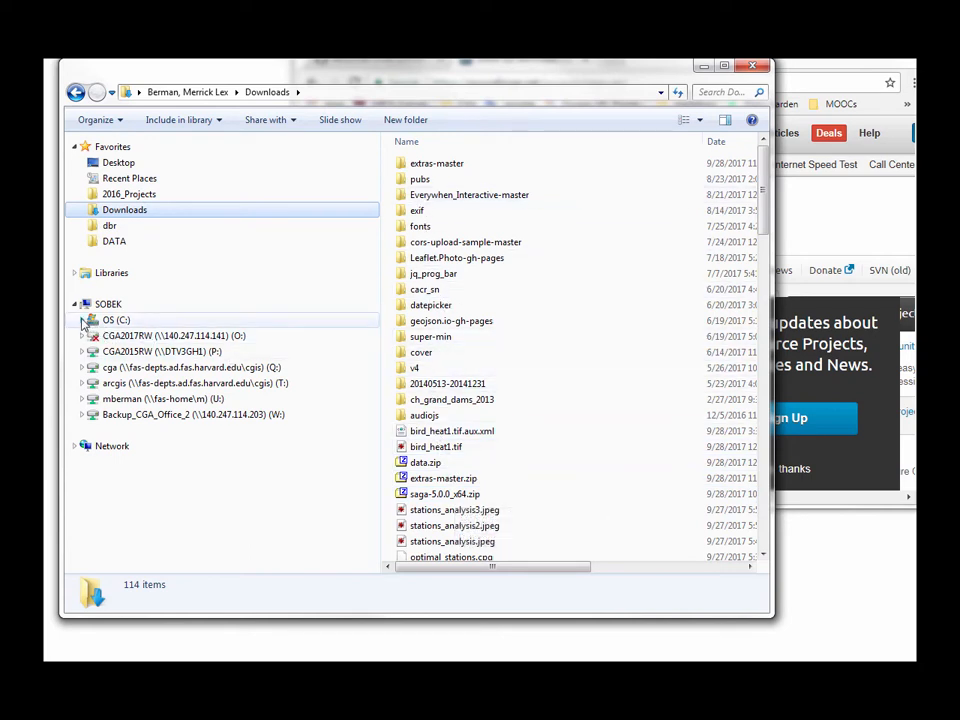
# Browse to C:\Program Files and go into the saga-5.0.0_x64 install folder
pyautogui.click(82, 320)
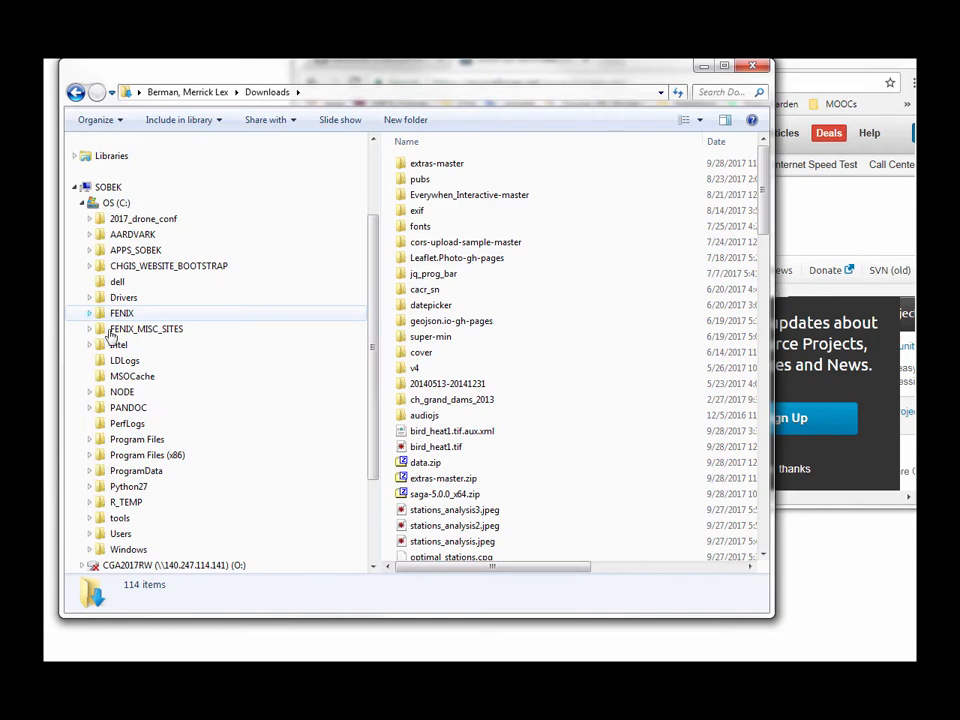
pyautogui.click(136, 440)
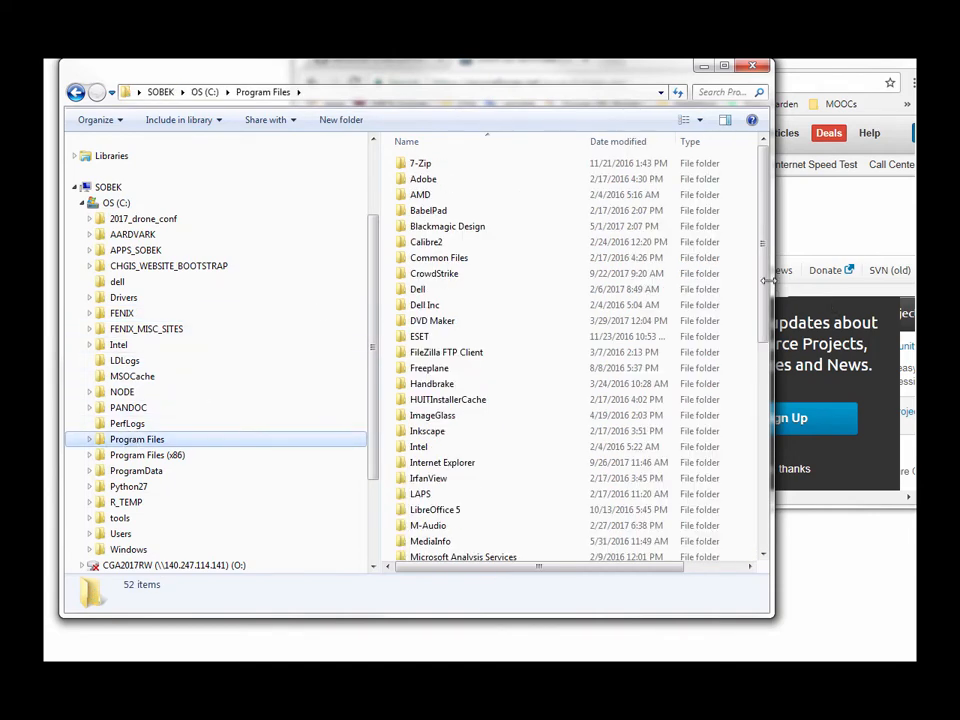
pyautogui.scroll(-3)
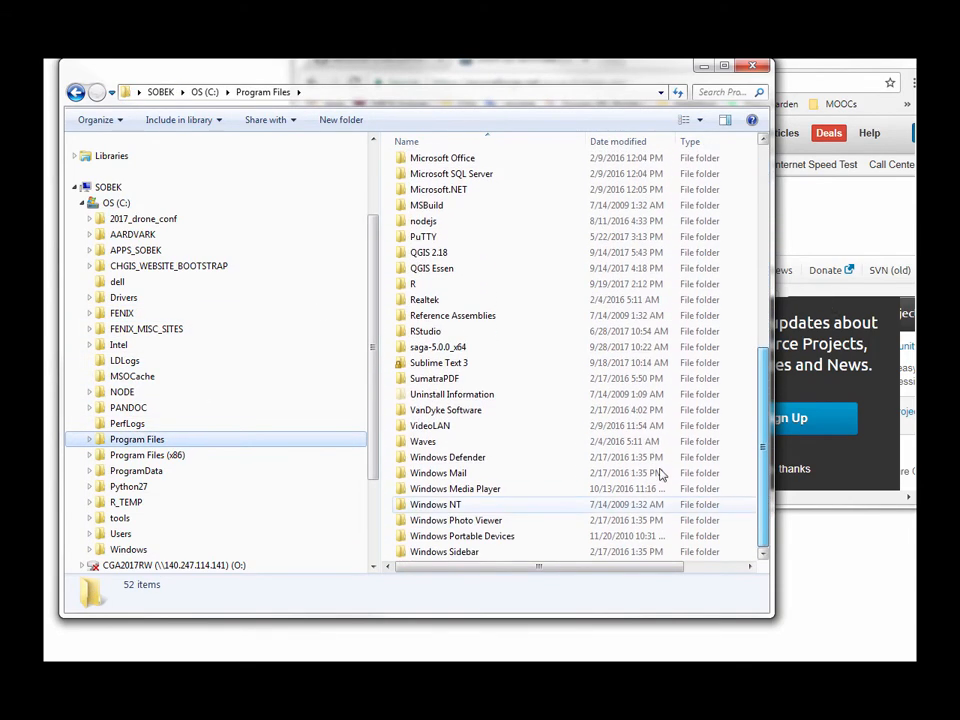
pyautogui.click(436, 348)
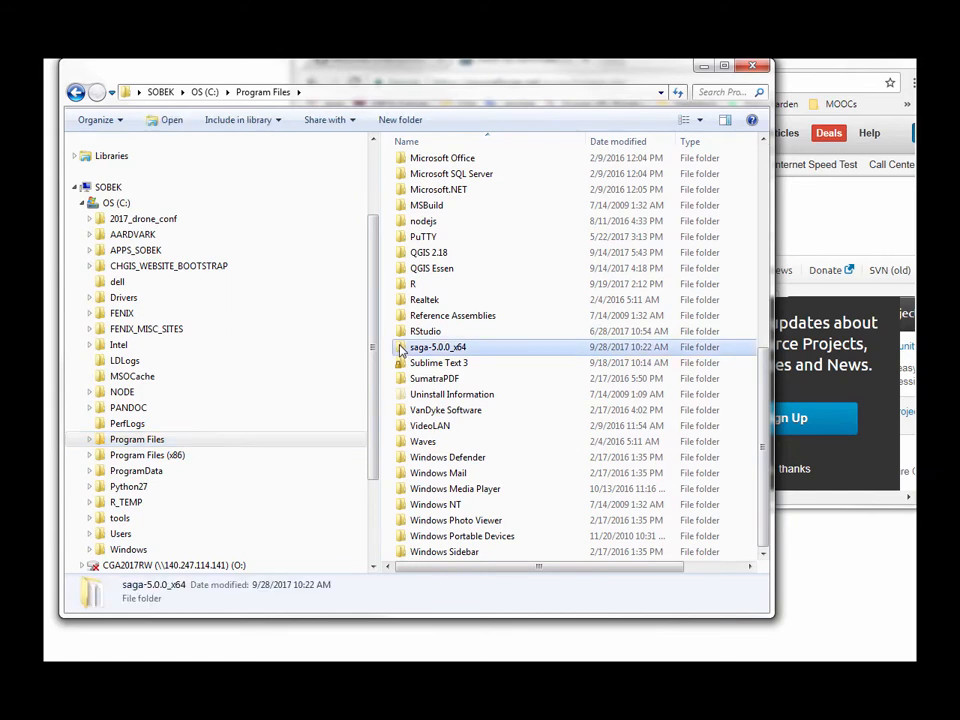
pyautogui.doubleClick(436, 348)
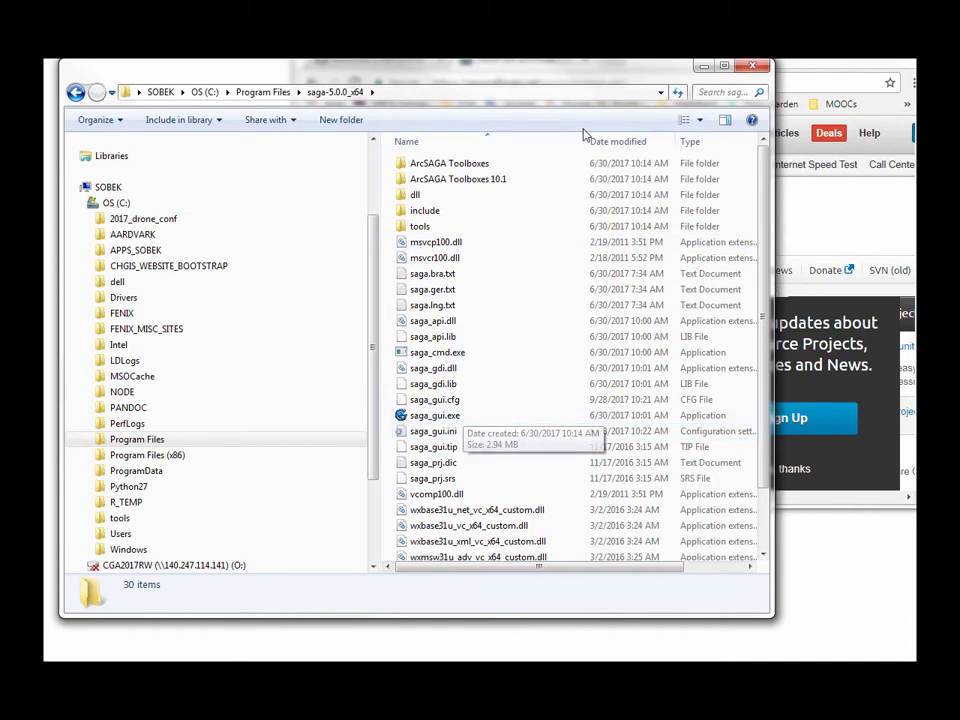
pyautogui.moveTo(612, 184)
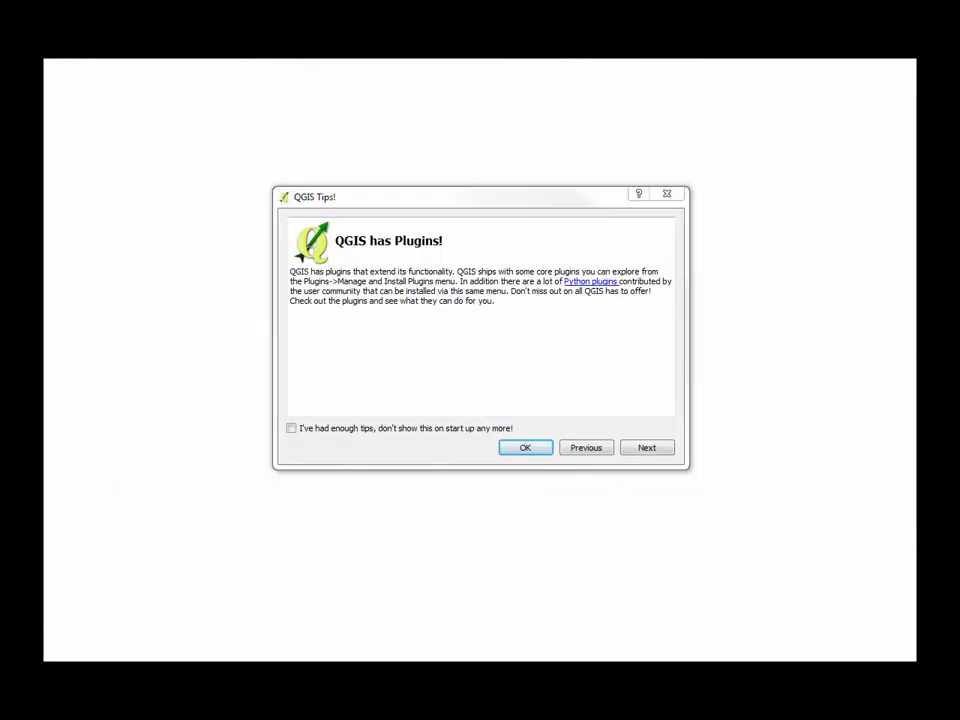
# Dismiss the QGIS startup tips and bring up Processing > Options
pyautogui.click(524, 448)
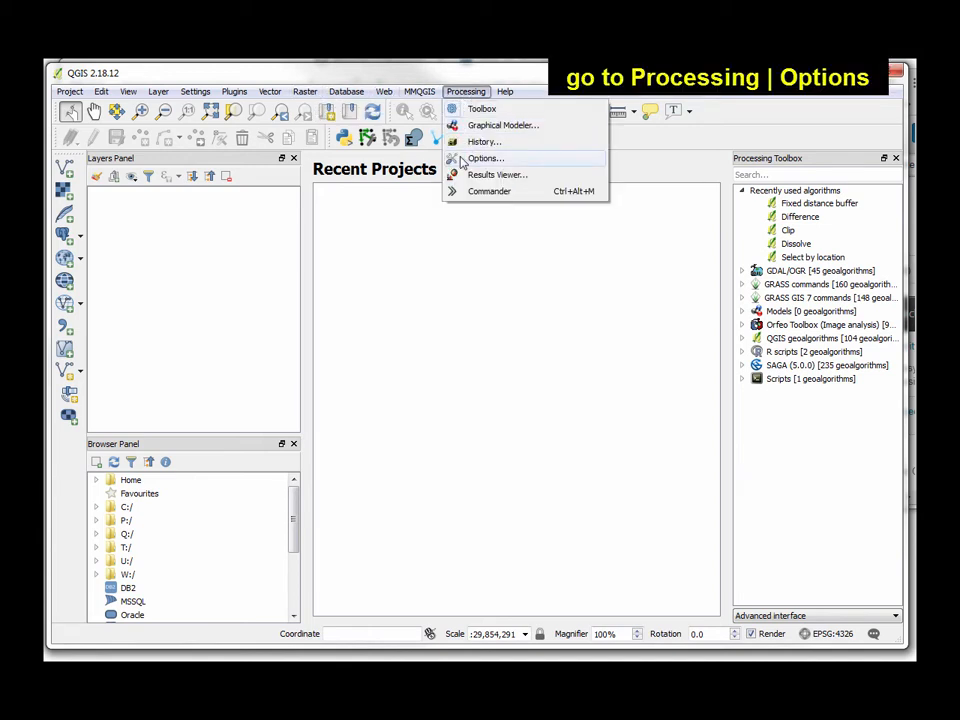
pyautogui.click(486, 158)
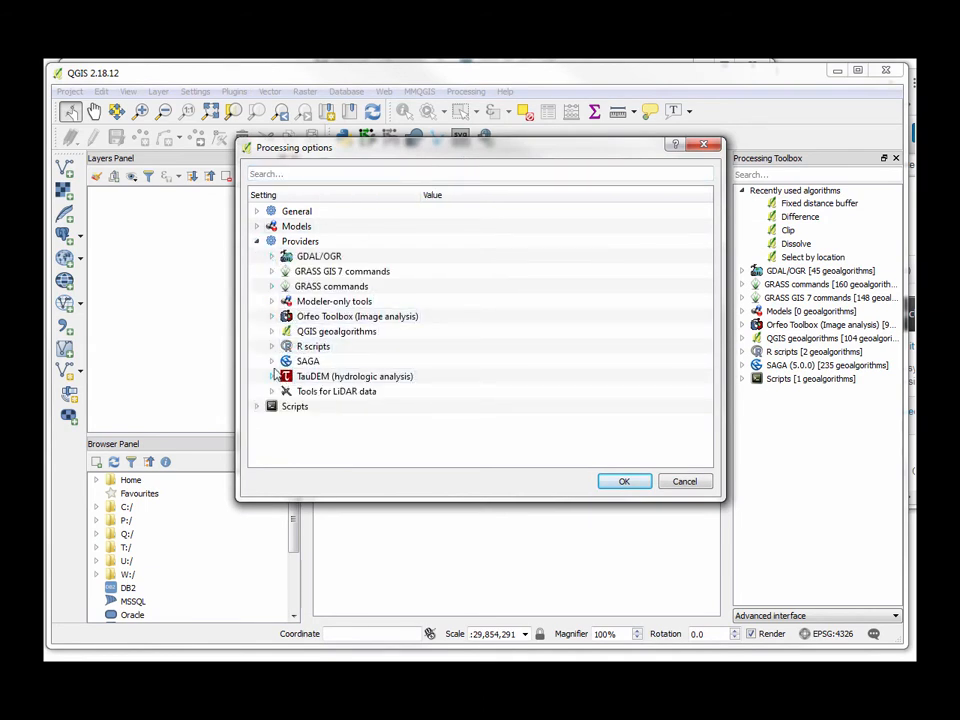
# Point the SAGA provider's folder to C:\Program Files\saga-5.0.0_x64
pyautogui.click(272, 360)
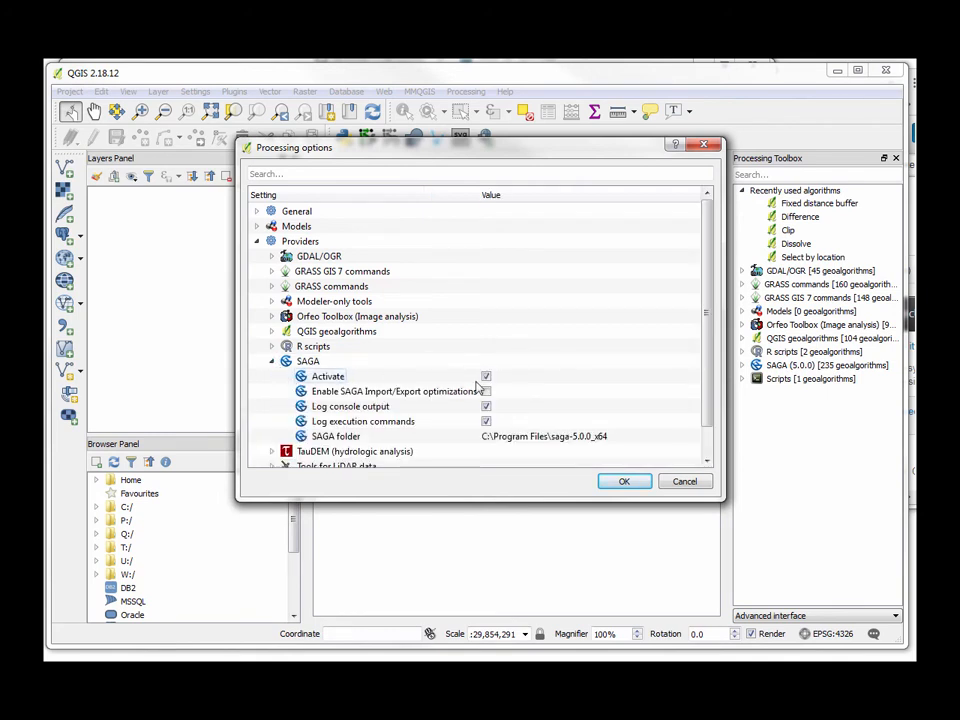
pyautogui.click(486, 390)
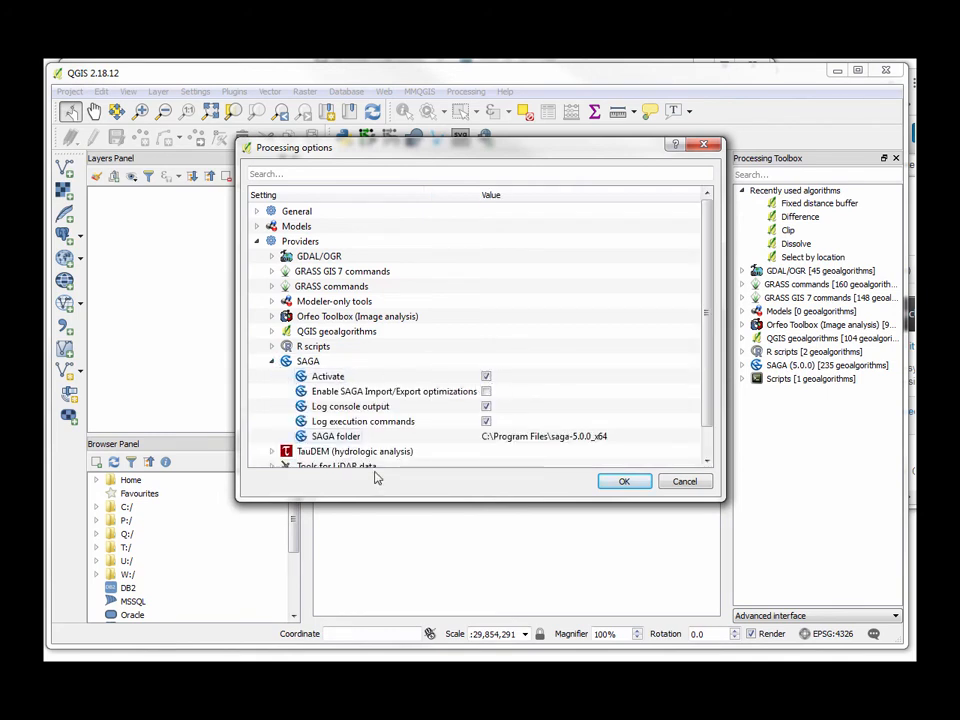
pyautogui.scroll(-3)
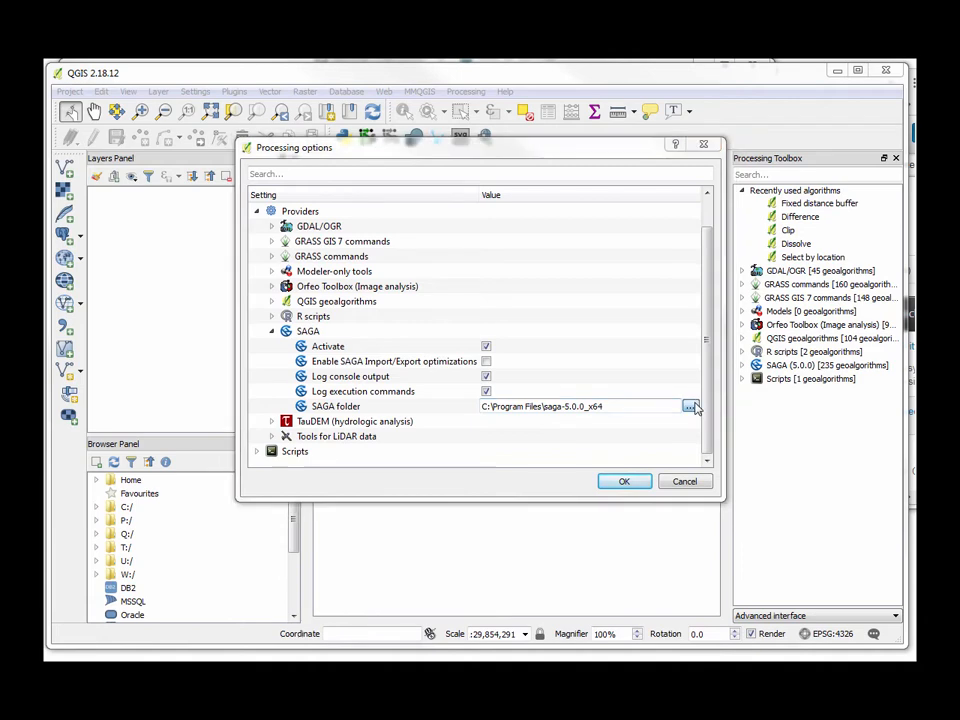
pyautogui.click(690, 406)
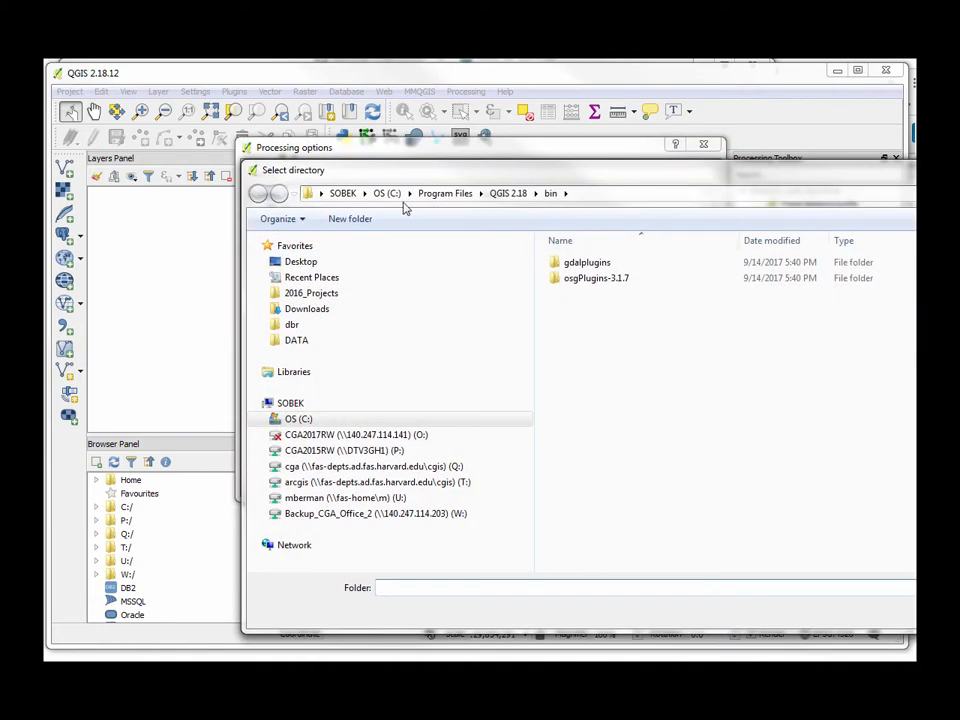
pyautogui.click(444, 192)
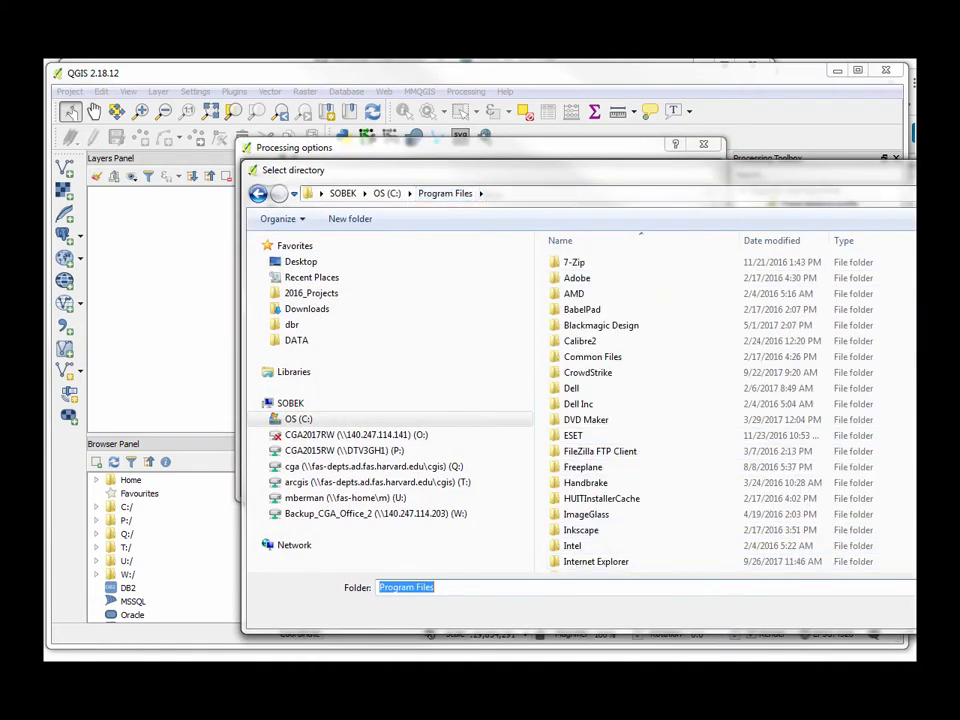
pyautogui.scroll(-3)
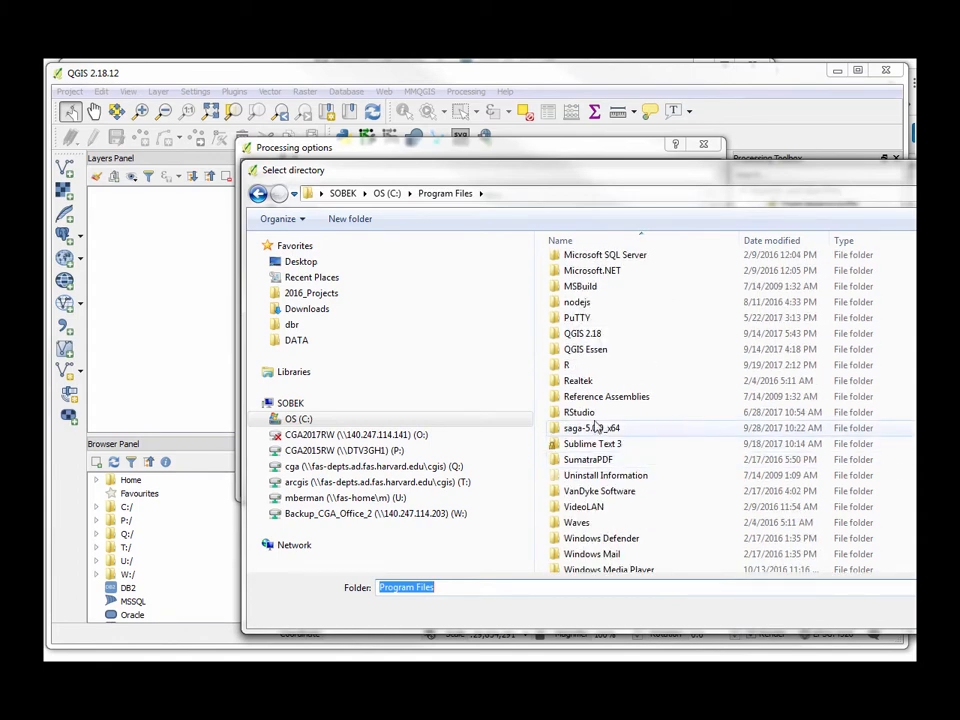
pyautogui.click(592, 428)
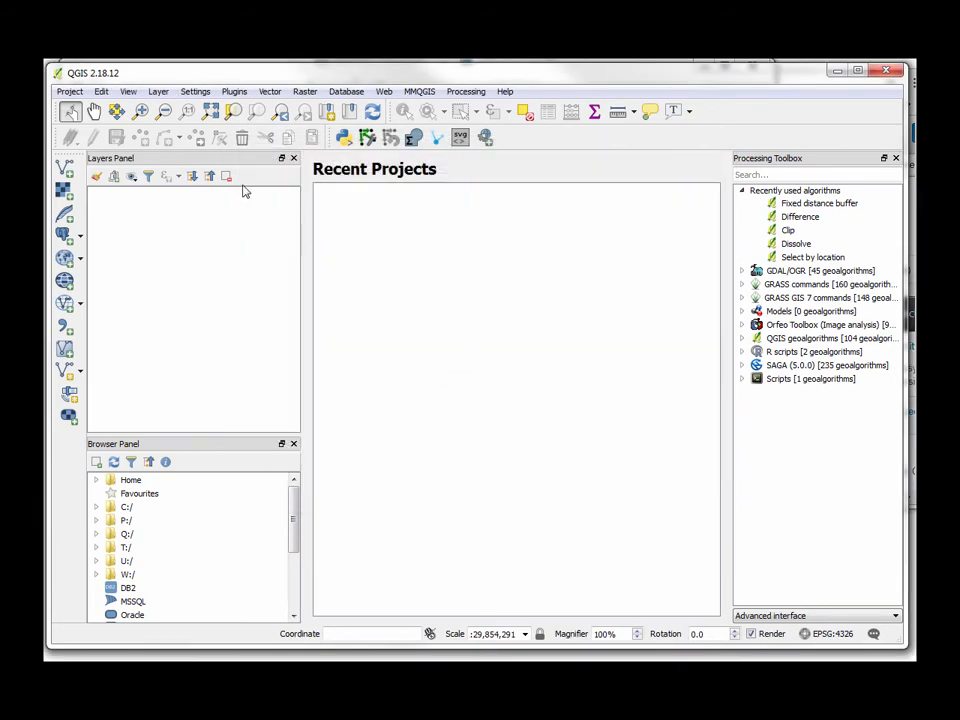
# Reopen Processing options, check the R scripts provider folder, and accept the settings
pyautogui.click(464, 92)
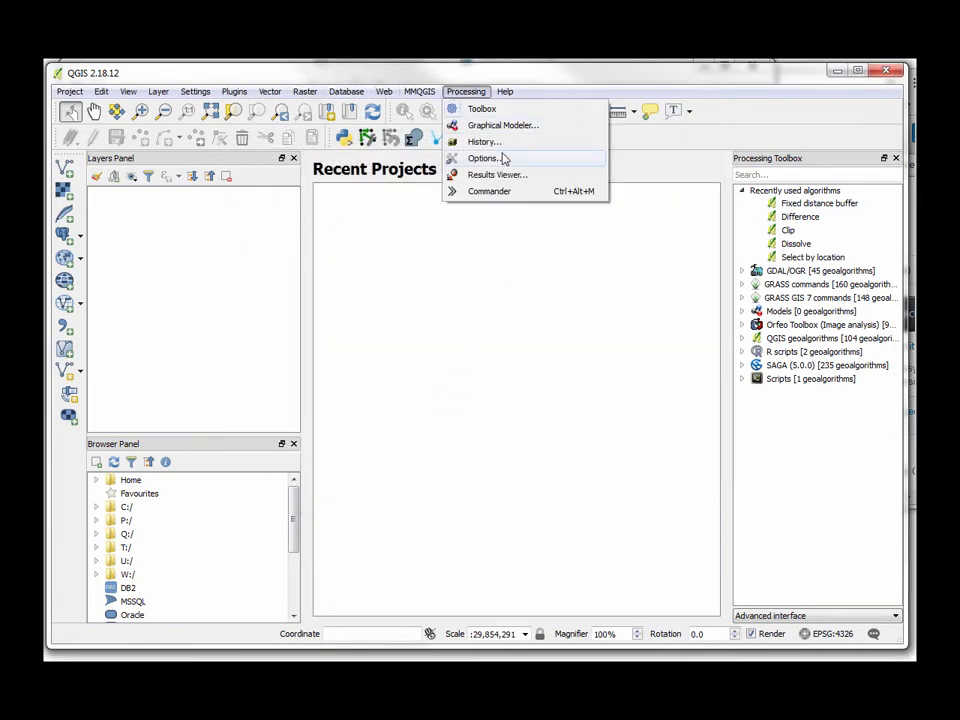
pyautogui.click(484, 158)
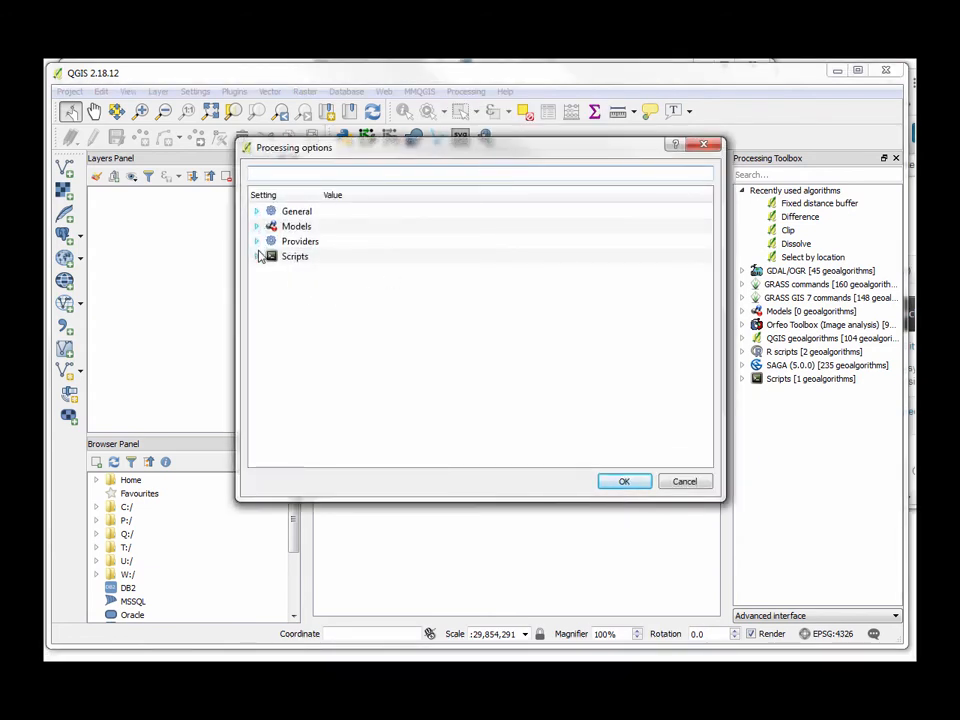
pyautogui.click(256, 240)
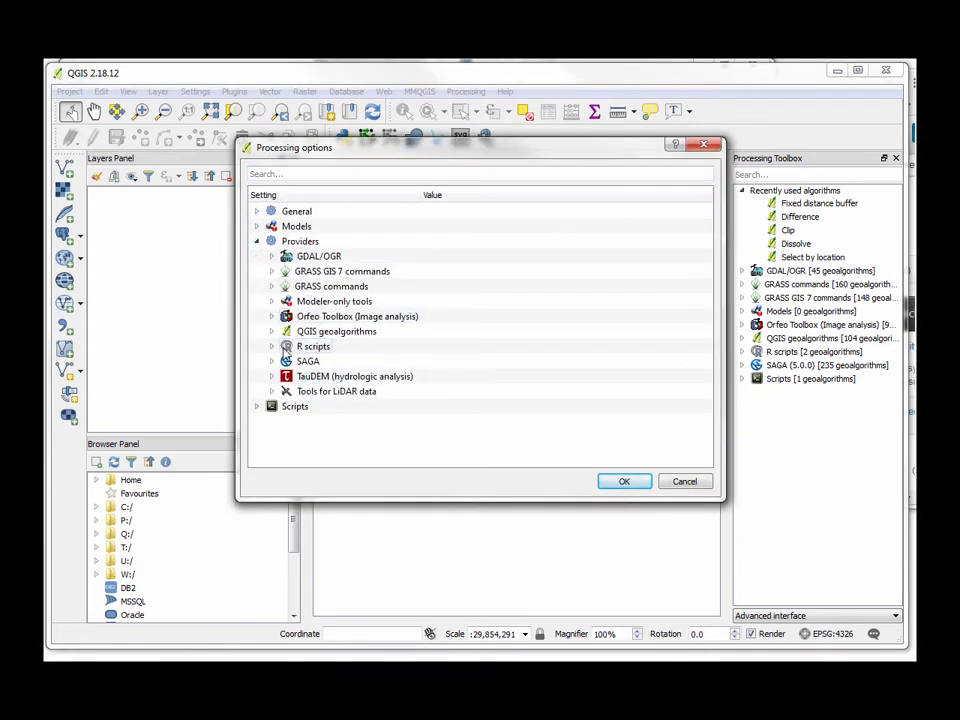
pyautogui.click(272, 344)
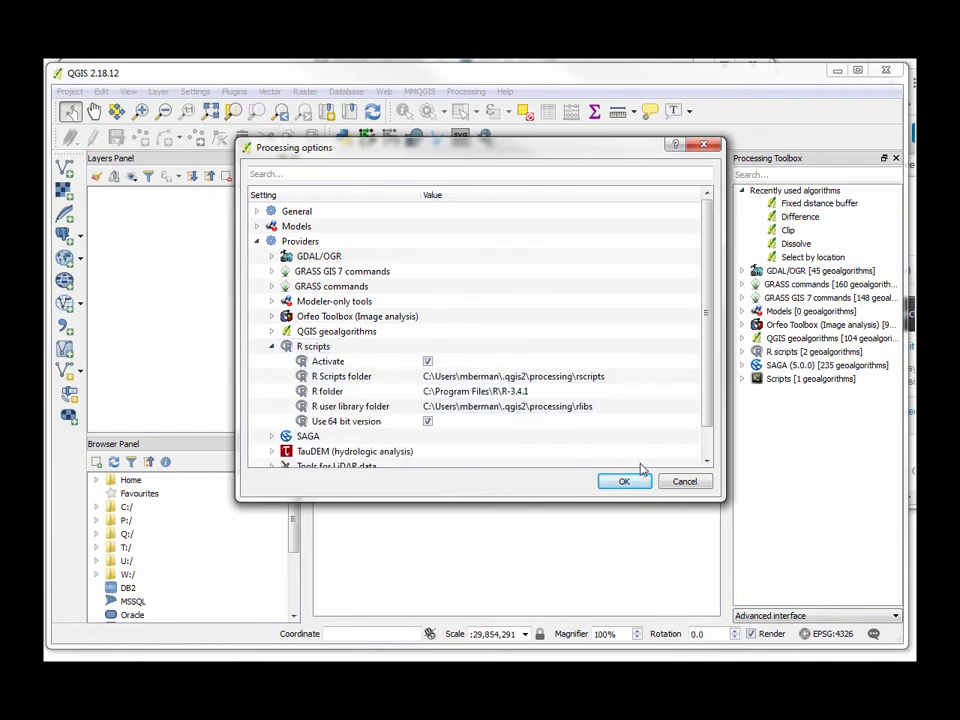
pyautogui.click(624, 480)
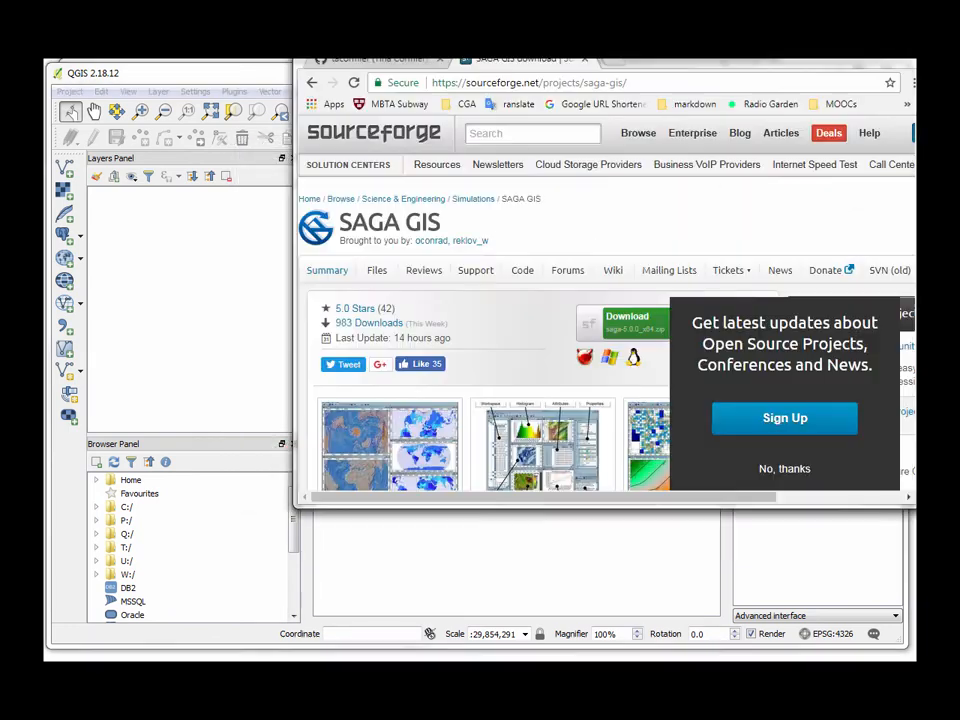
# From the GitHub profile, go into the FOSS4G_Boston2017 repository's Workshop_rstats folder
pyautogui.click(376, 58)
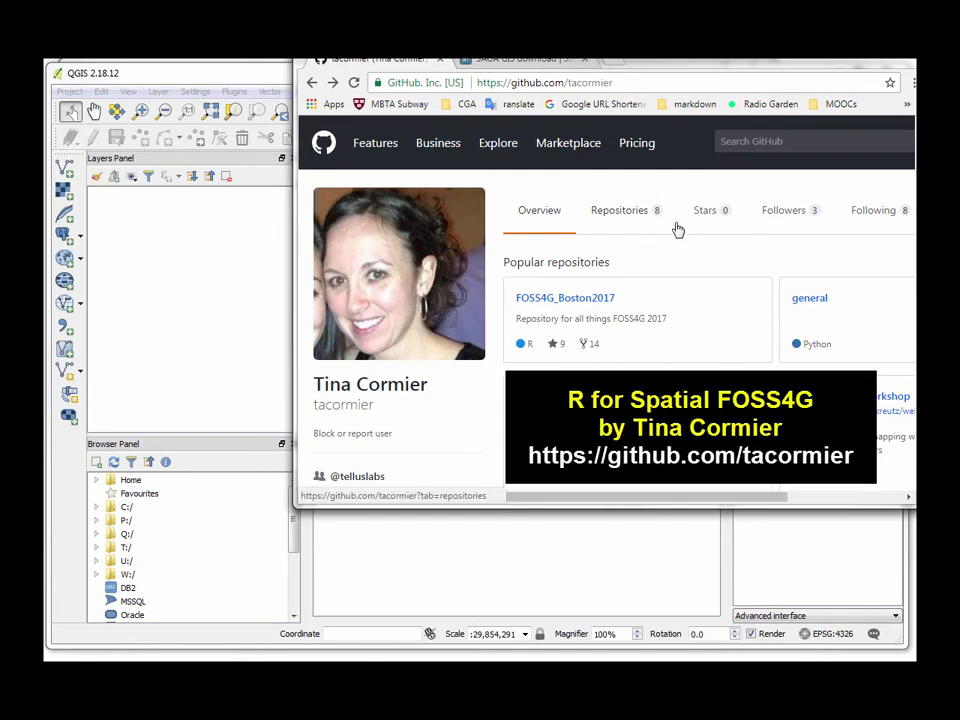
pyautogui.moveTo(550, 340)
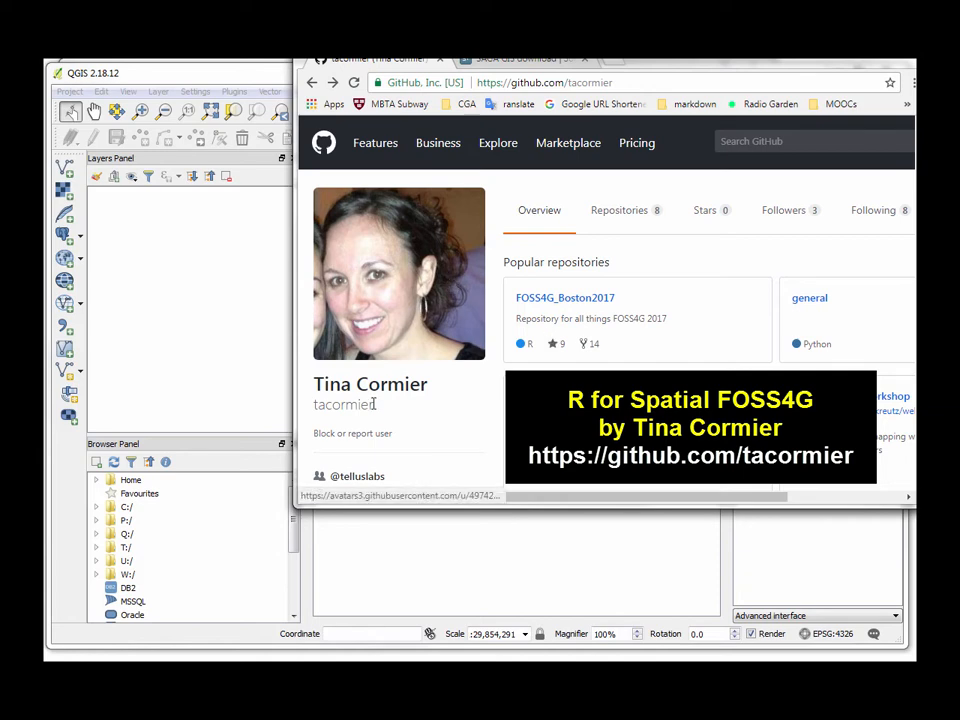
pyautogui.moveTo(564, 296)
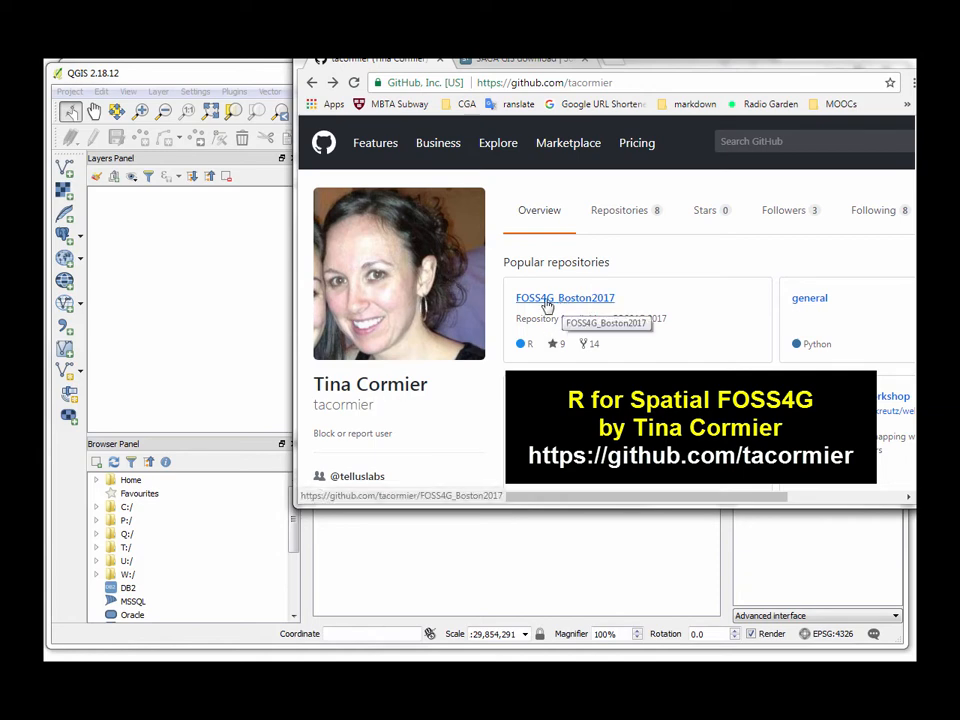
pyautogui.click(564, 296)
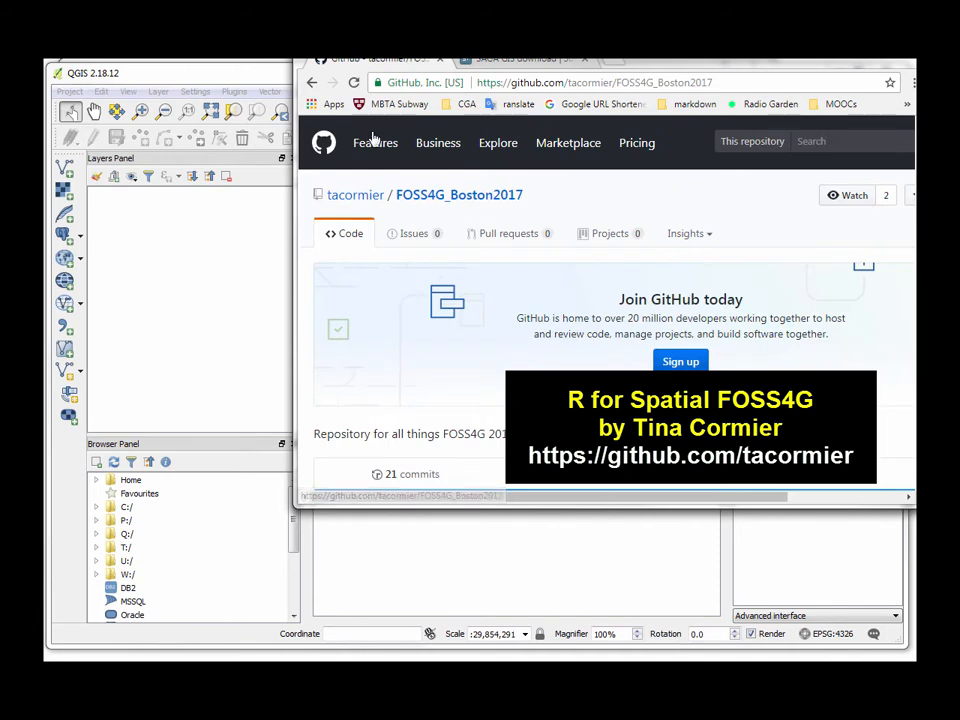
pyautogui.scroll(-3)
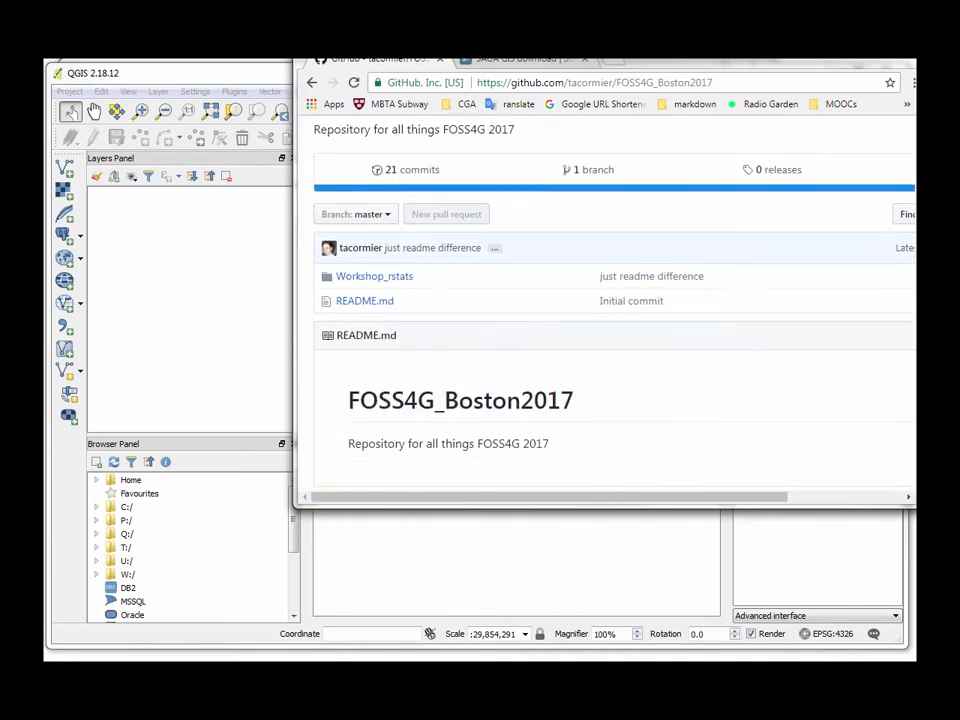
pyautogui.moveTo(374, 276)
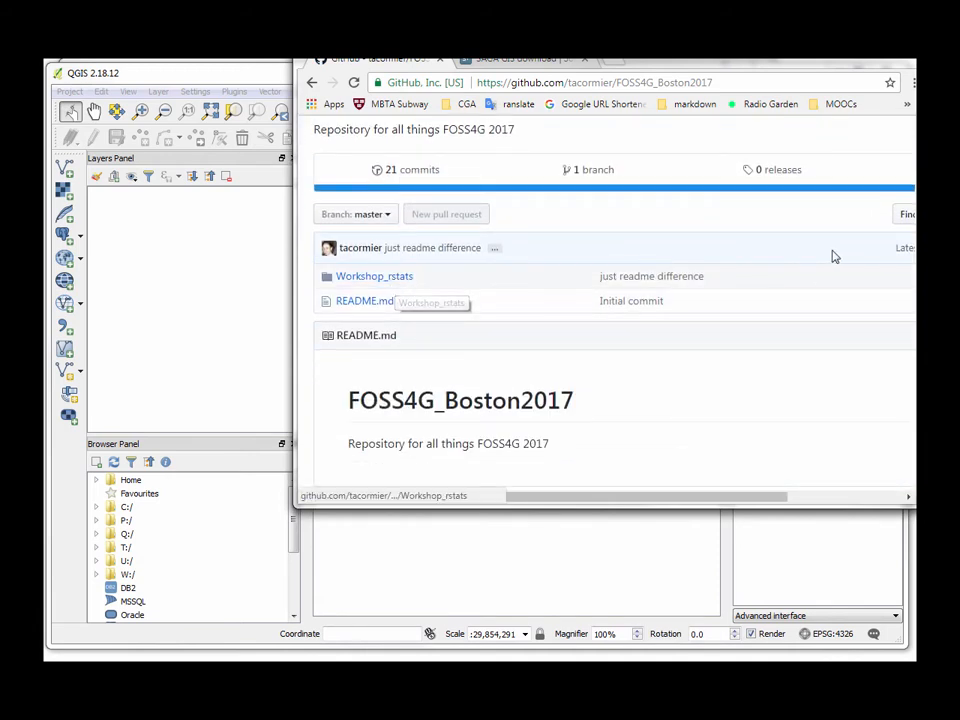
pyautogui.scroll(3)
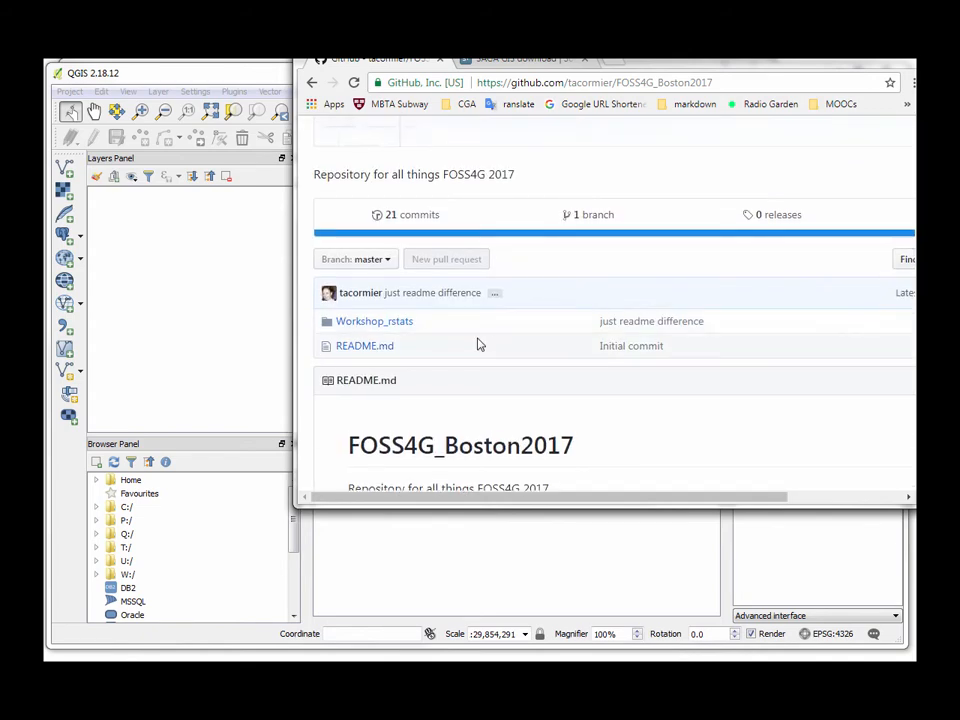
pyautogui.click(374, 320)
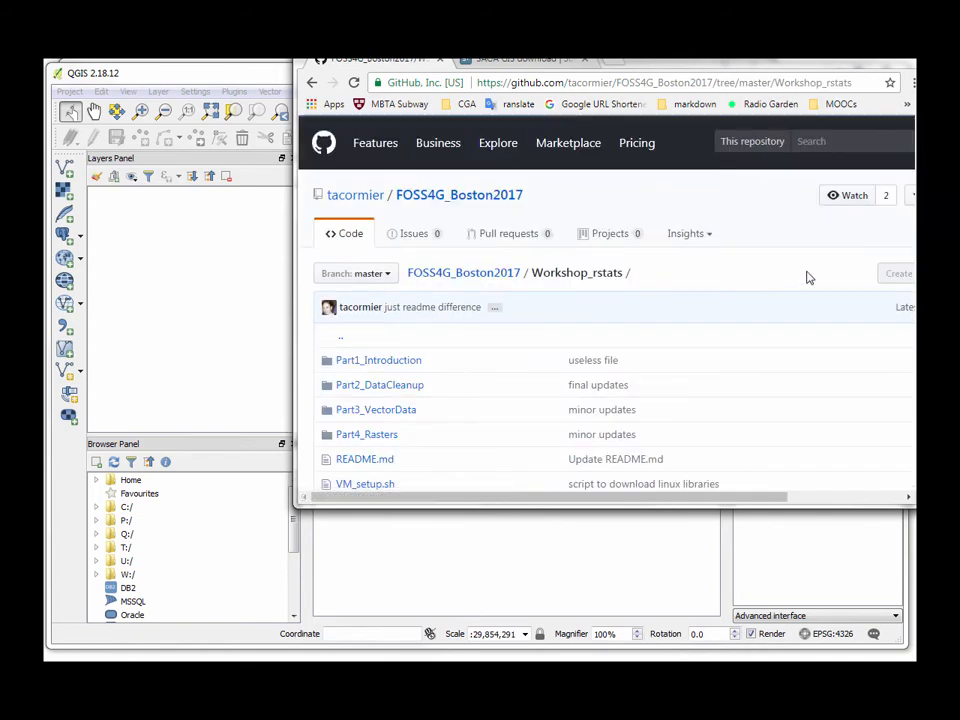
# Follow the README's 'workshop data' link in the pre-workshop instructions
pyautogui.scroll(-3)
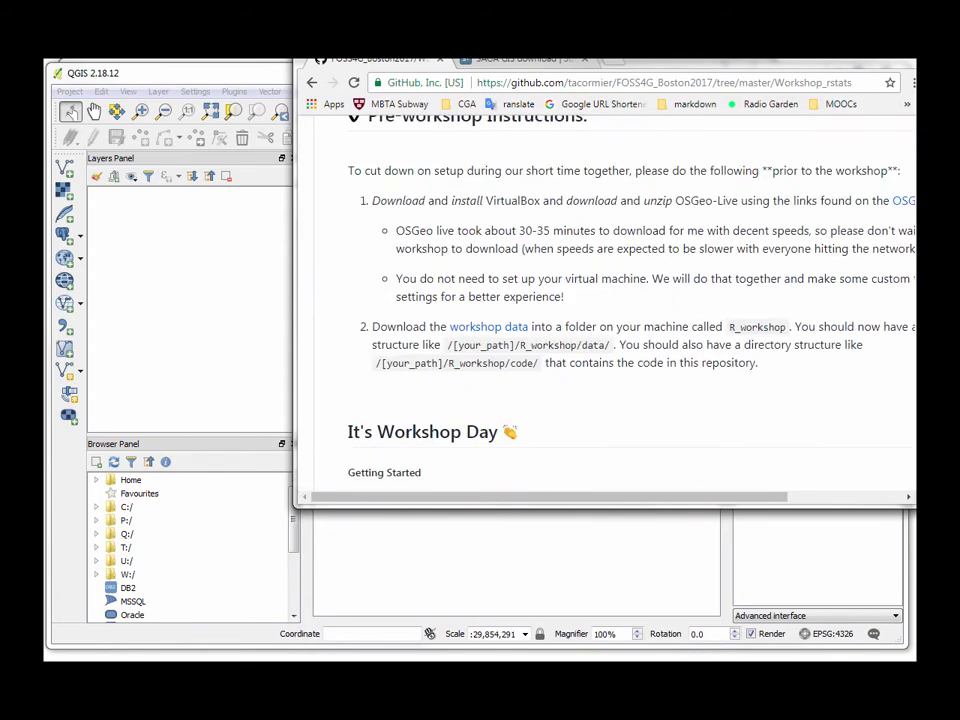
pyautogui.moveTo(488, 326)
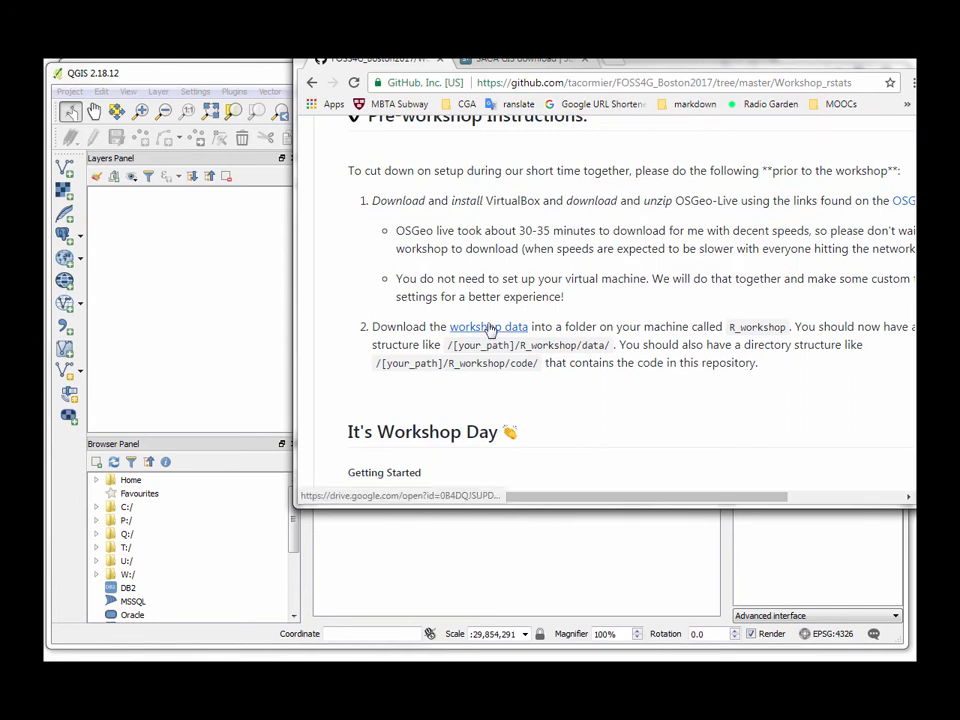
pyautogui.click(488, 326)
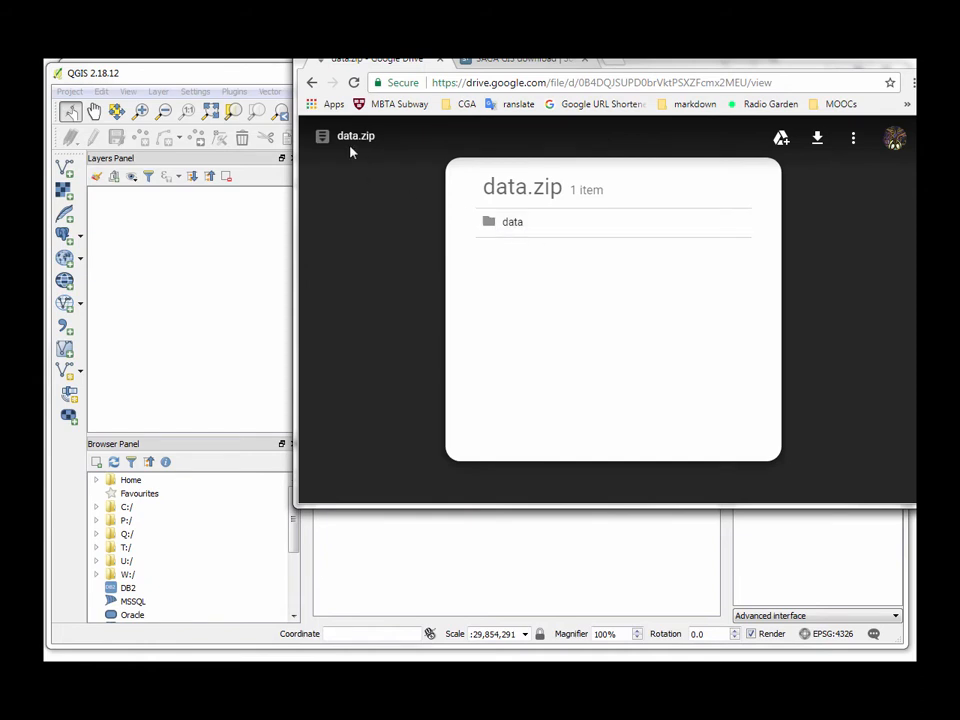
# Download the shared data.zip archive from Google Drive
pyautogui.click(312, 82)
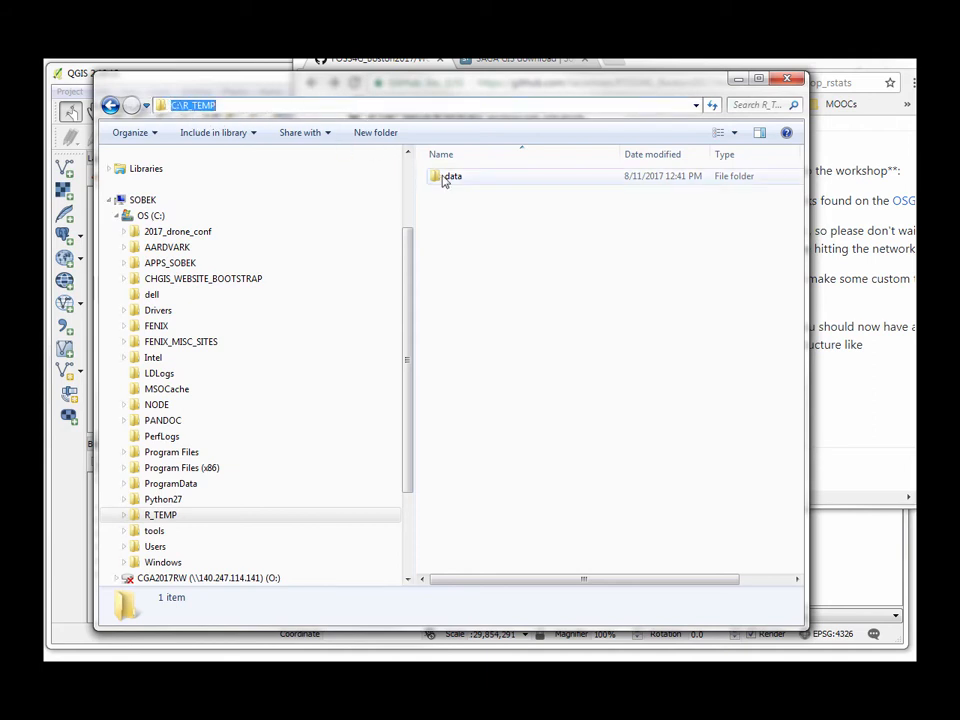
# Inside C:\R_TEMP, go into the data folder and then its eBird subfolder
pyautogui.doubleClick(452, 176)
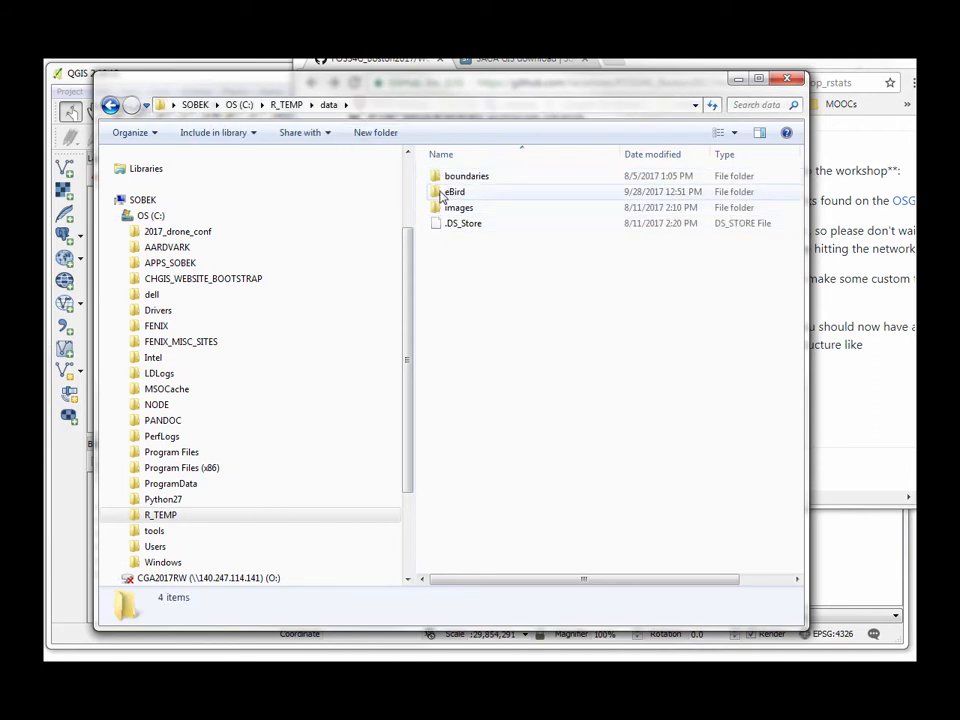
pyautogui.doubleClick(456, 192)
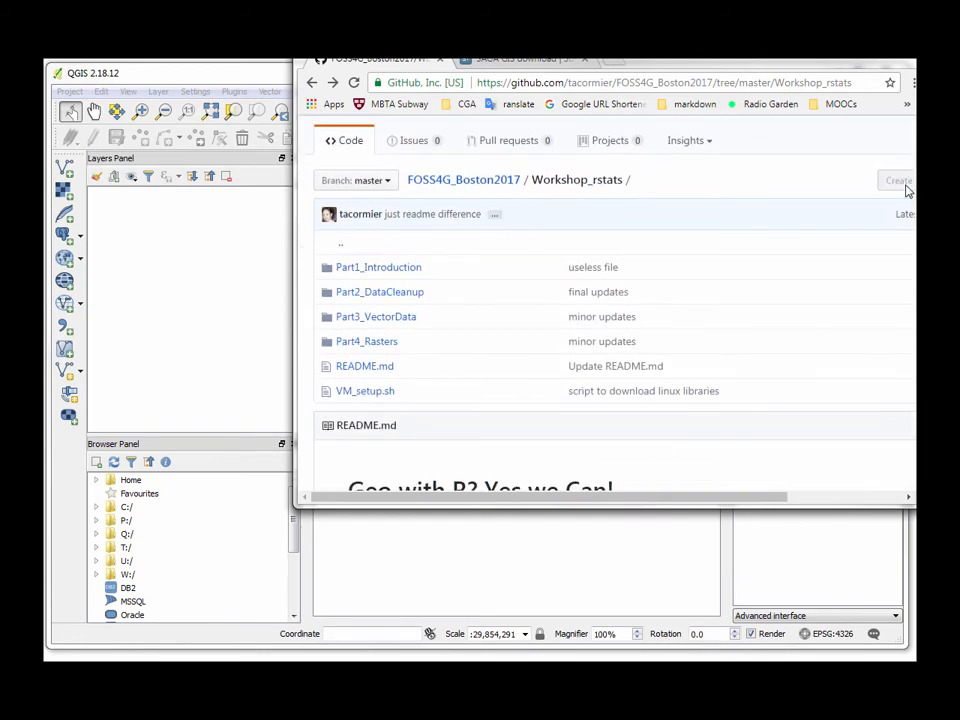
pyautogui.moveTo(380, 292)
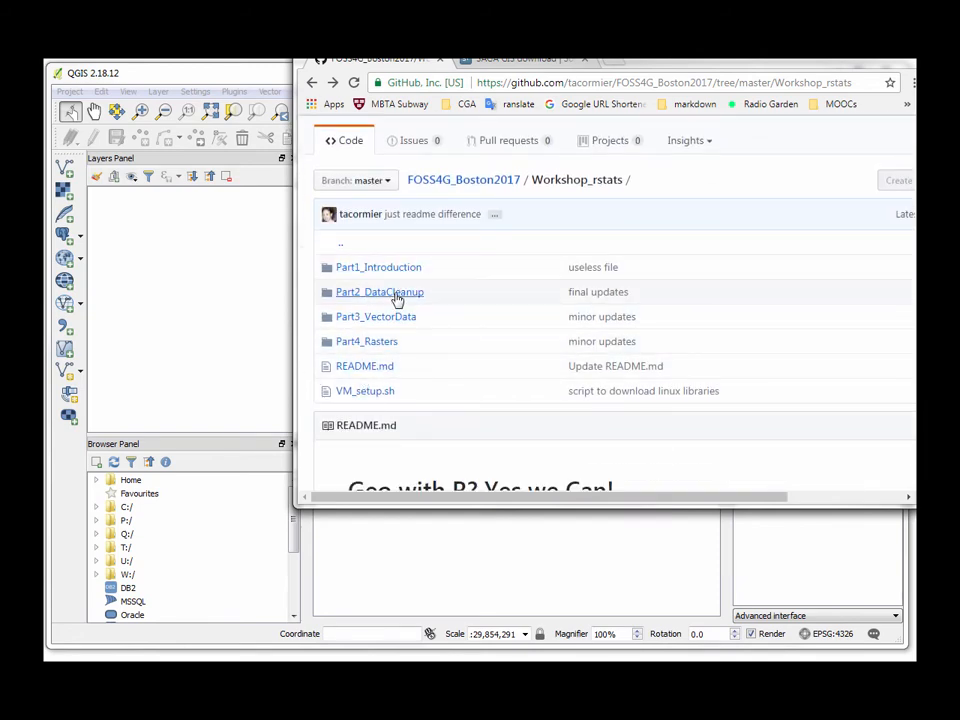
# View dataCleanup.R in Part2_DataCleanup and highlight the data.table package name
pyautogui.click(380, 292)
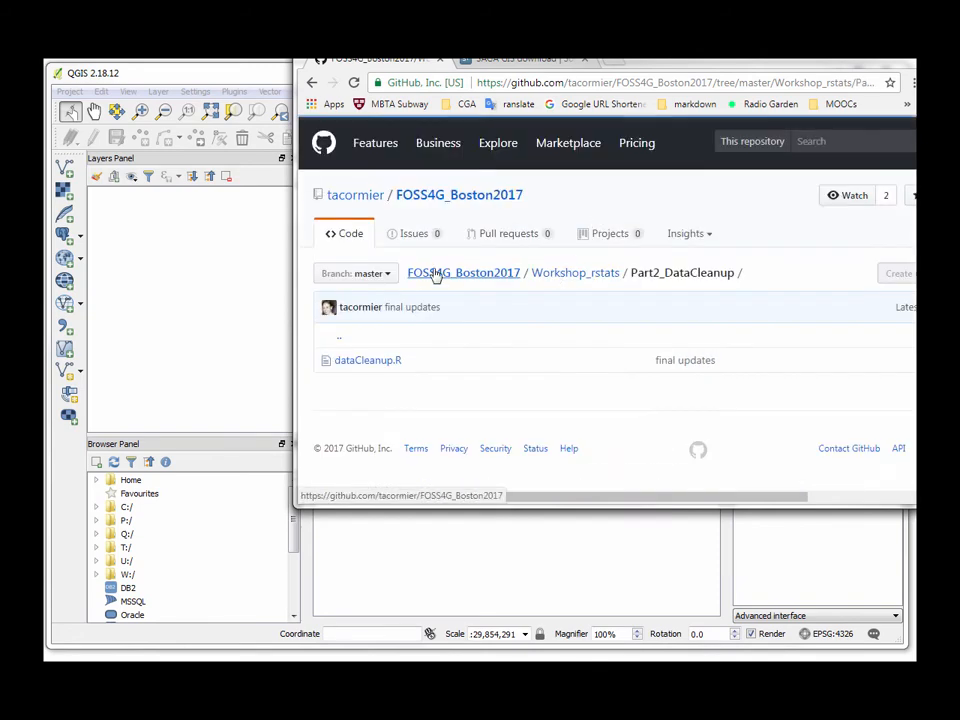
pyautogui.click(368, 360)
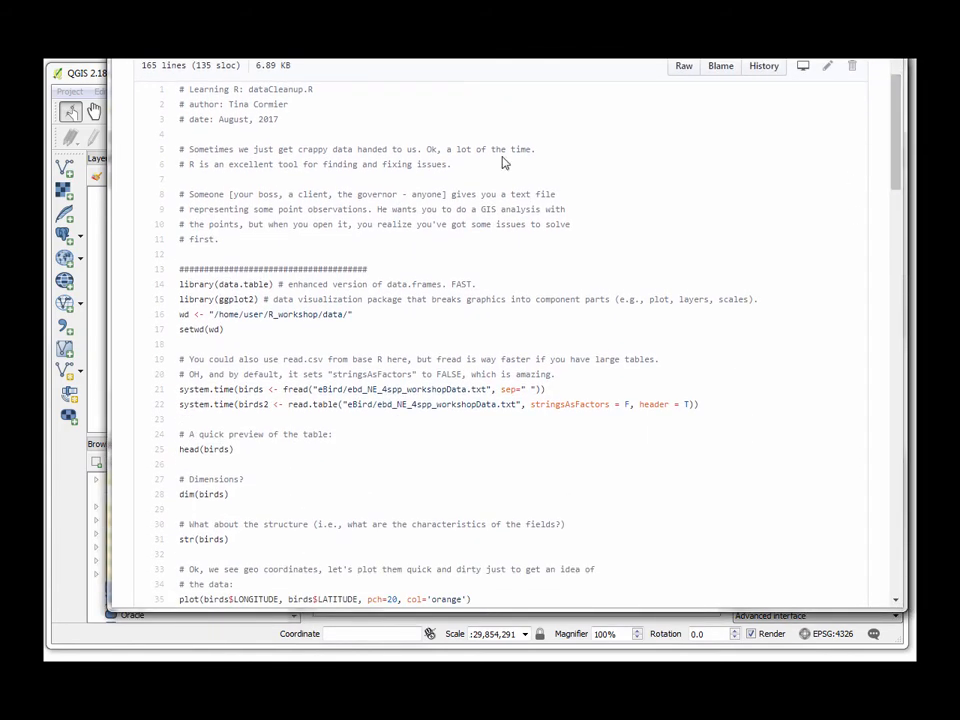
pyautogui.moveTo(280, 482)
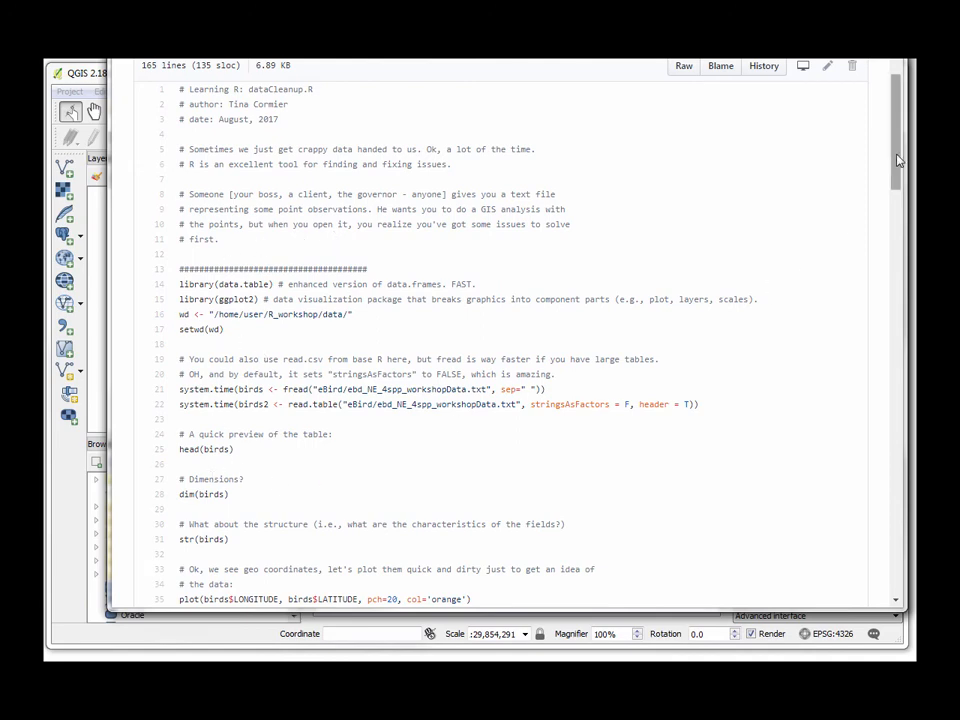
pyautogui.scroll(-3)
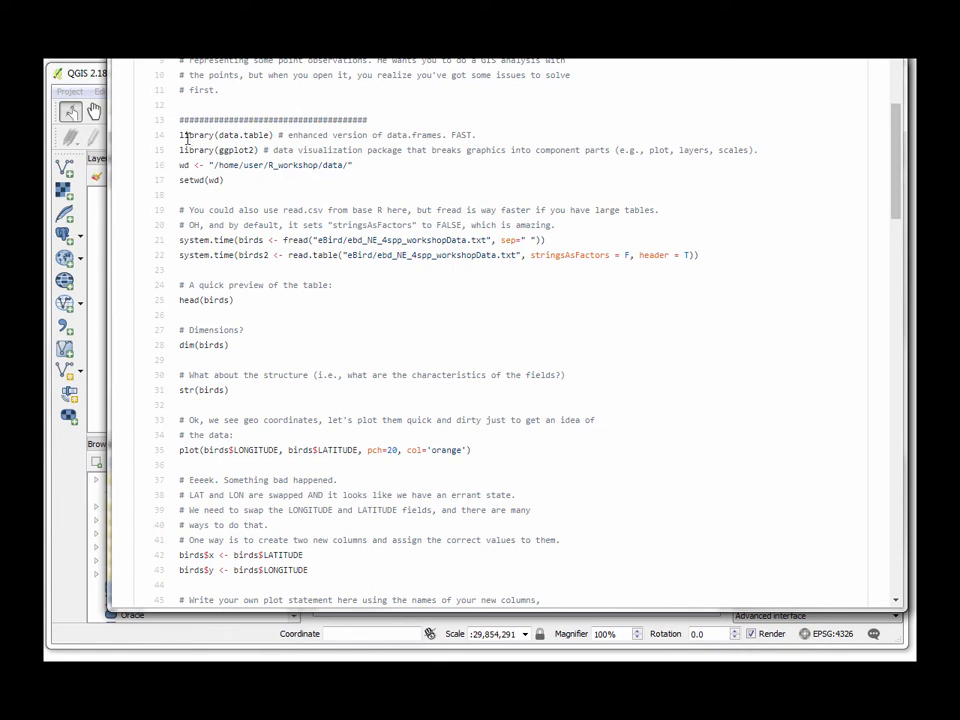
pyautogui.doubleClick(216, 134)
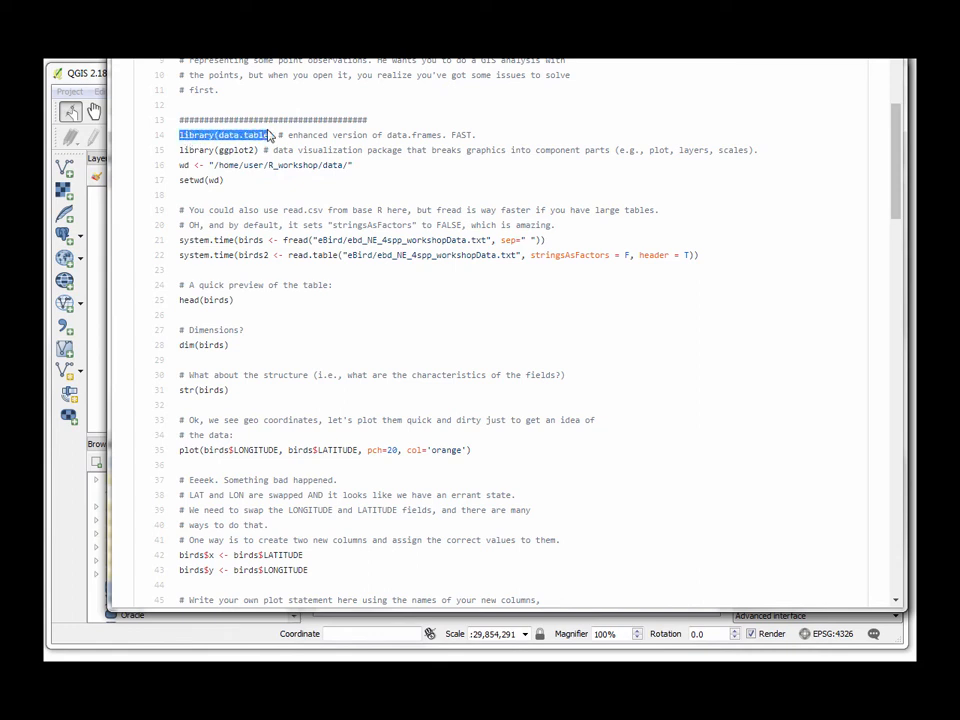
pyautogui.moveTo(460, 136)
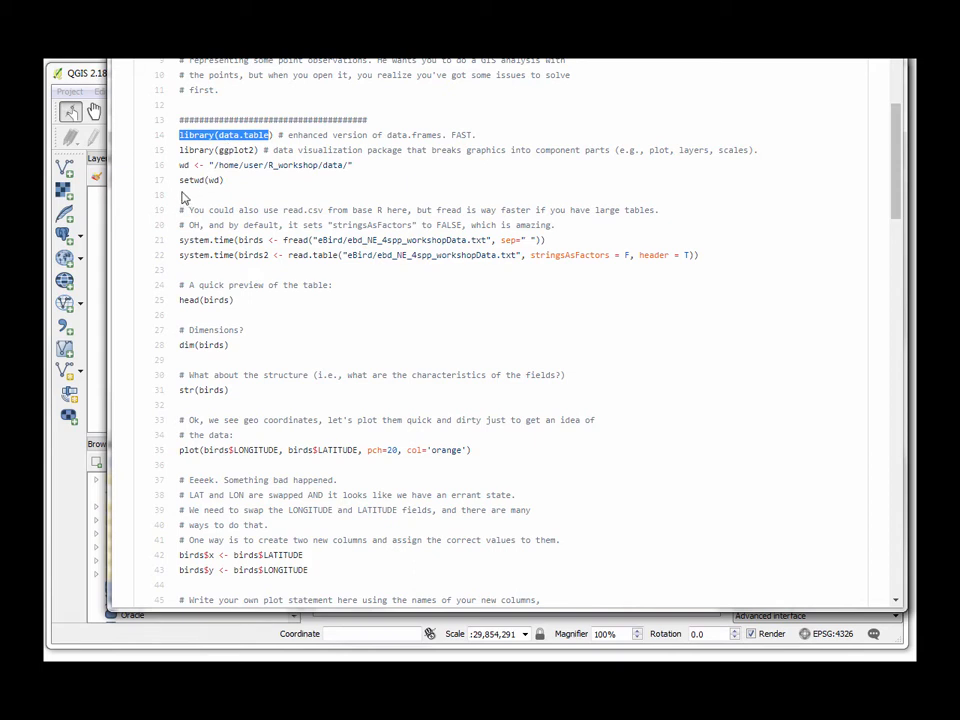
pyautogui.moveTo(184, 176)
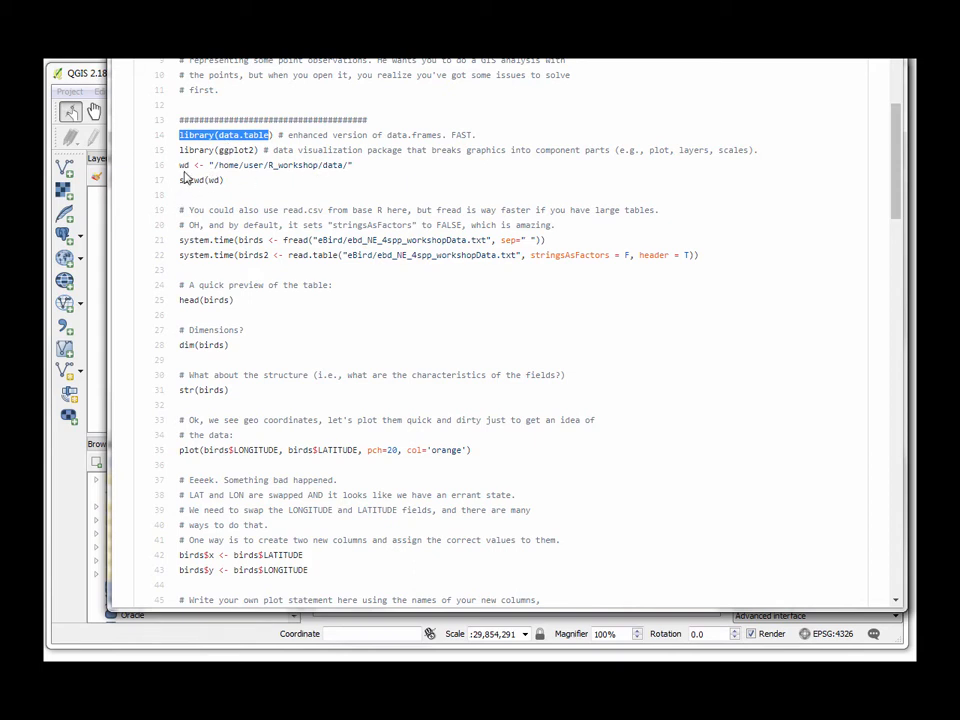
pyautogui.moveTo(260, 170)
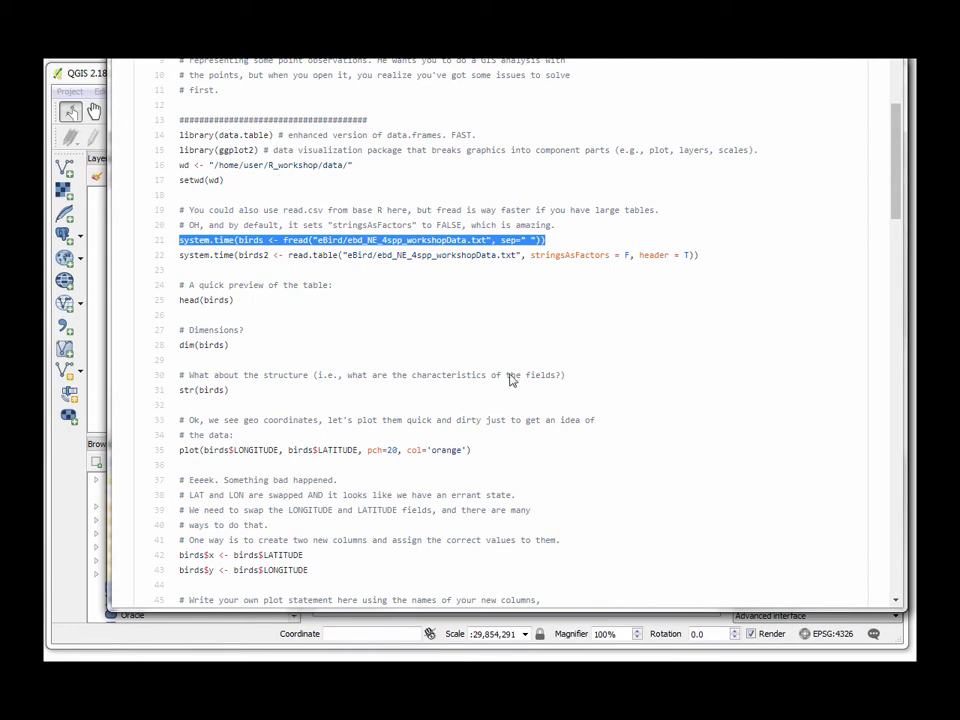
# Read through dataCleanup.R and highlight the line that removes Ohio records
pyautogui.scroll(-3)
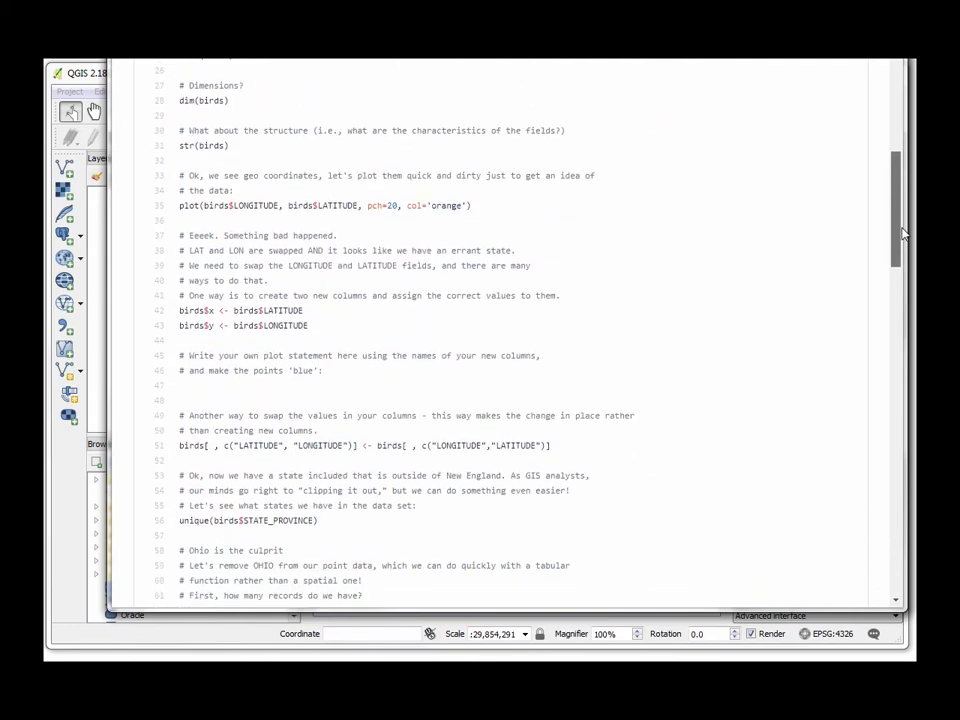
pyautogui.scroll(-3)
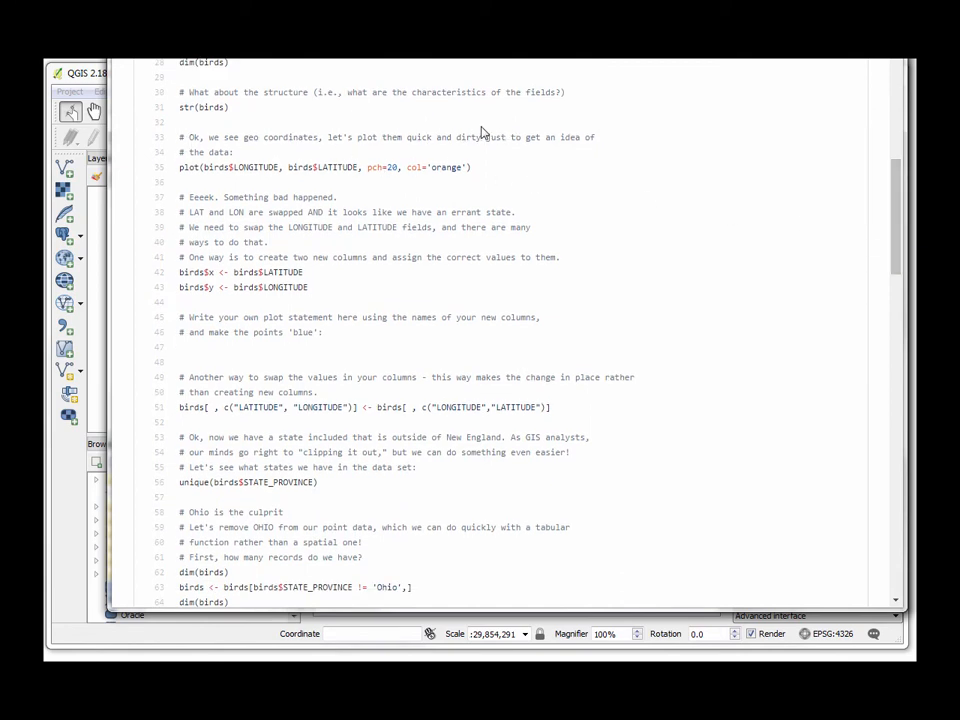
pyautogui.moveTo(312, 224)
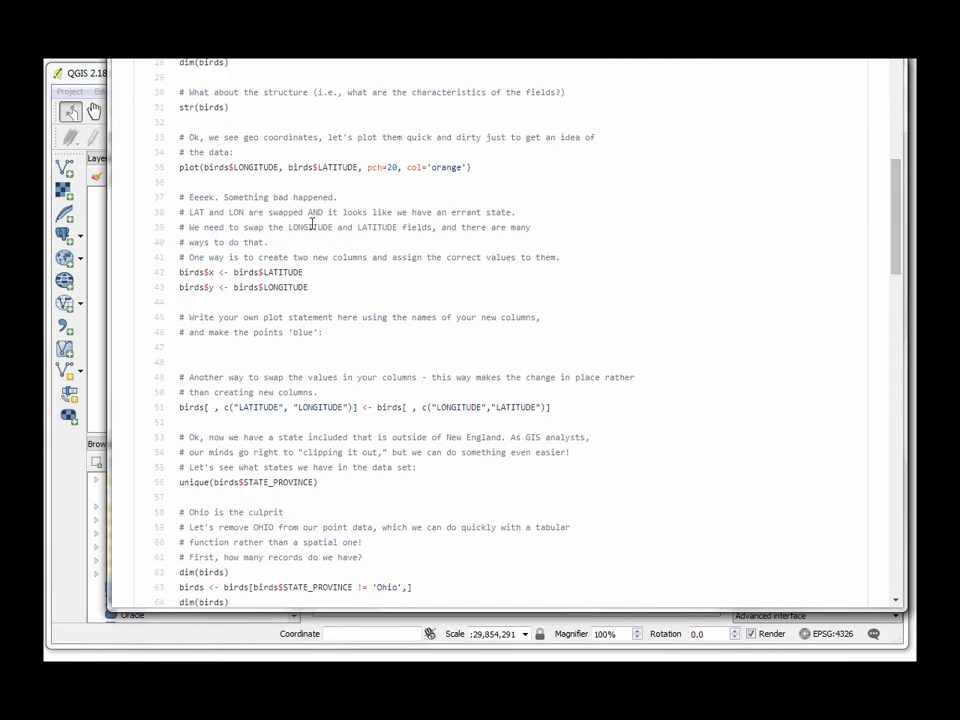
pyautogui.moveTo(280, 162)
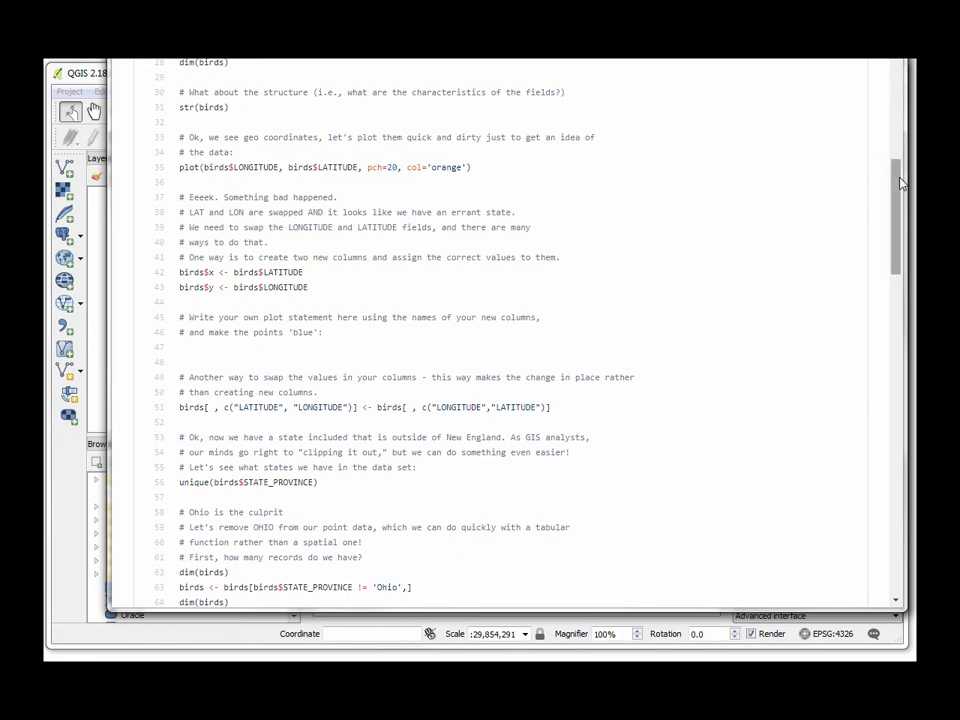
pyautogui.scroll(-3)
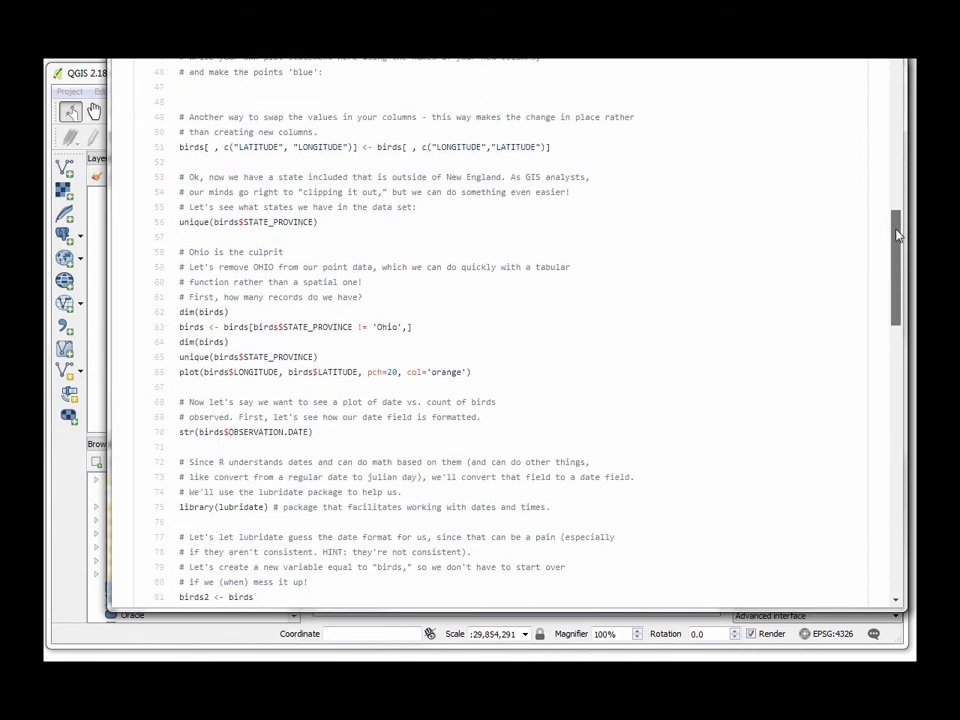
pyautogui.scroll(-3)
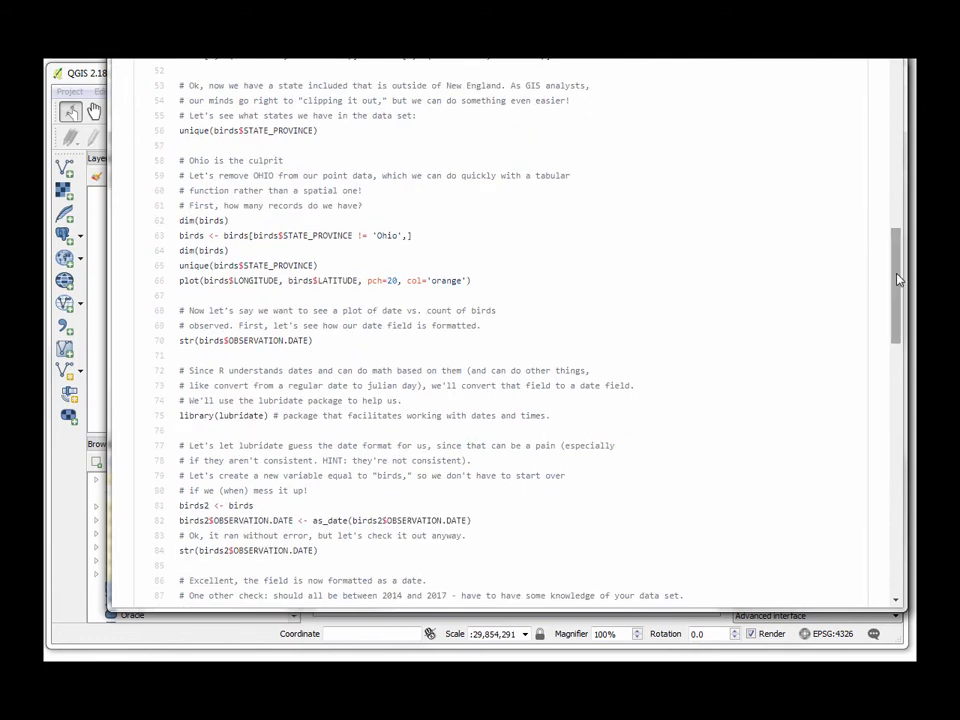
pyautogui.moveTo(892, 284)
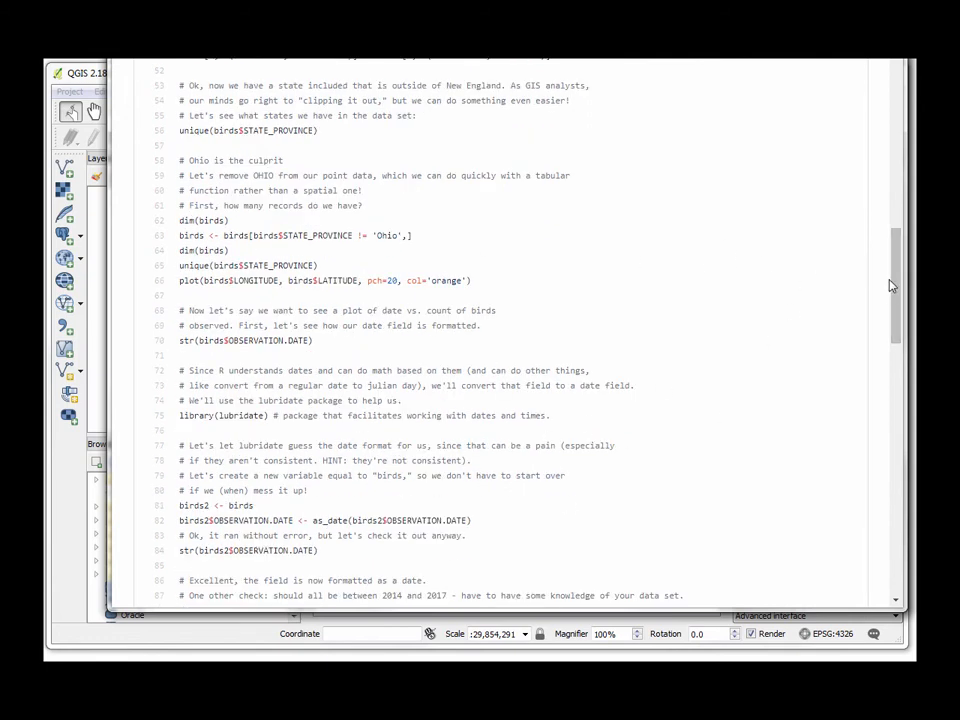
pyautogui.scroll(-3)
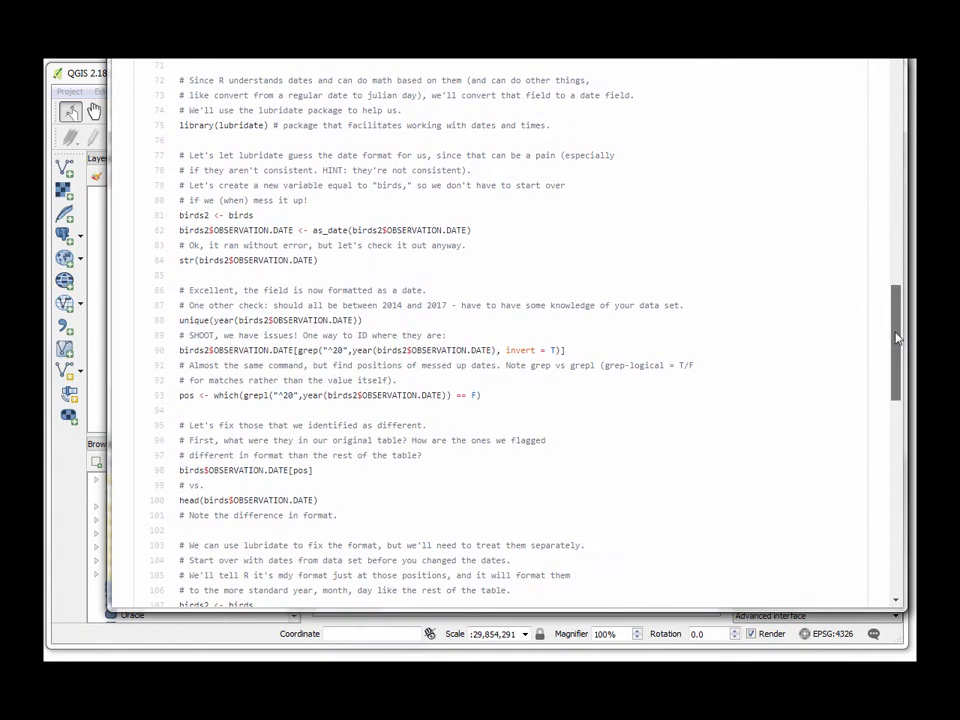
pyautogui.scroll(-3)
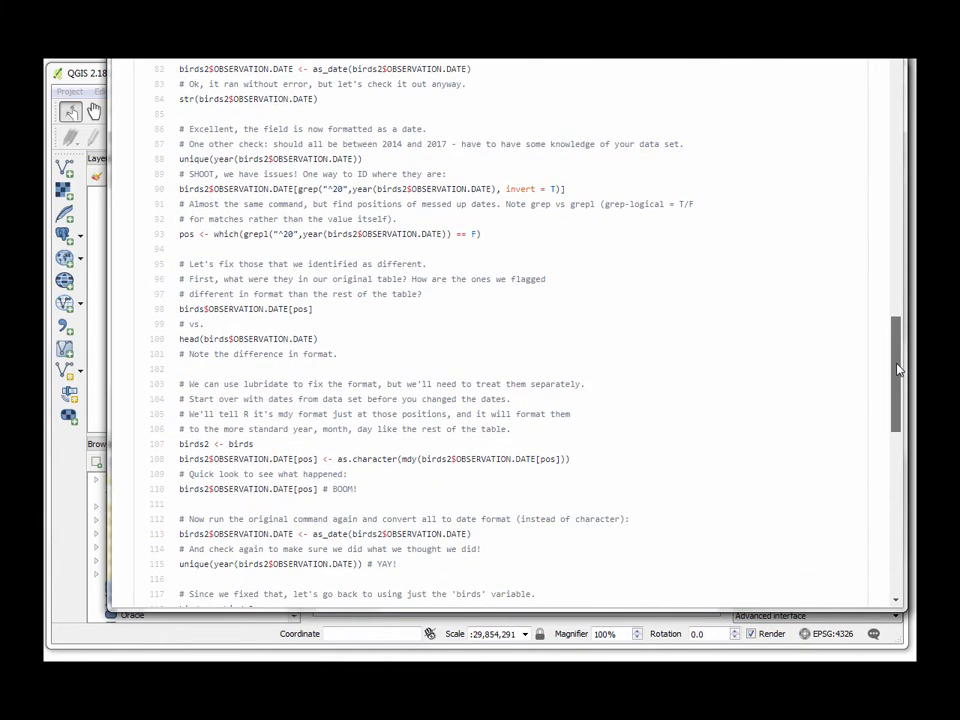
pyautogui.scroll(-3)
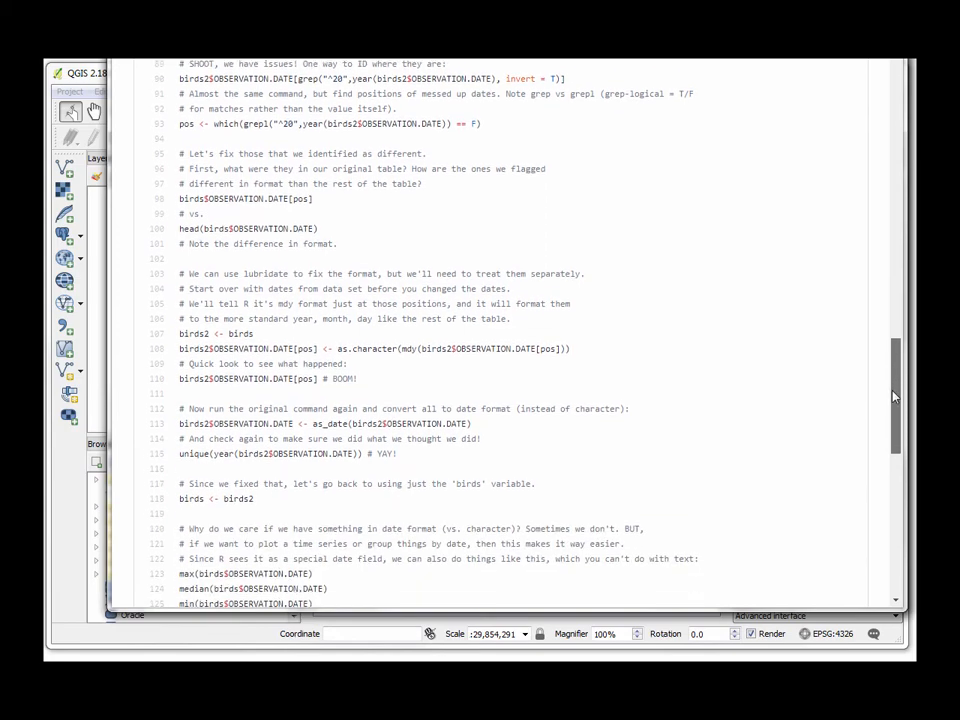
pyautogui.scroll(-3)
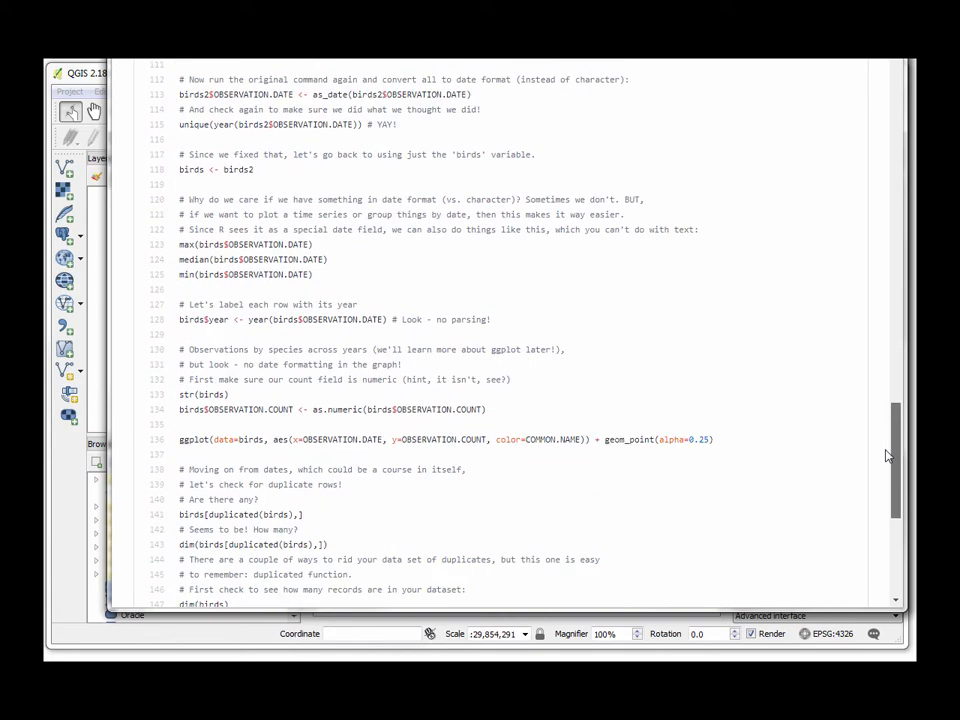
pyautogui.scroll(-3)
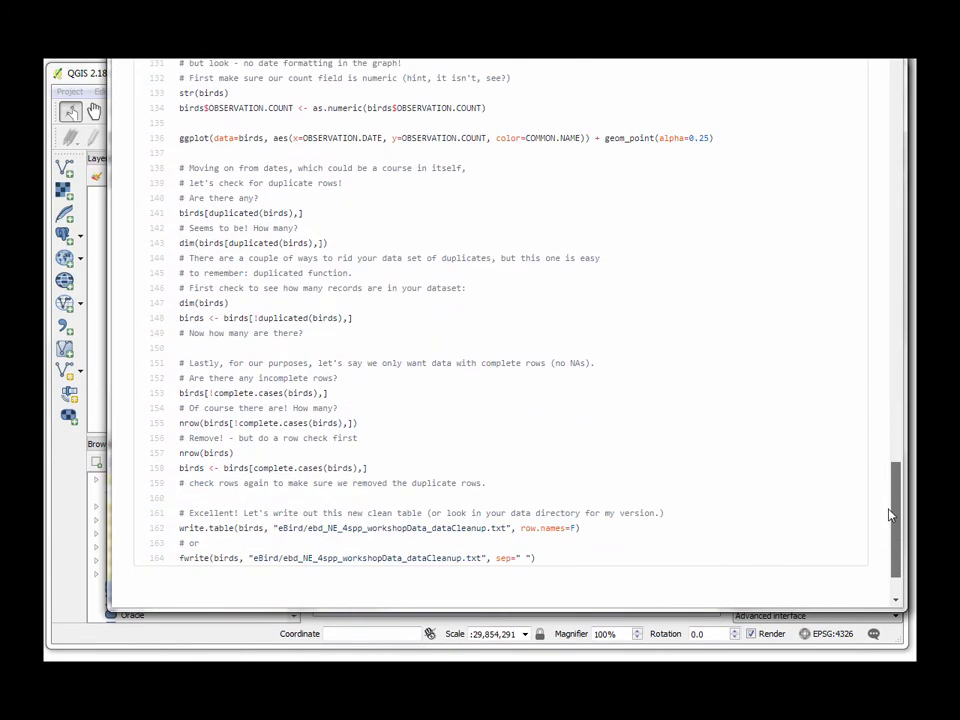
pyautogui.scroll(3)
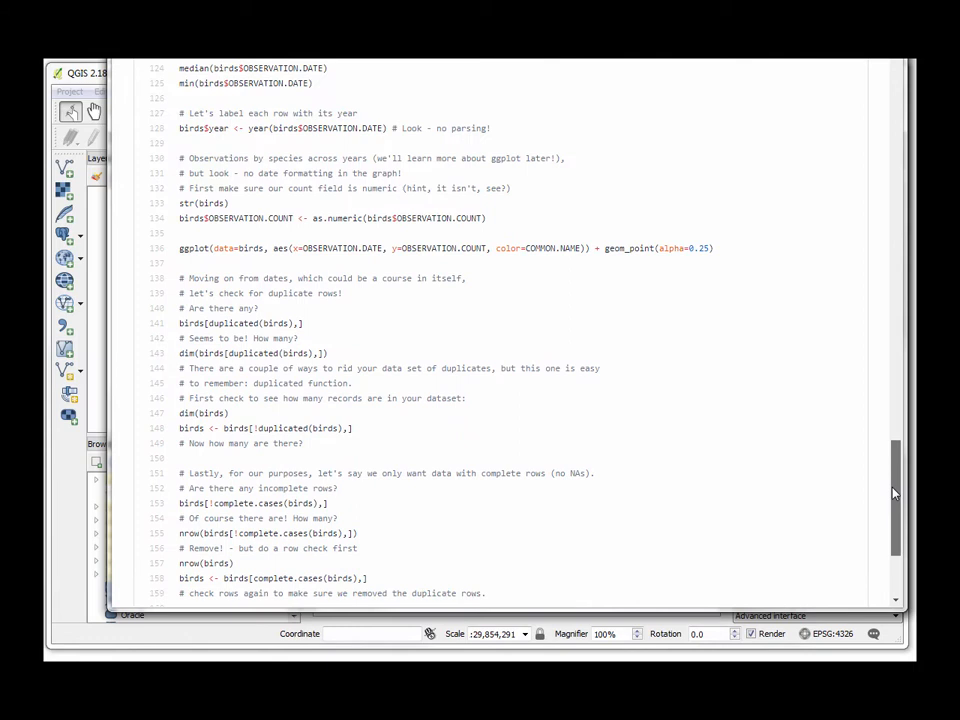
pyautogui.scroll(3)
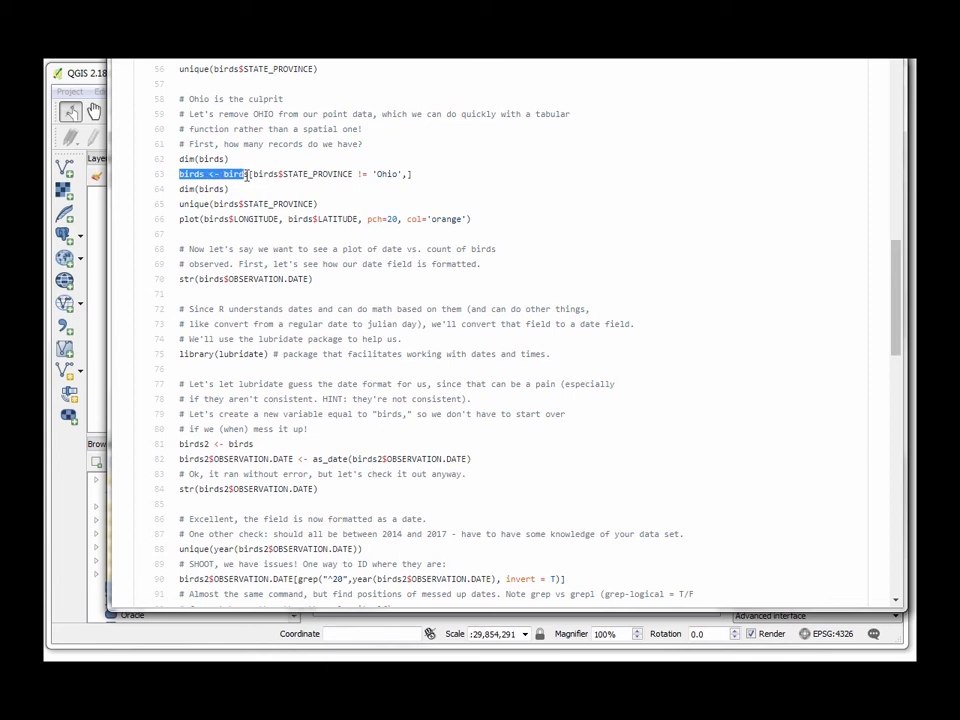
pyautogui.moveTo(248, 172); pyautogui.dragTo(360, 172)
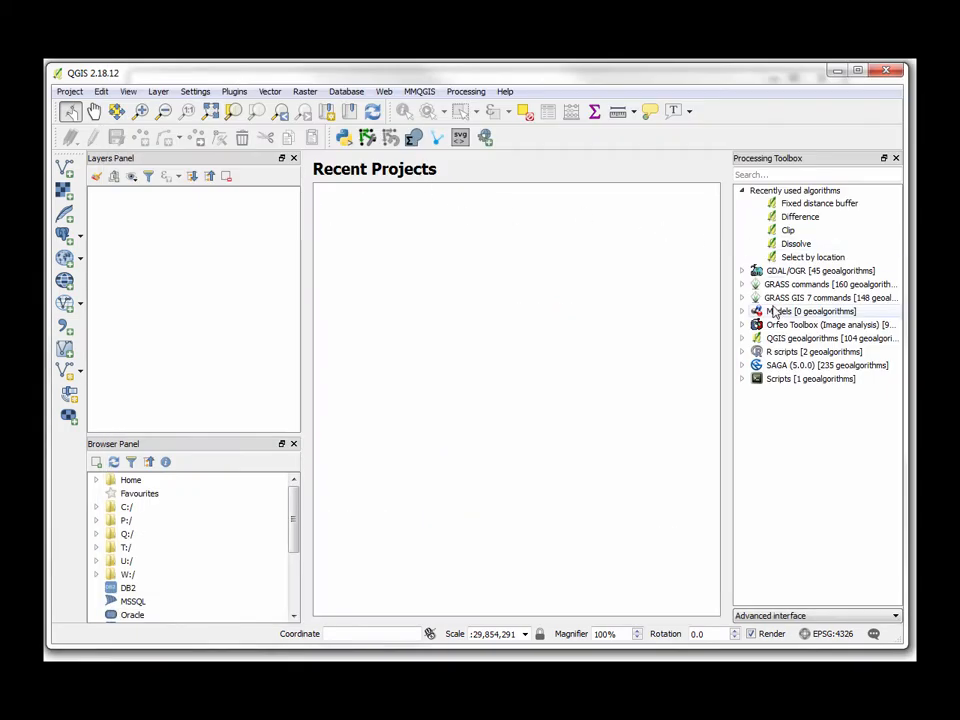
# Edit the 'test corner' user R script from the Processing Toolbox
pyautogui.click(742, 352)
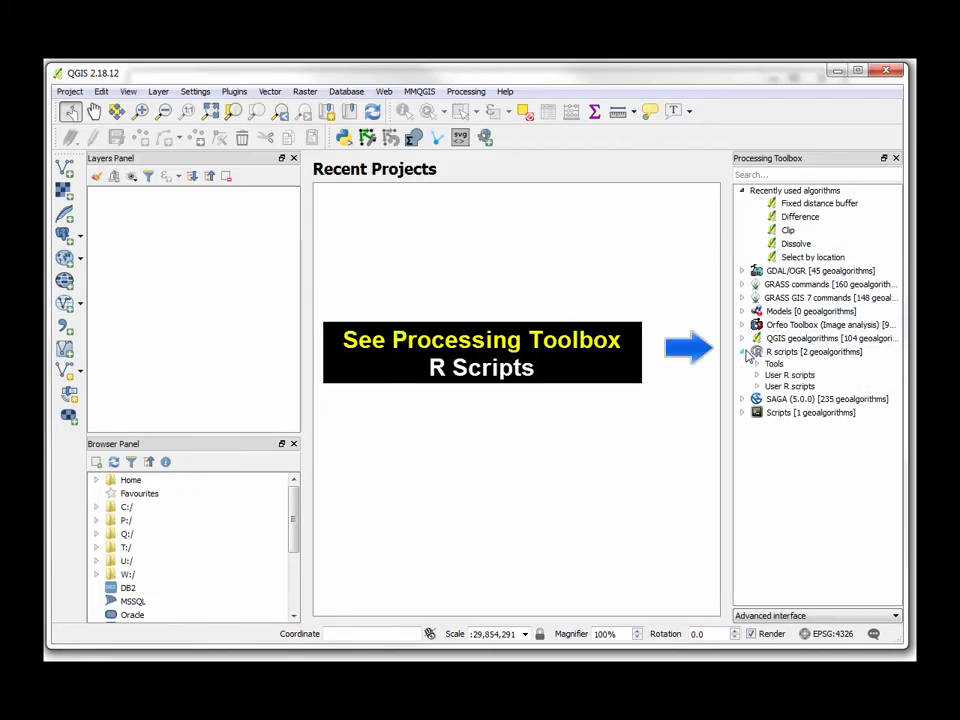
pyautogui.click(758, 386)
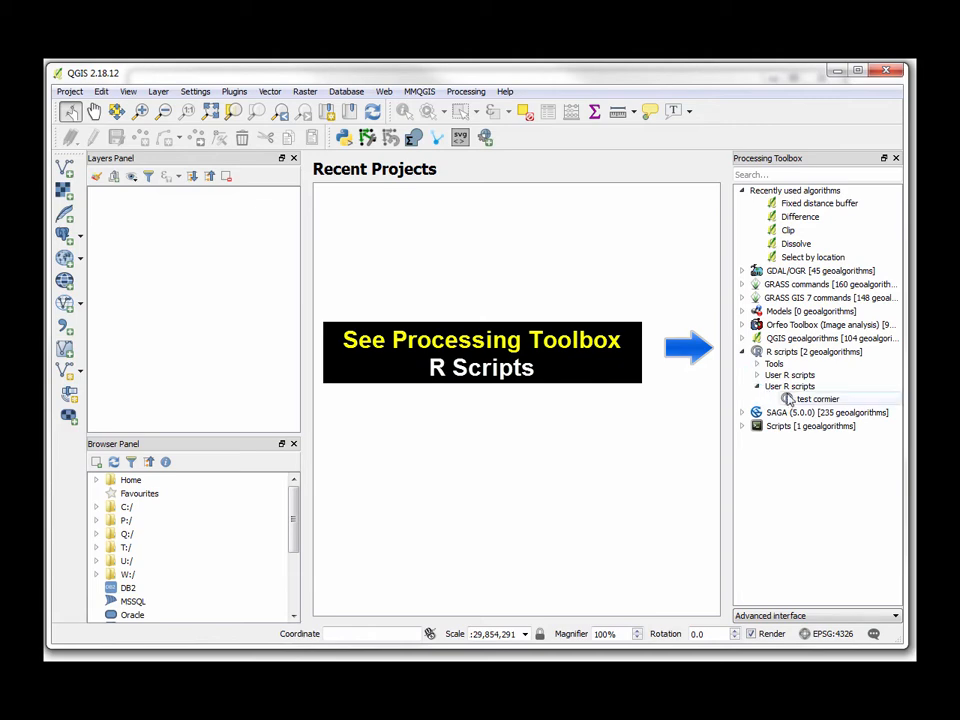
pyautogui.rightClick(818, 398)
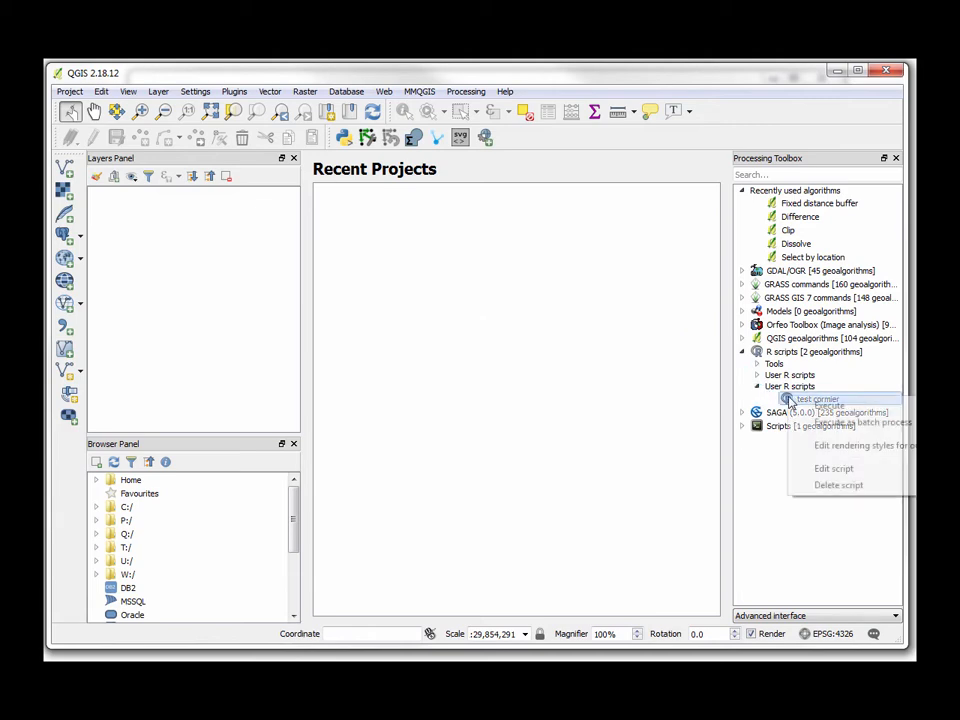
pyautogui.click(832, 468)
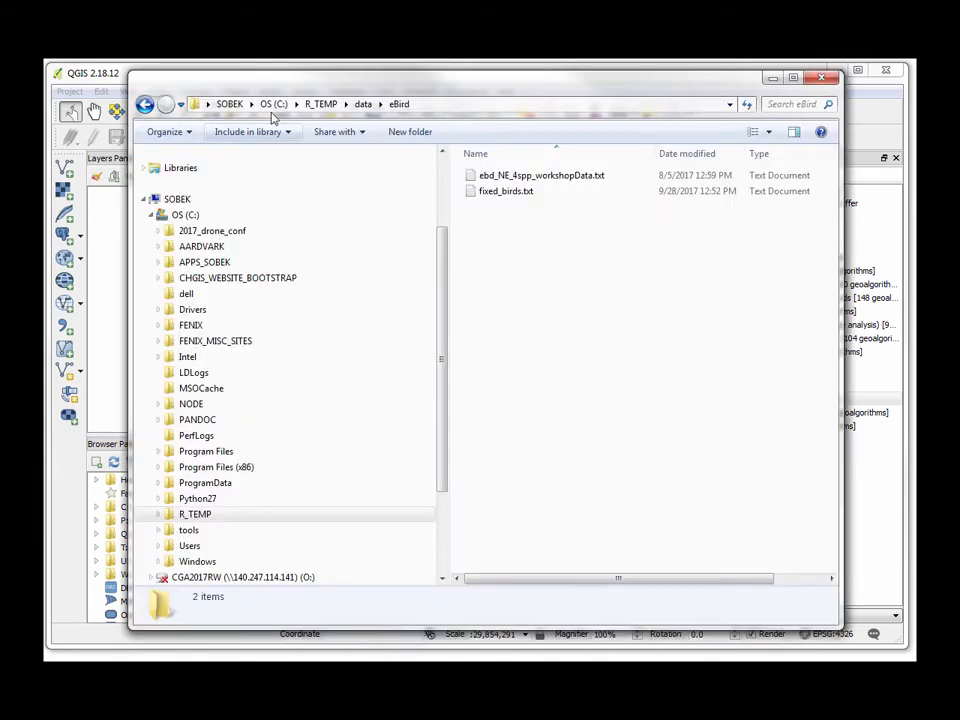
pyautogui.click(320, 104)
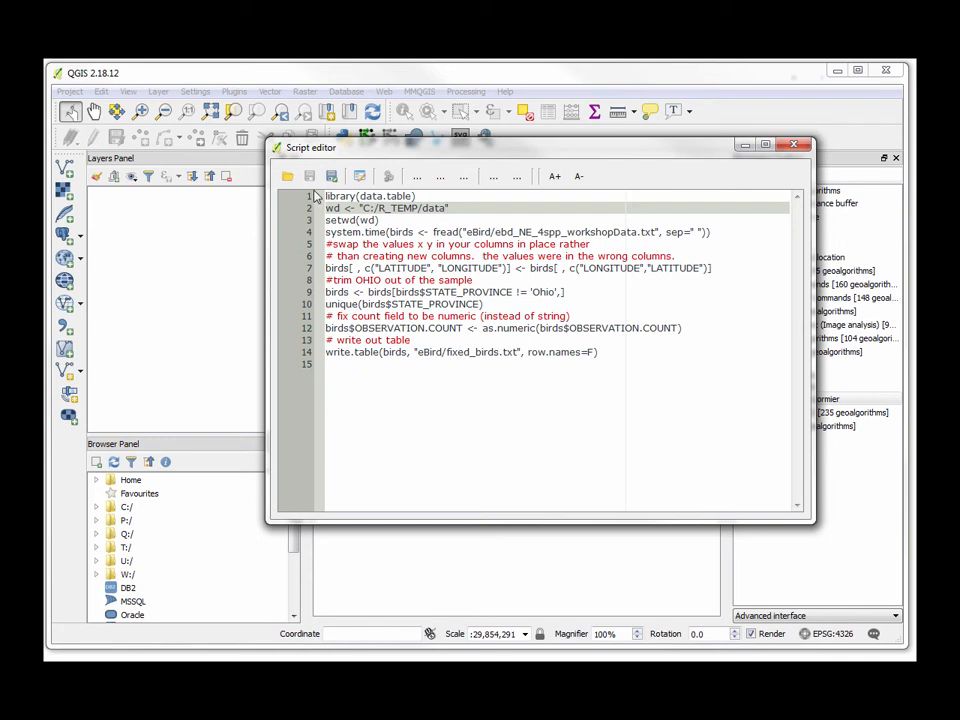
pyautogui.moveTo(388, 176)
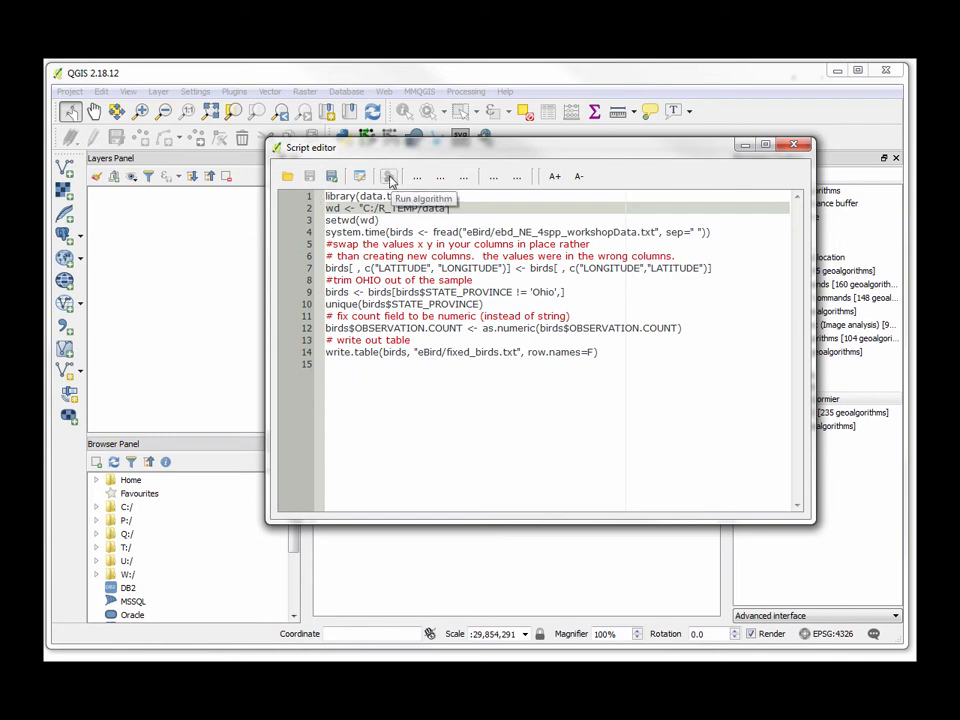
# Run the edited test-corner R script to completion and close its run window
pyautogui.click(388, 176)
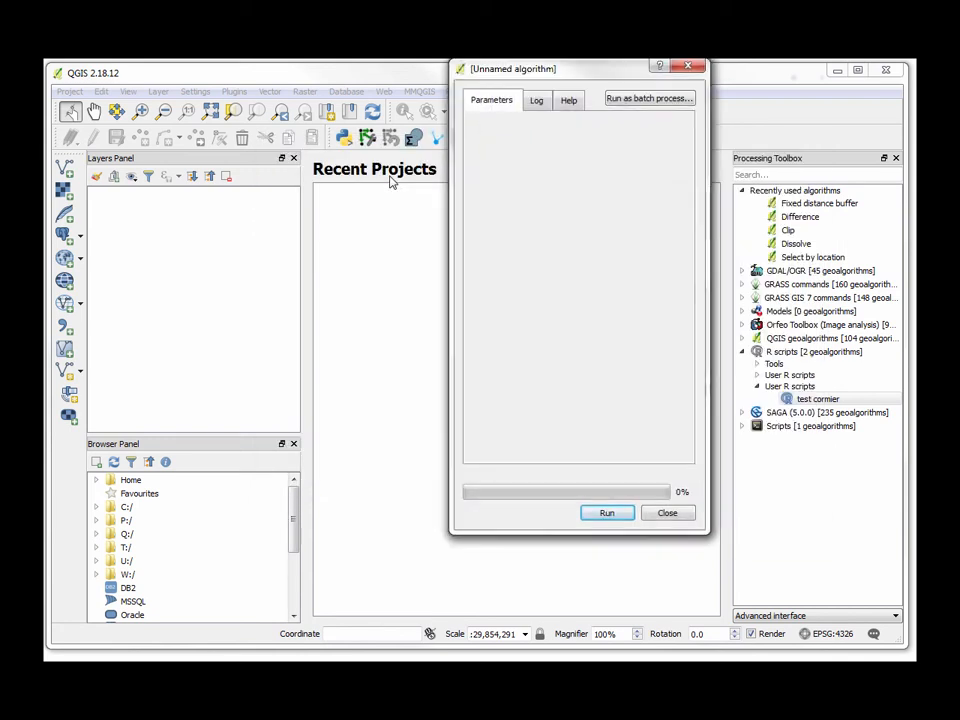
pyautogui.click(606, 512)
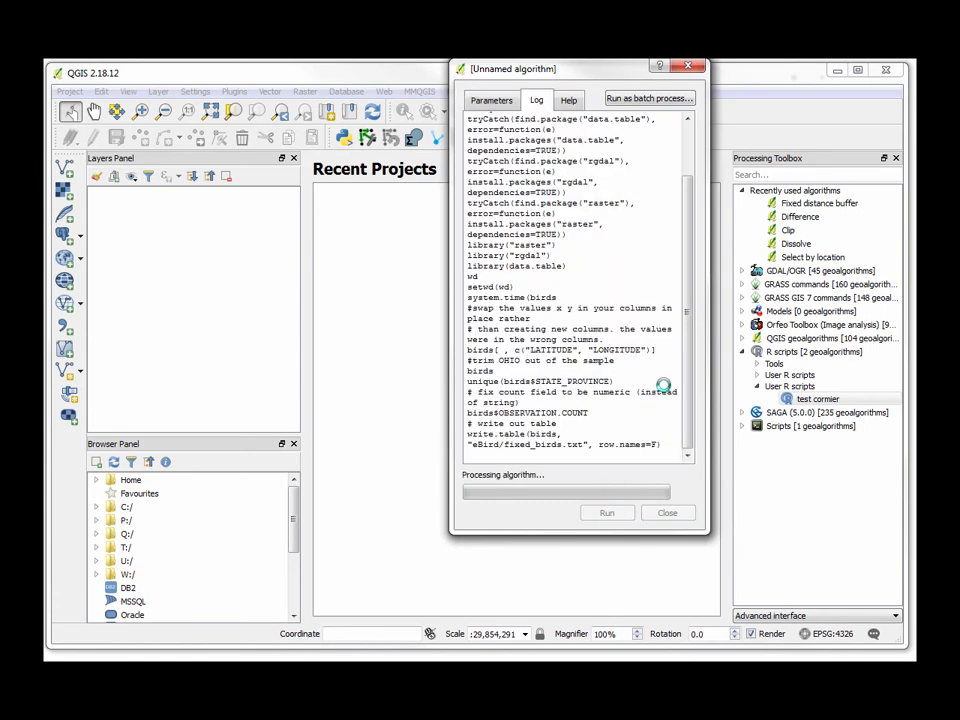
pyautogui.click(668, 512)
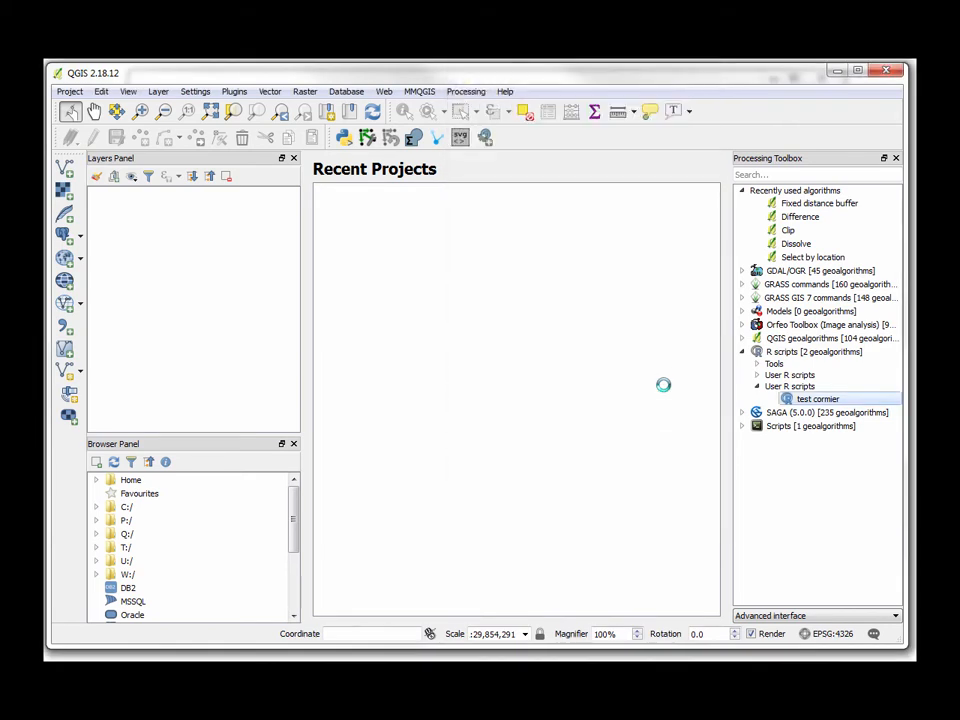
pyautogui.moveTo(664, 390)
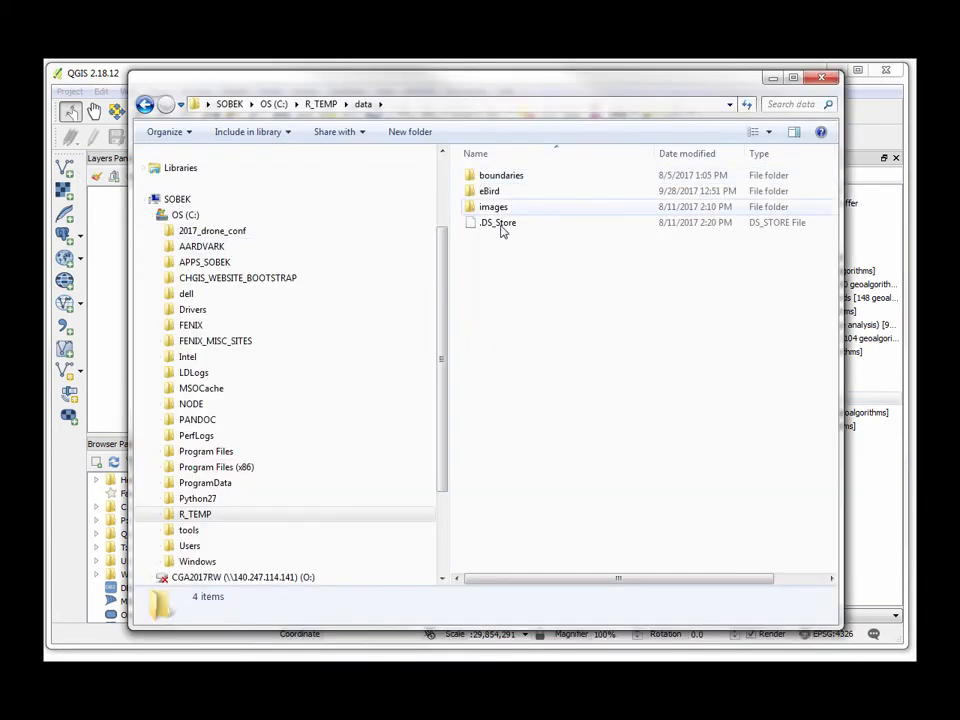
# Check the new fixed_birds.txt in the eBird data folder, then close Explorer
pyautogui.doubleClick(488, 190)
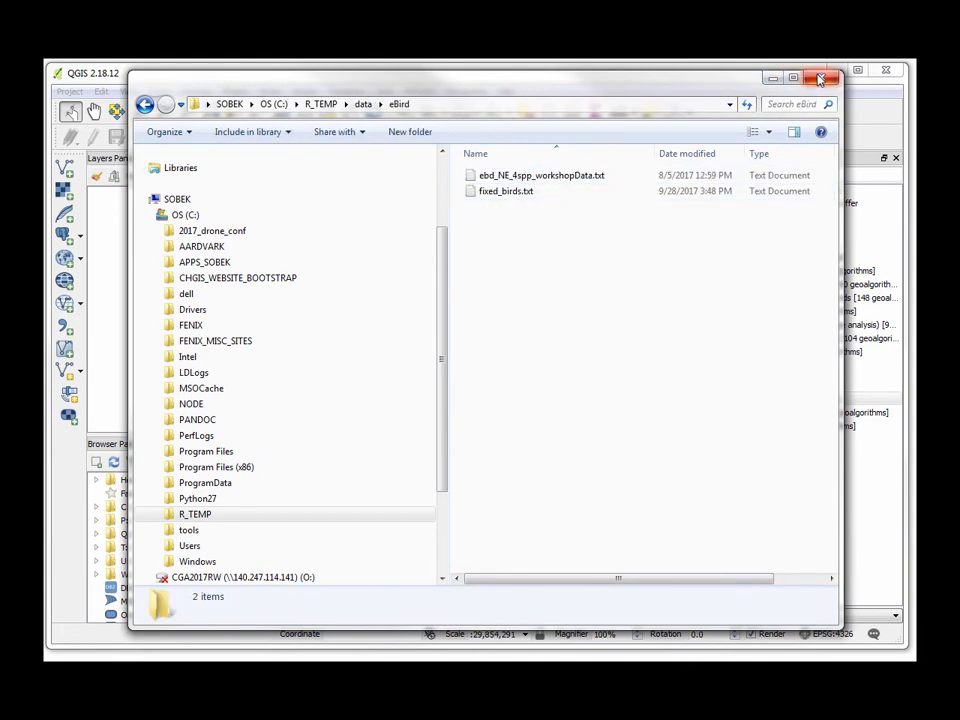
pyautogui.click(820, 78)
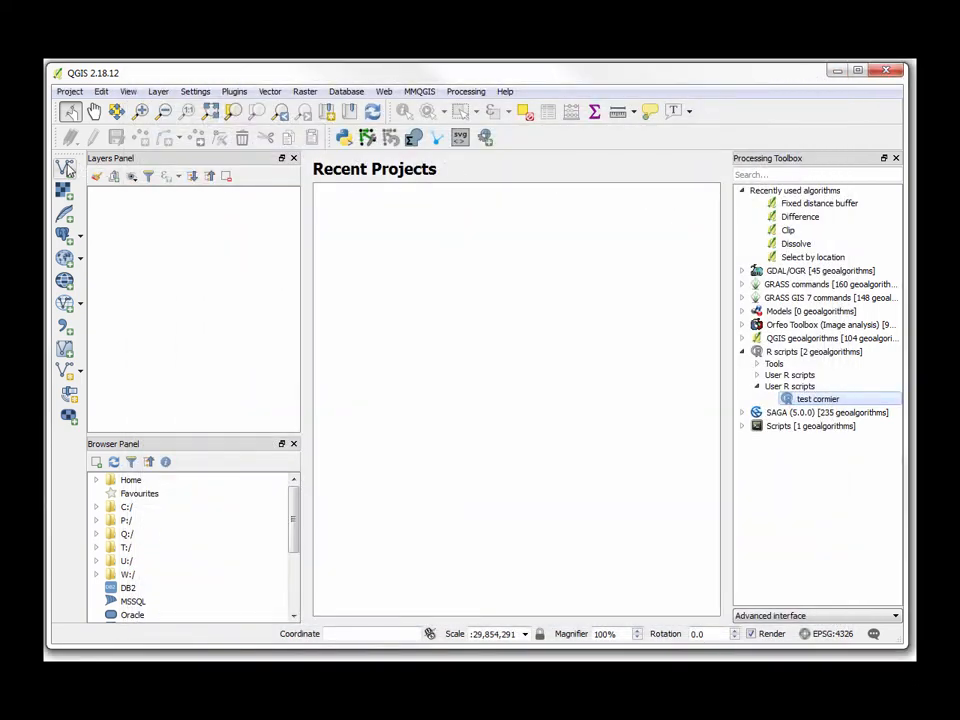
pyautogui.moveTo(64, 328)
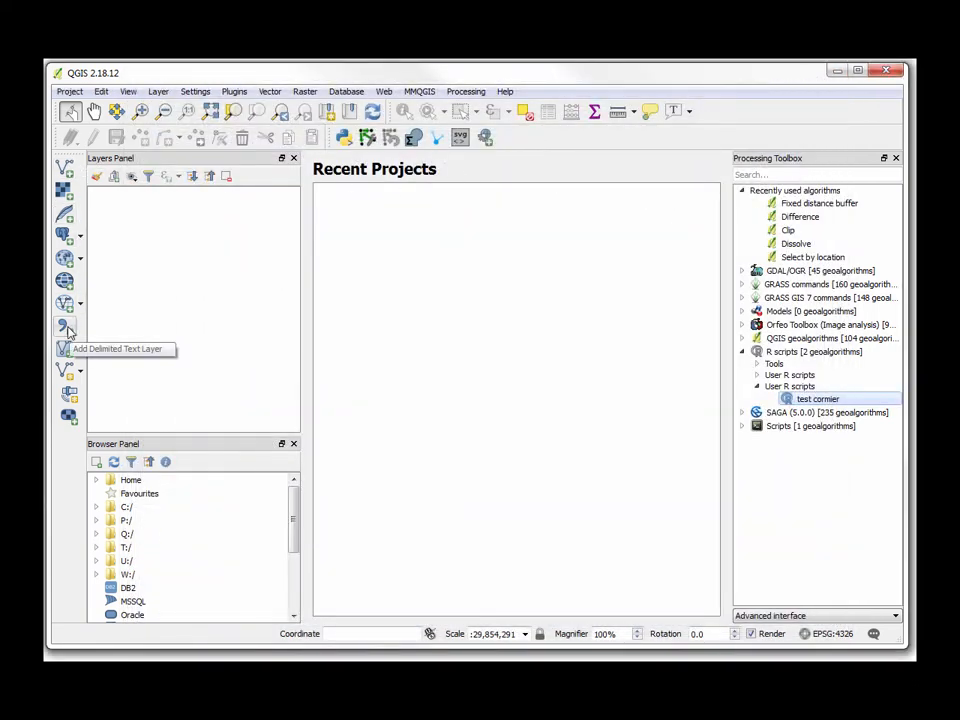
# Load fixed_birds.txt as a space-delimited point layer from its longitude and latitude fields
pyautogui.click(64, 328)
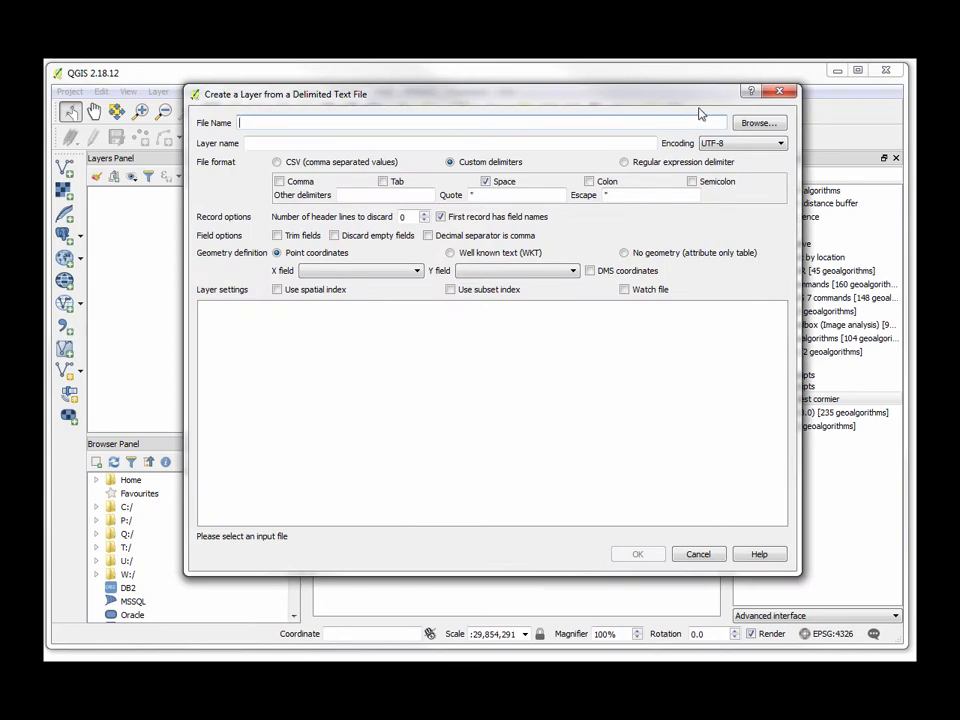
pyautogui.click(758, 122)
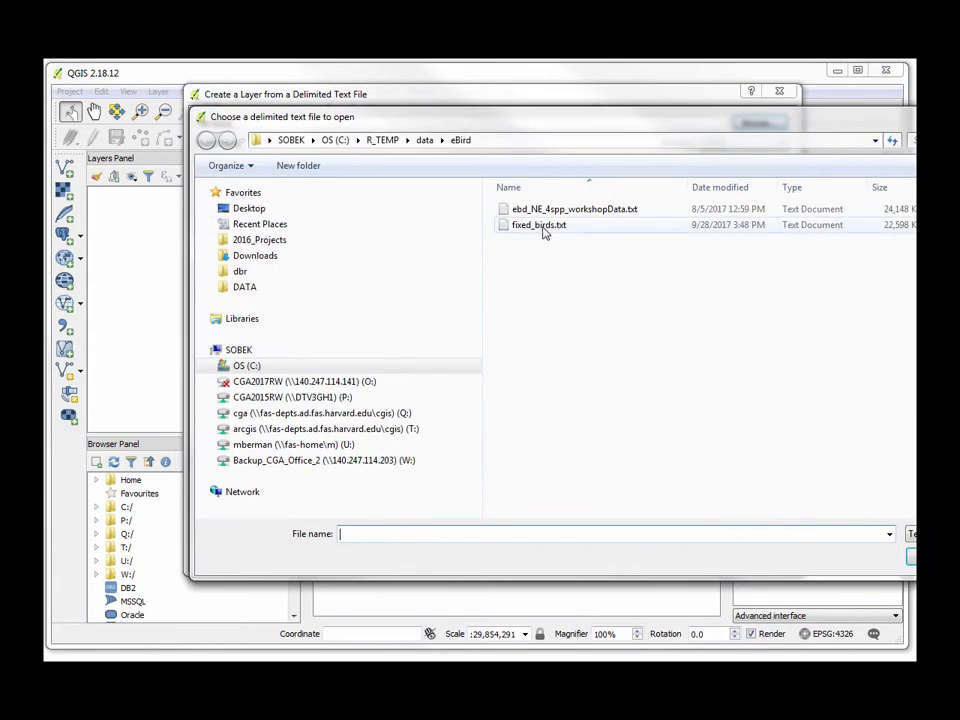
pyautogui.doubleClick(538, 224)
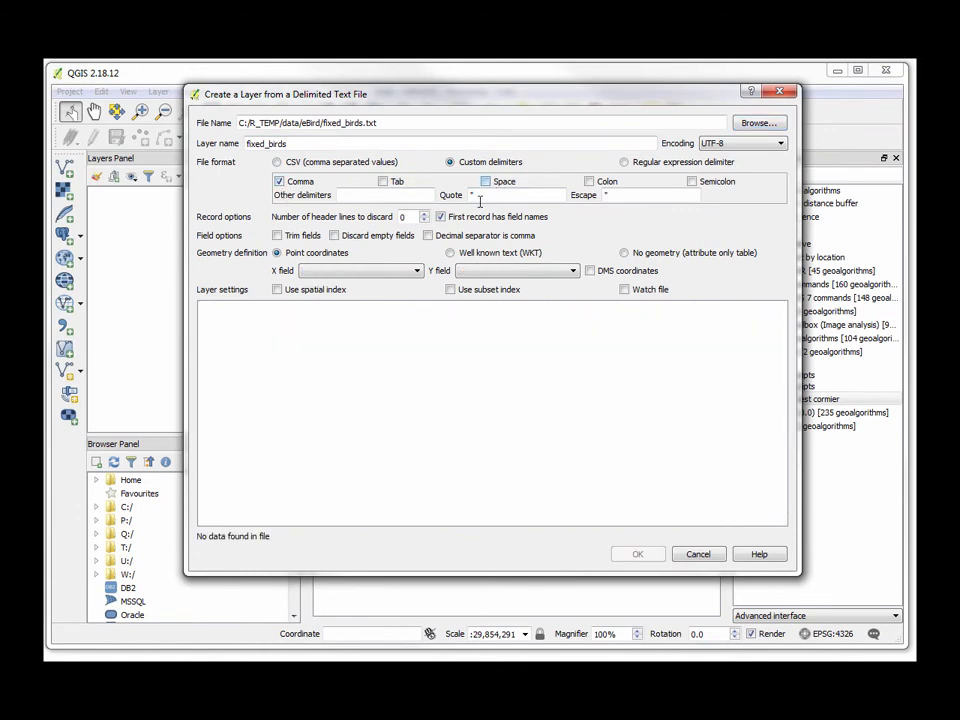
pyautogui.click(486, 180)
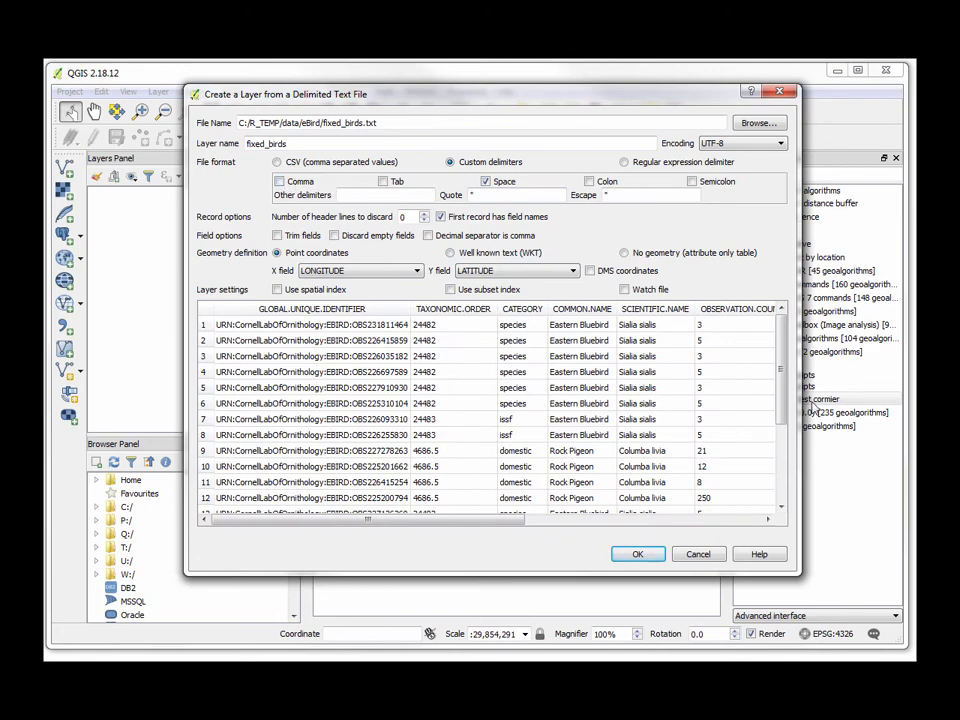
pyautogui.hscroll(3)
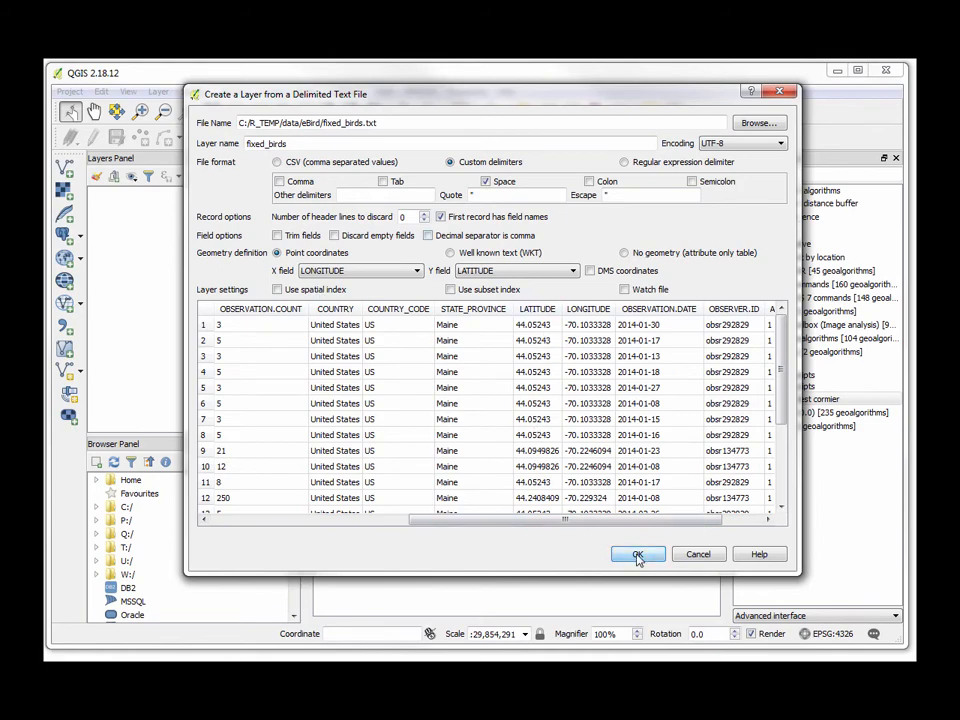
pyautogui.click(638, 554)
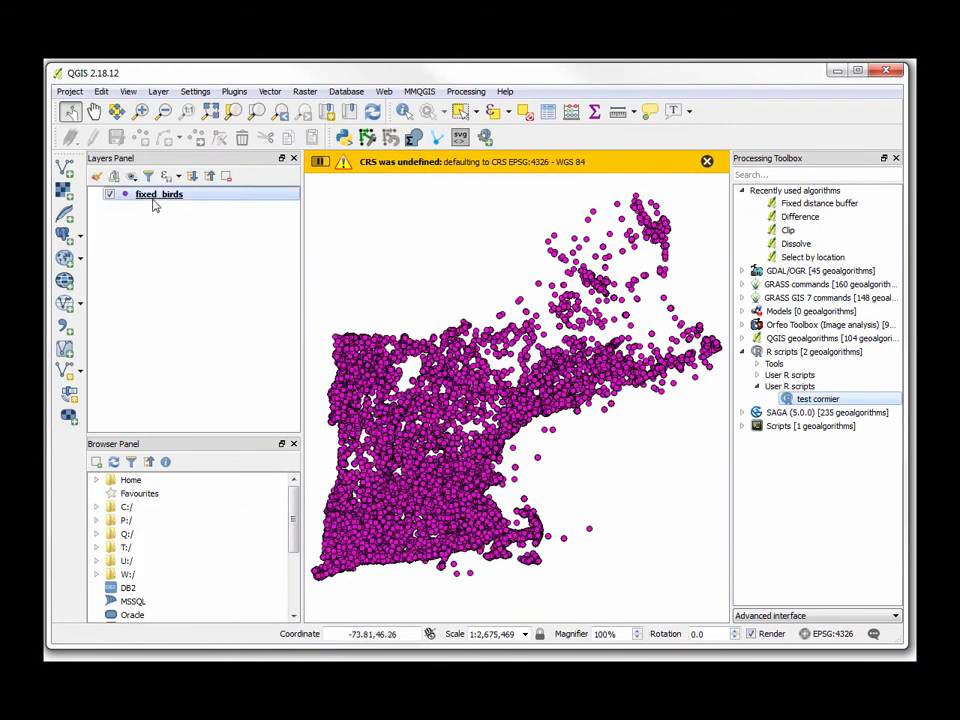
pyautogui.rightClick(158, 194)
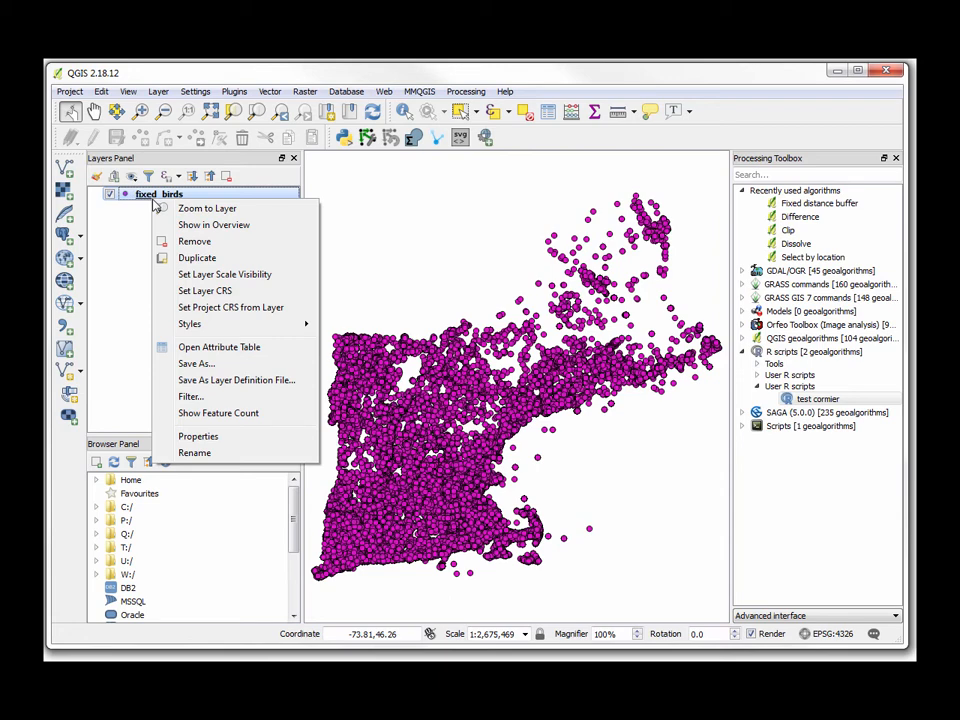
pyautogui.click(188, 324)
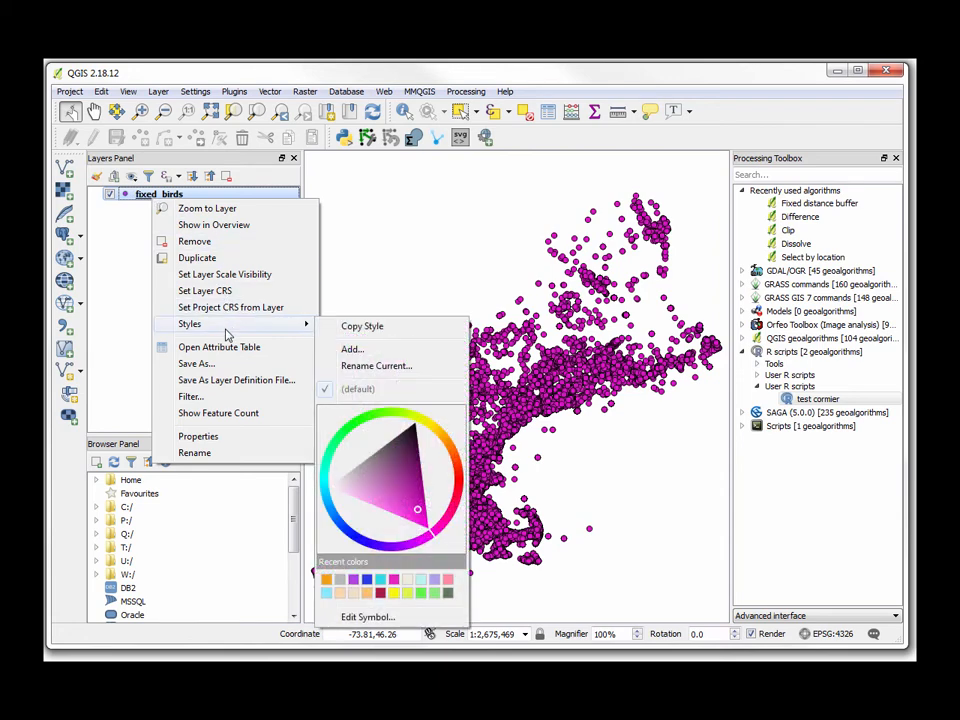
pyautogui.moveTo(258, 346)
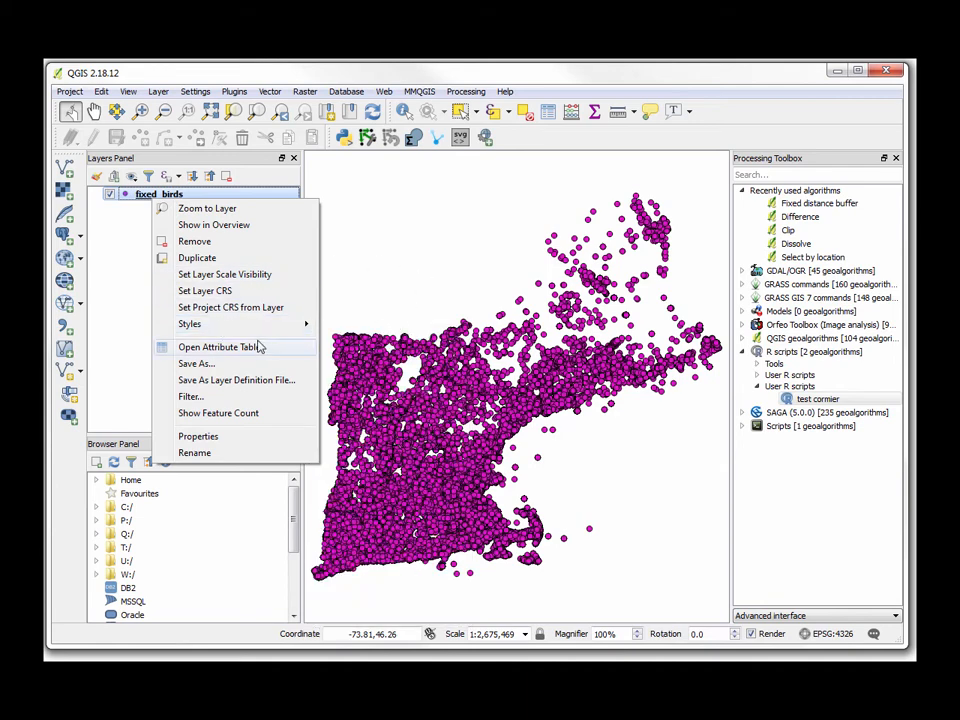
pyautogui.moveTo(196, 256)
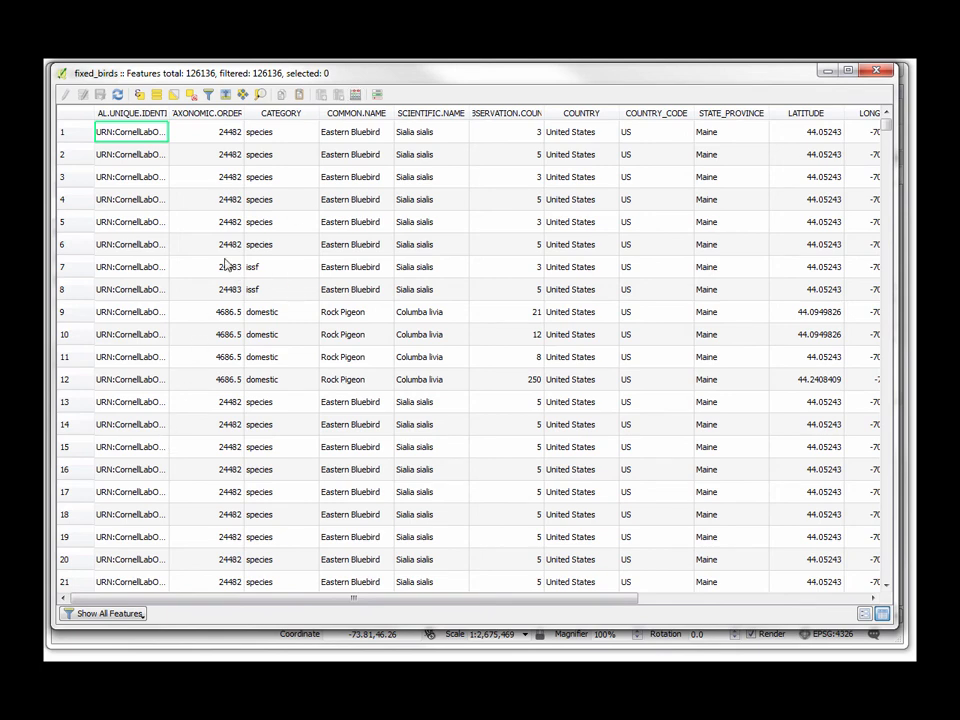
pyautogui.moveTo(352, 194)
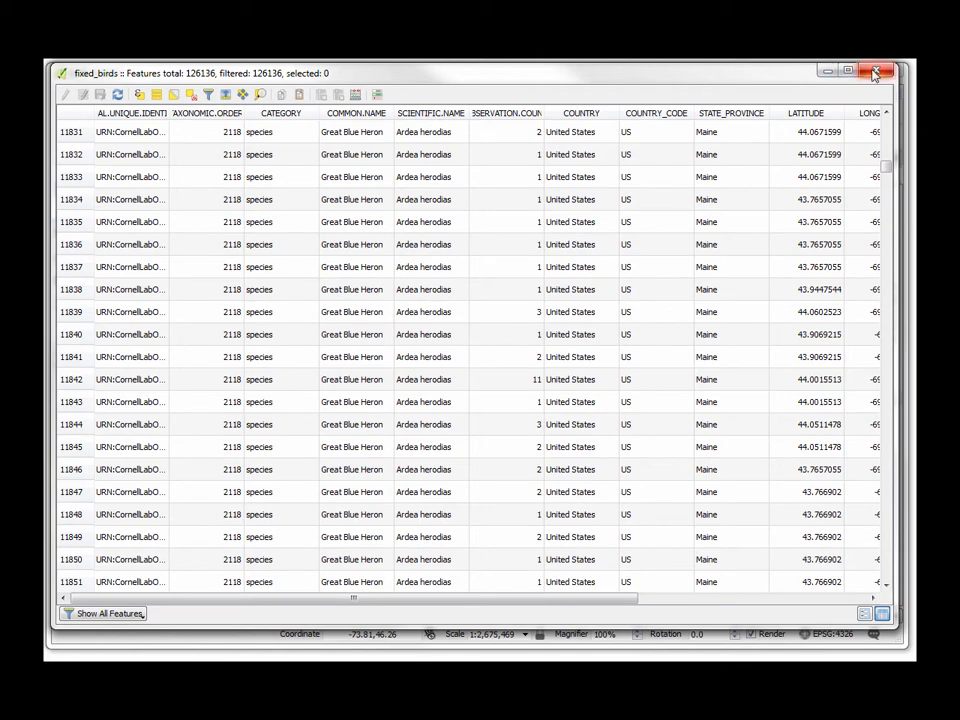
pyautogui.click(876, 72)
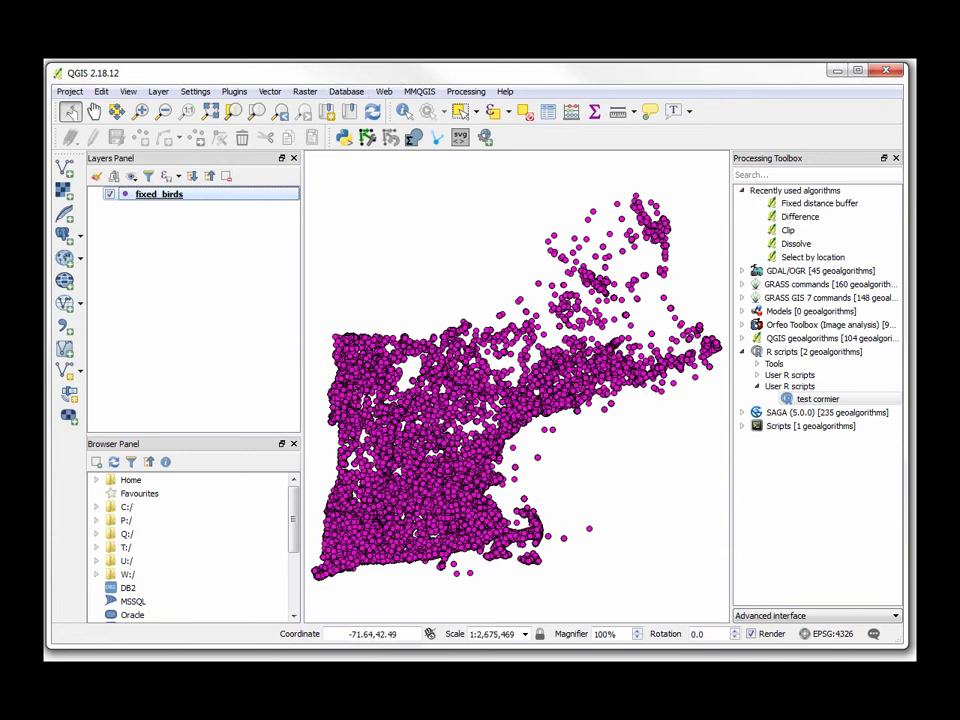
# Select the fixed_birds records where "COMMON.NAME" = 'Great Blue Heron' via the attribute table
pyautogui.rightClick(158, 194)
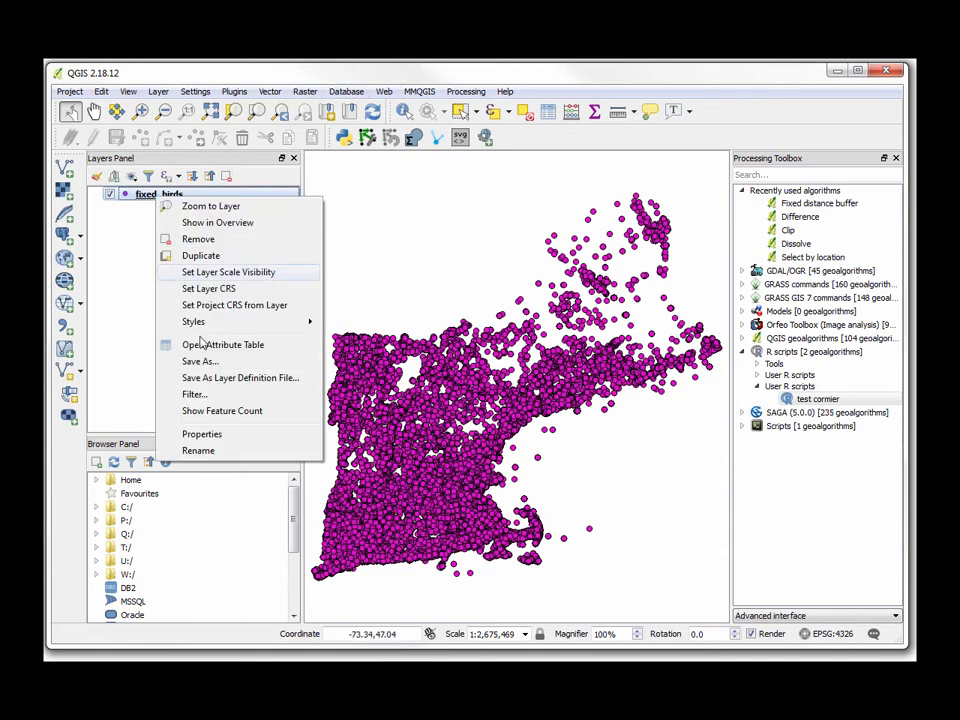
pyautogui.click(224, 344)
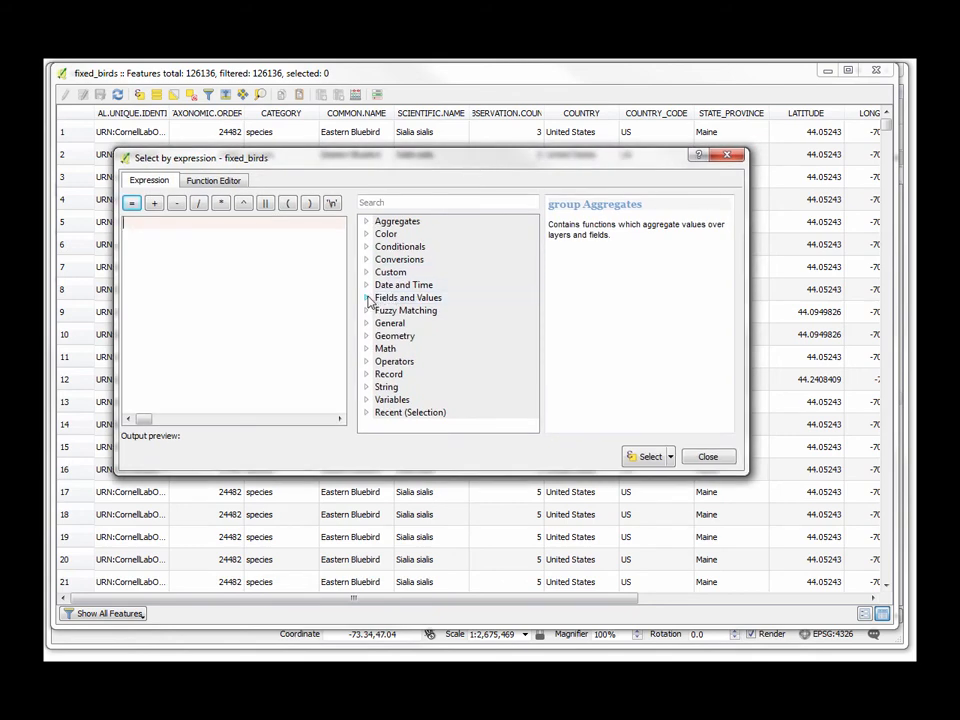
pyautogui.click(368, 296)
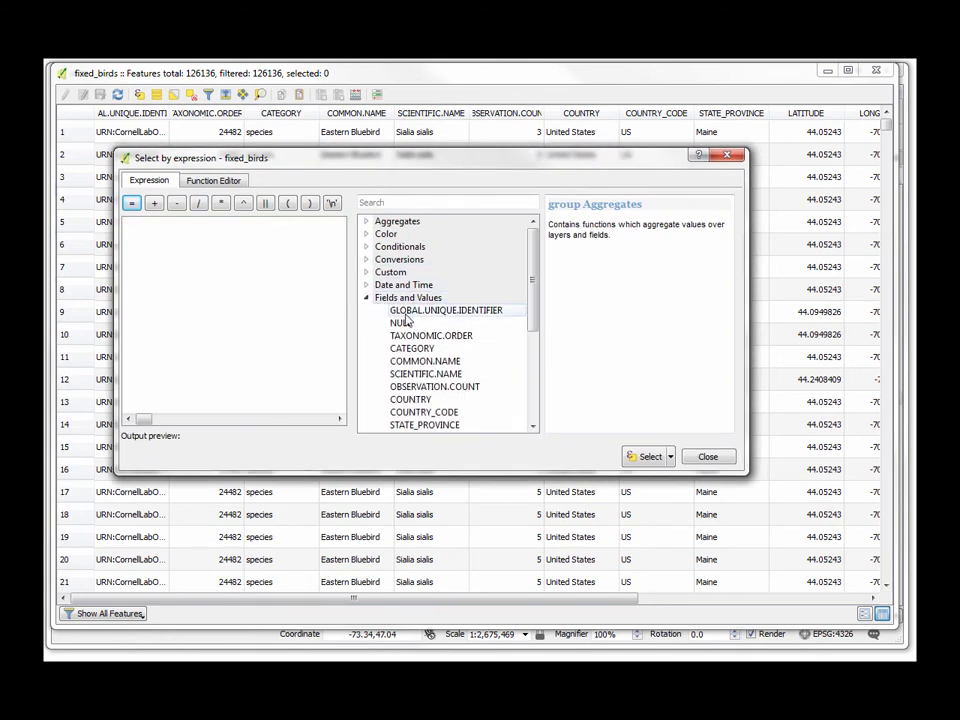
pyautogui.doubleClick(424, 360)
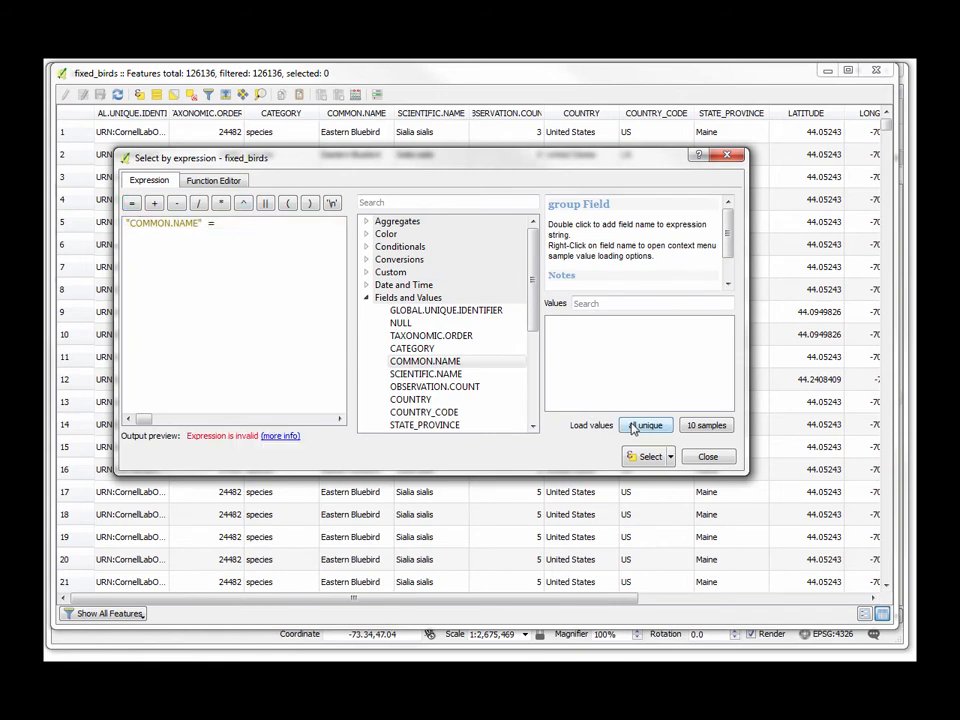
pyautogui.click(644, 424)
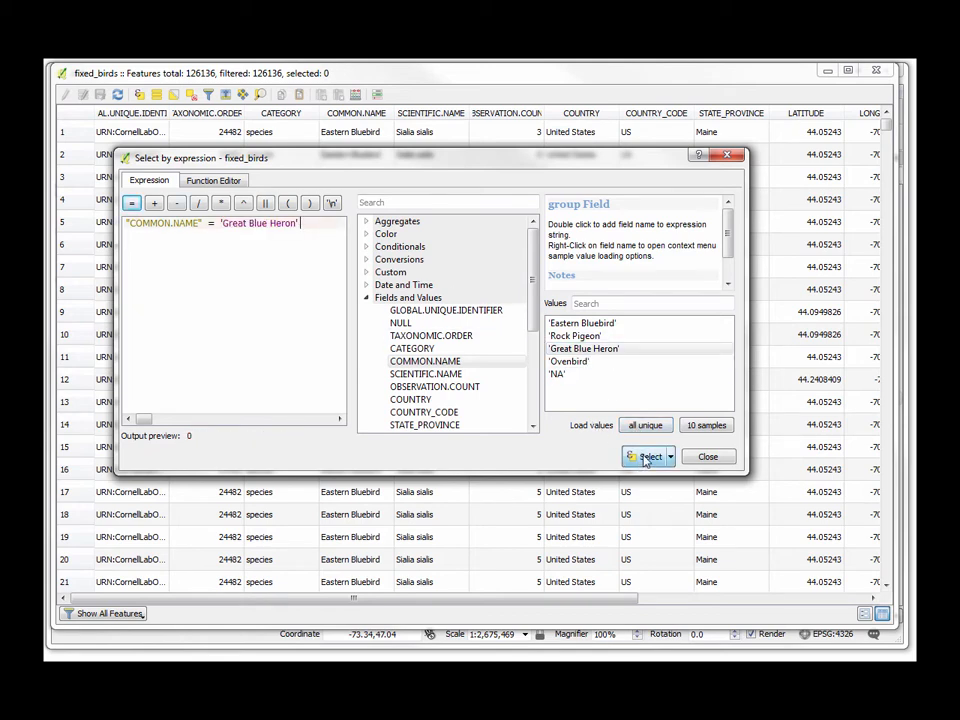
pyautogui.click(648, 456)
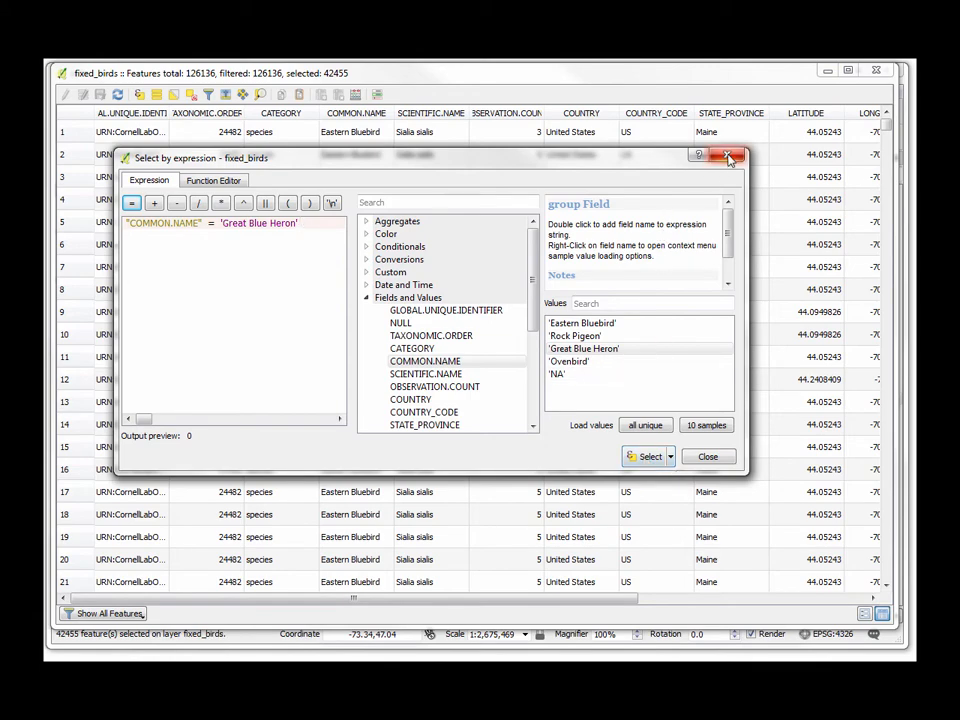
pyautogui.click(728, 156)
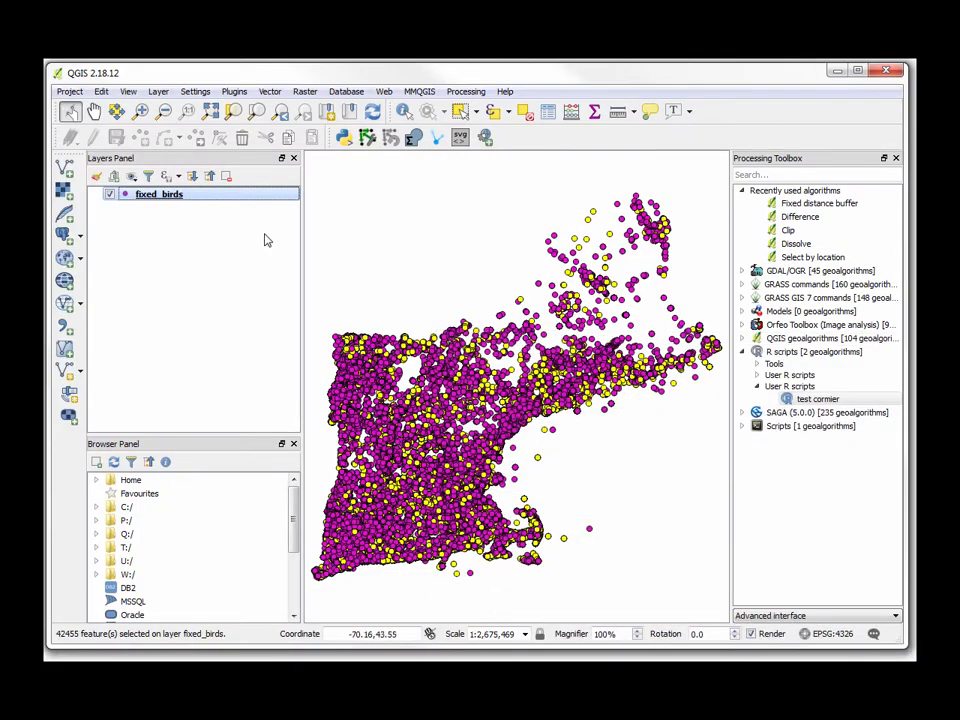
# Save the selected heron records as a new blue_heron shapefile layer
pyautogui.rightClick(158, 194)
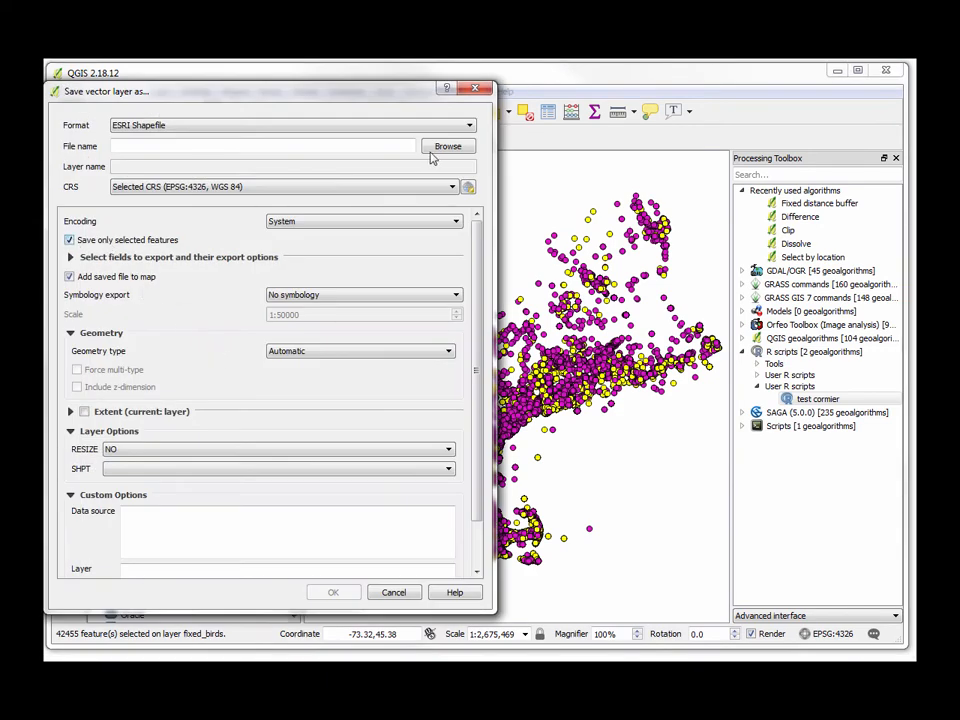
pyautogui.click(448, 146)
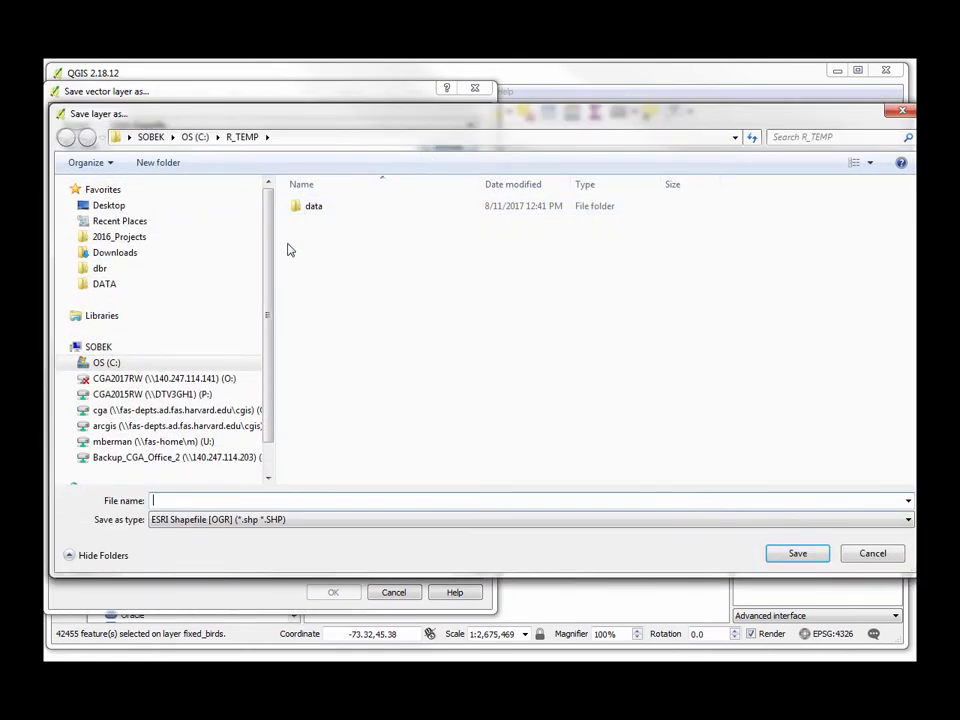
pyautogui.moveTo(288, 394)
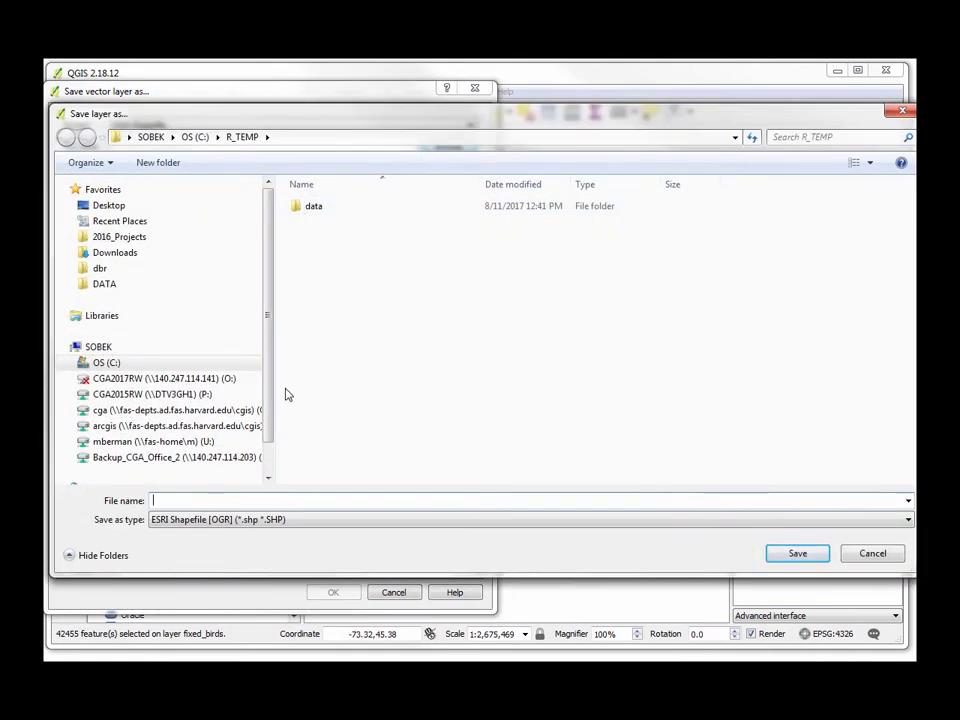
pyautogui.write('blue_heron')
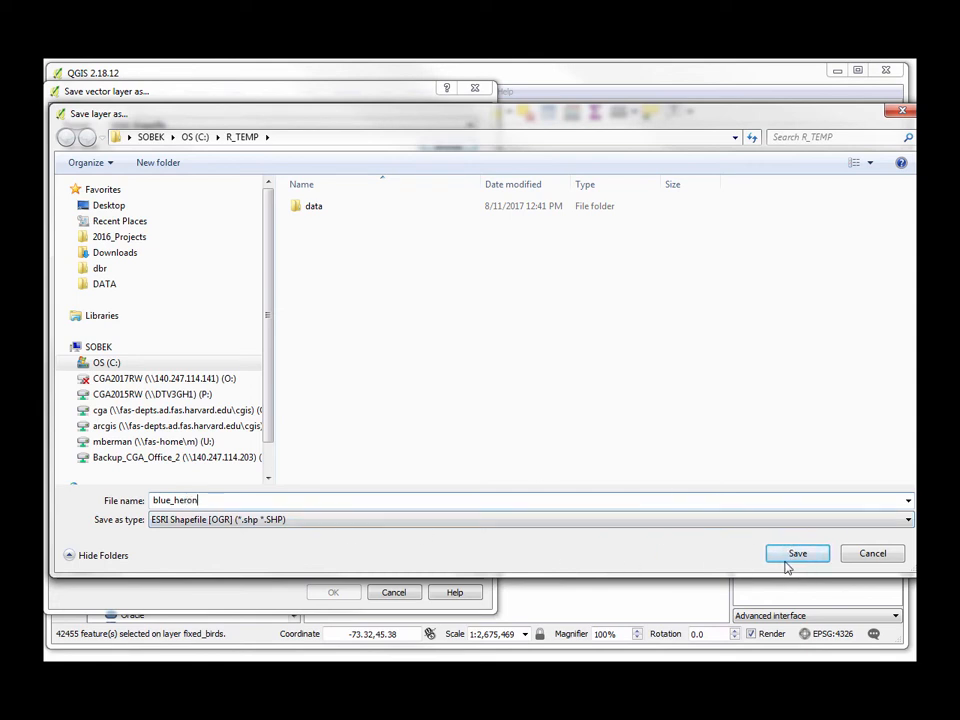
pyautogui.click(796, 552)
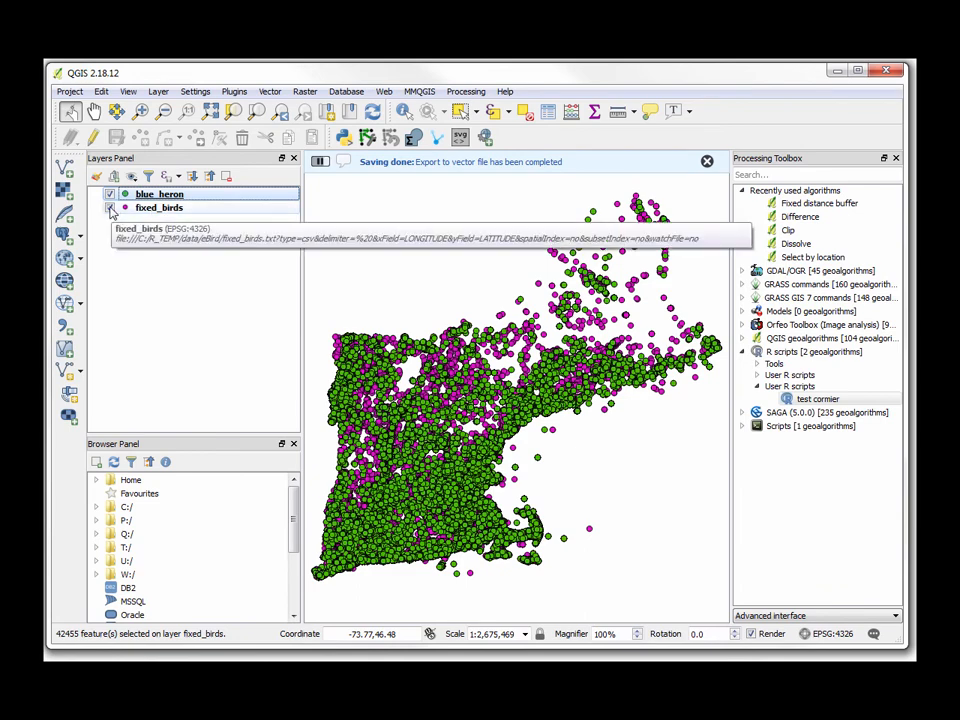
# Toggle fixed_birds off so only the blue_heron points show
pyautogui.click(112, 206)
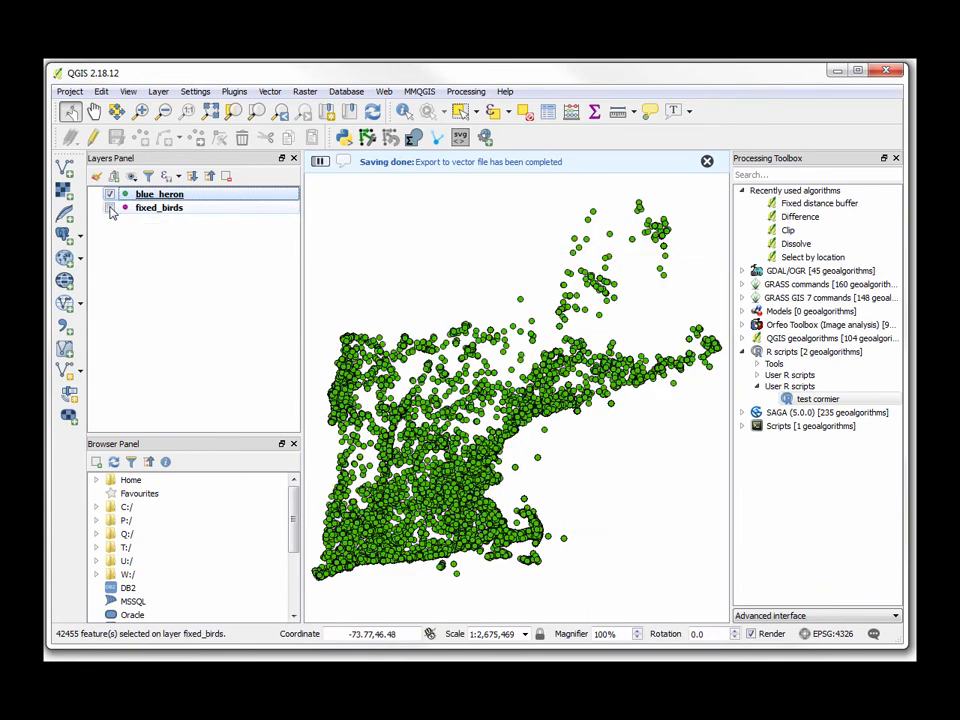
pyautogui.click(96, 206)
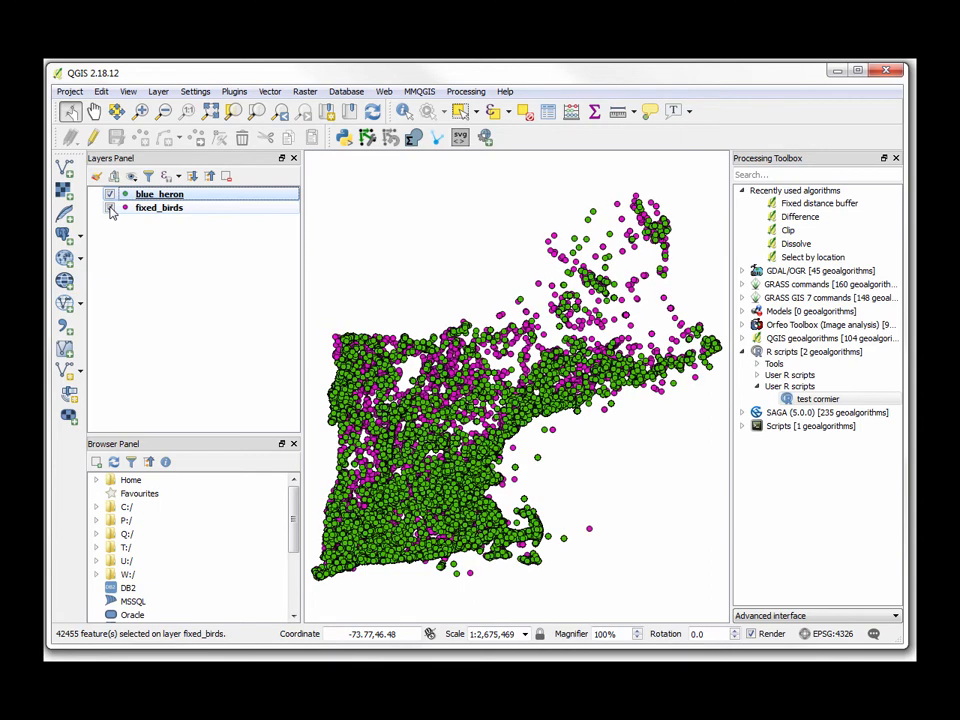
pyautogui.click(112, 208)
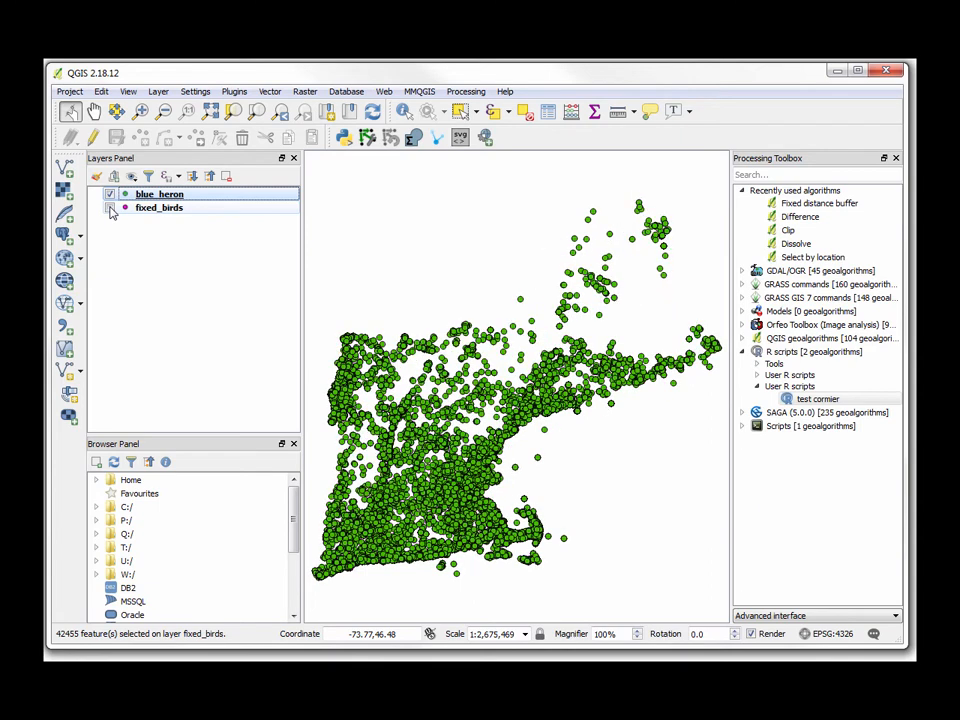
pyautogui.click(108, 206)
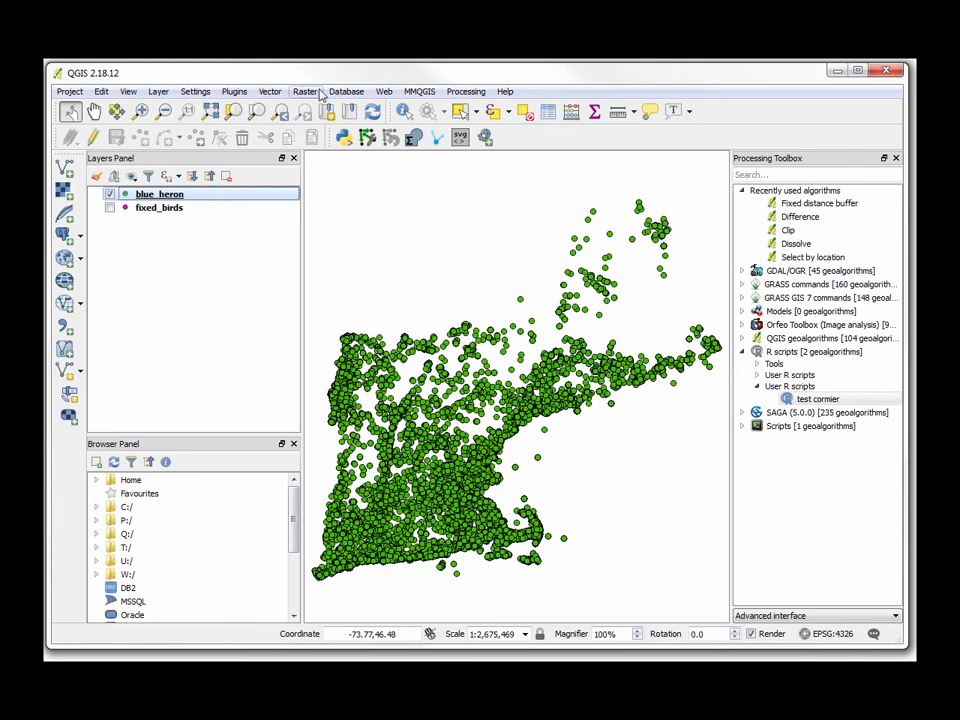
# Create a heatmap raster from blue_heron with radius 8000, output named blue_heron
pyautogui.click(304, 92)
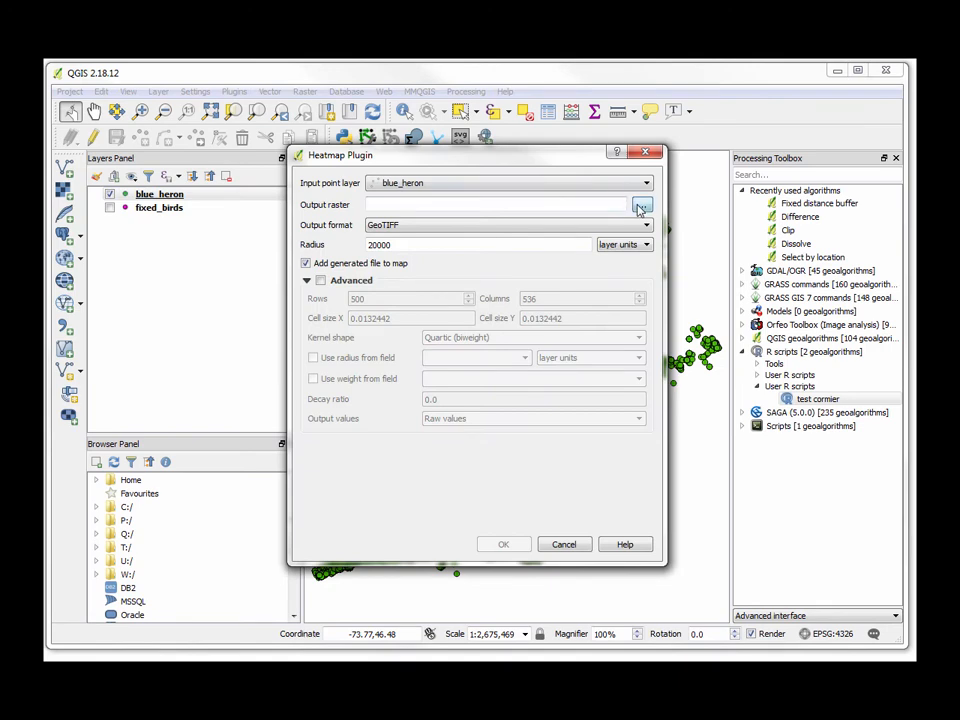
pyautogui.click(642, 204)
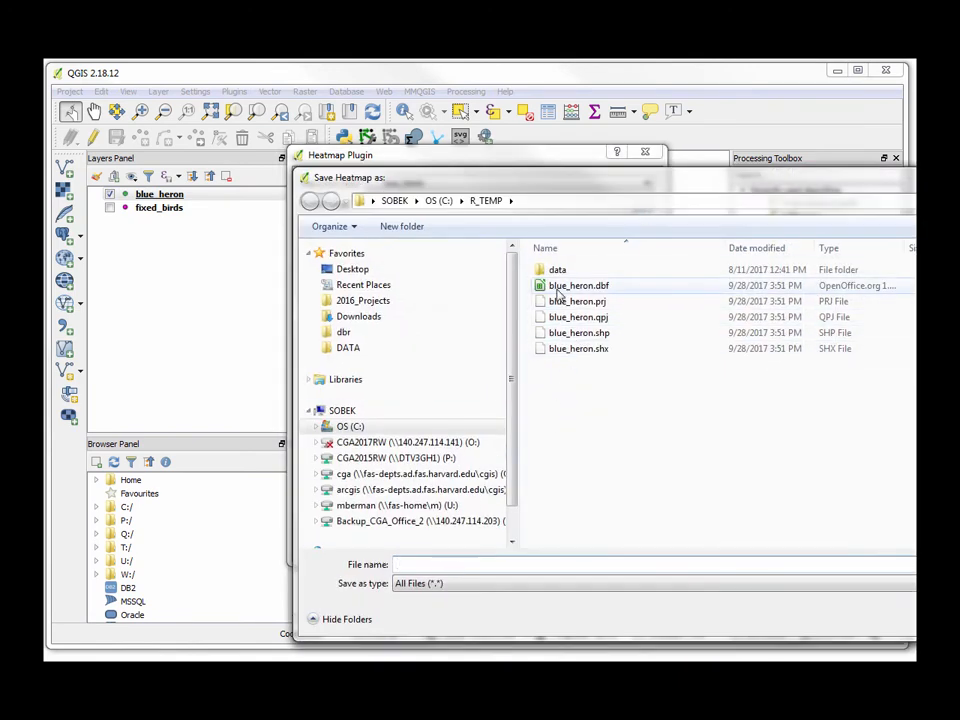
pyautogui.click(576, 284)
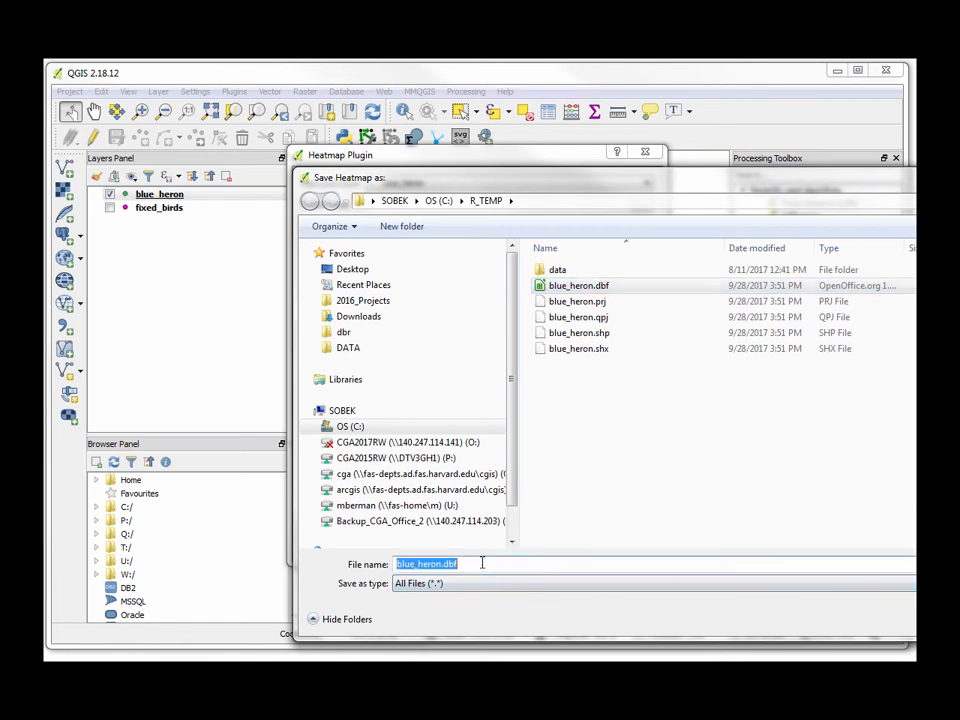
pyautogui.write('blue_heron')
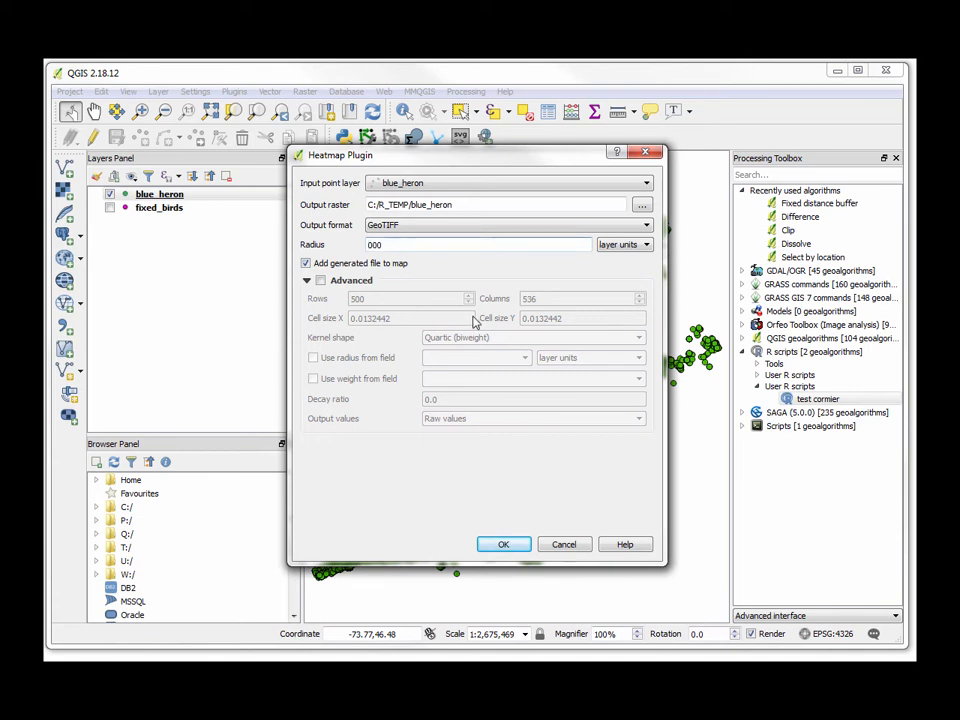
pyautogui.write('8000')
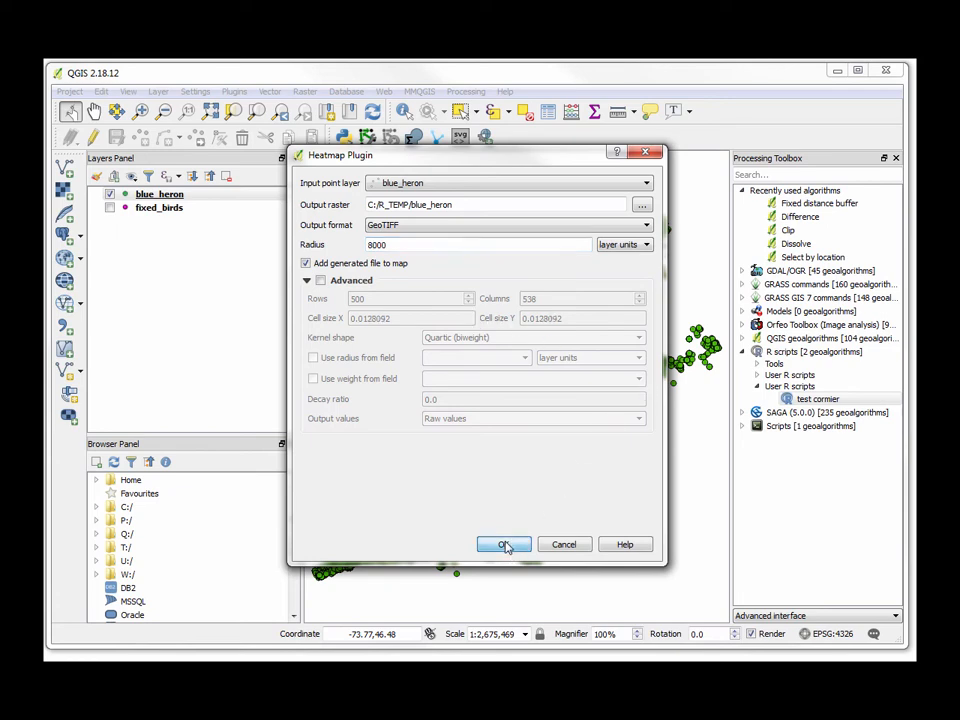
pyautogui.click(504, 544)
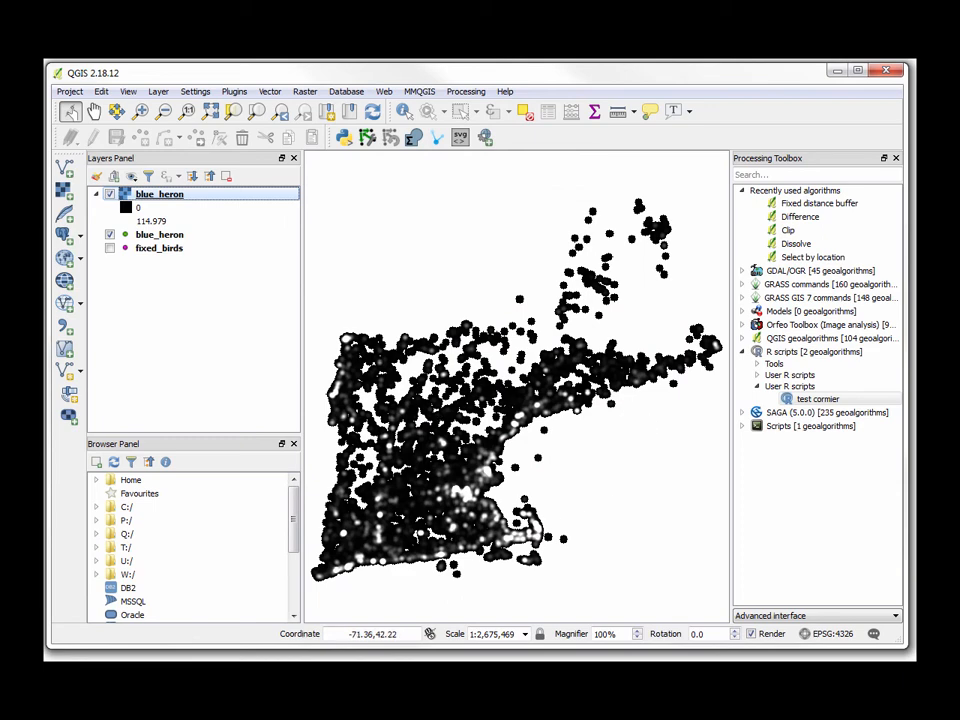
# Set the heatmap's render type to singleband pseudocolor with the RdPu colour ramp
pyautogui.rightClick(160, 194)
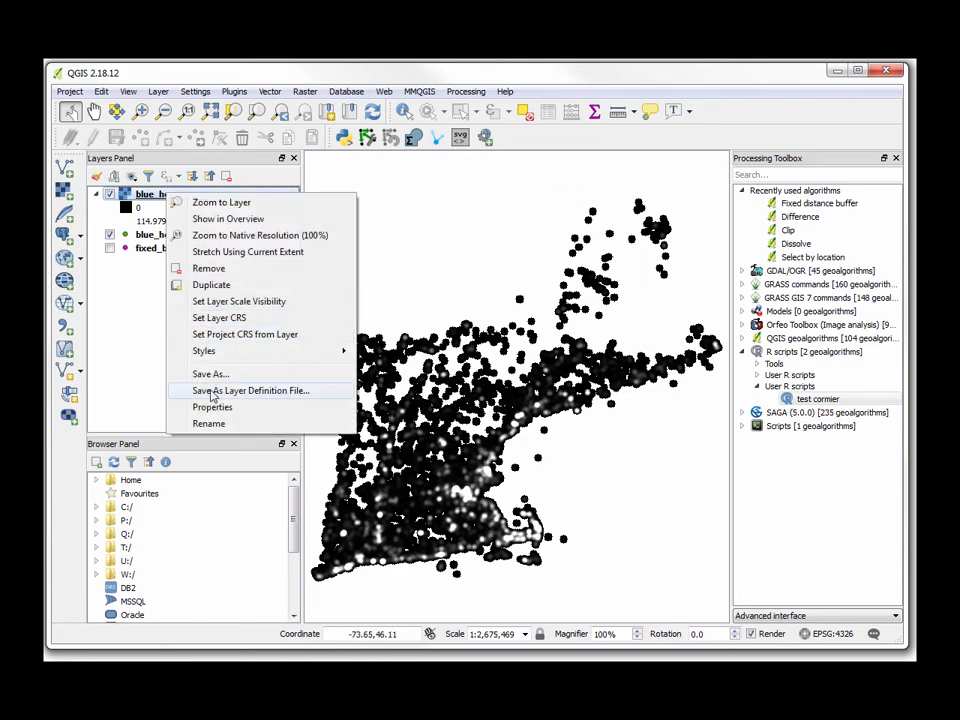
pyautogui.click(212, 408)
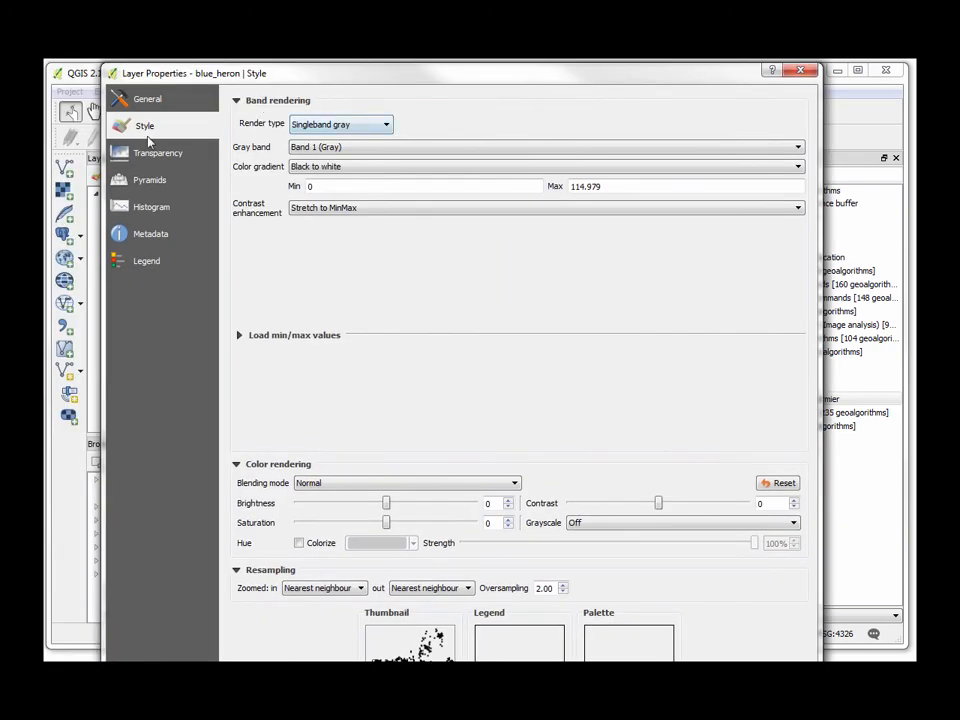
pyautogui.click(384, 124)
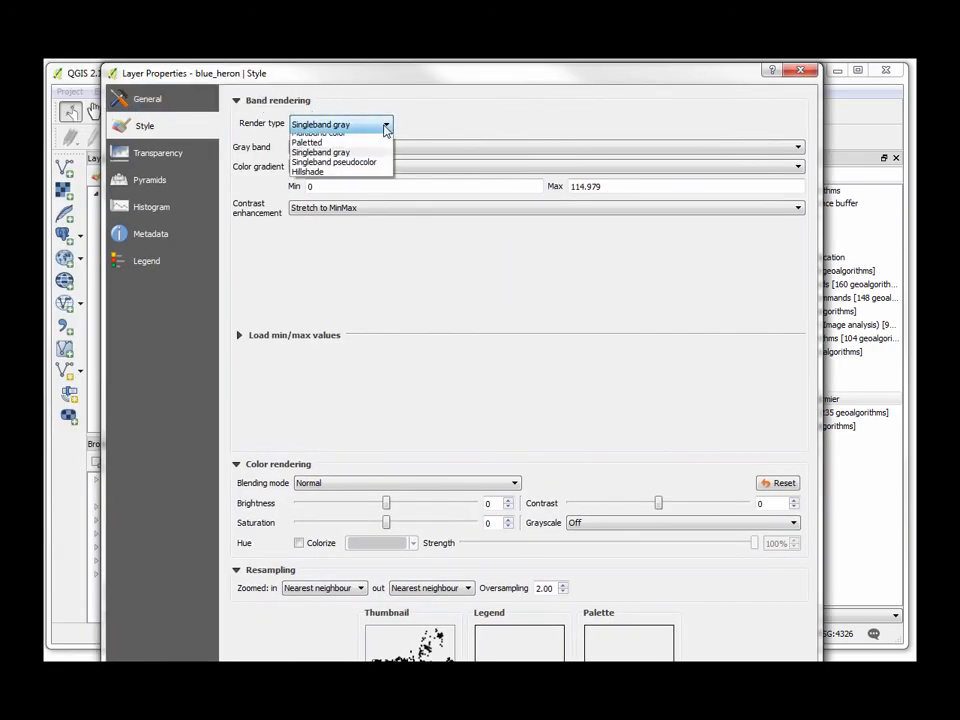
pyautogui.click(334, 162)
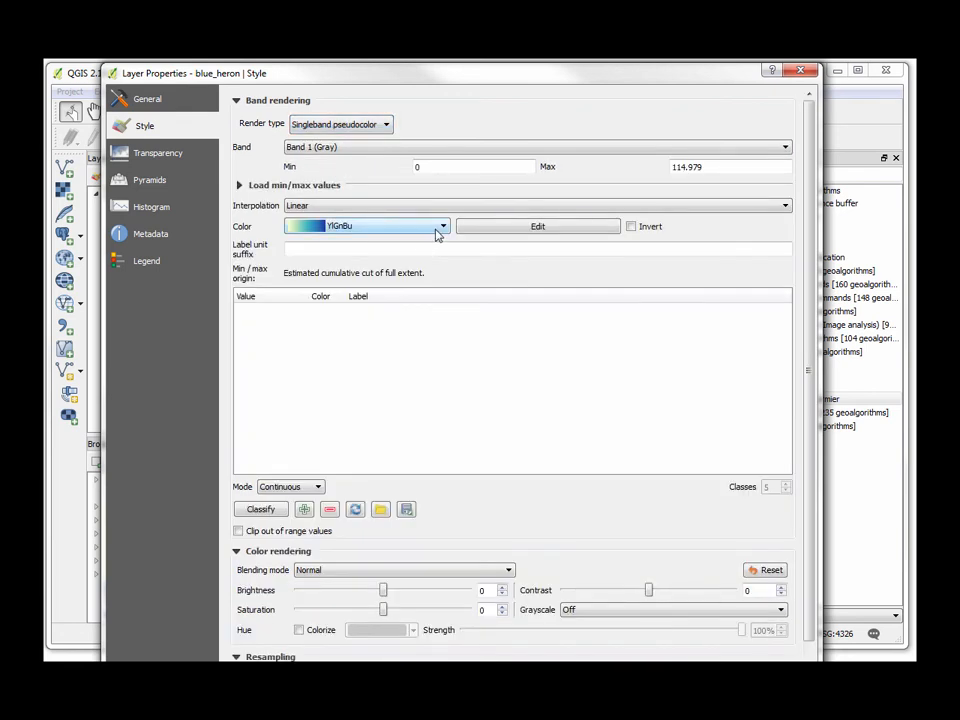
pyautogui.click(444, 226)
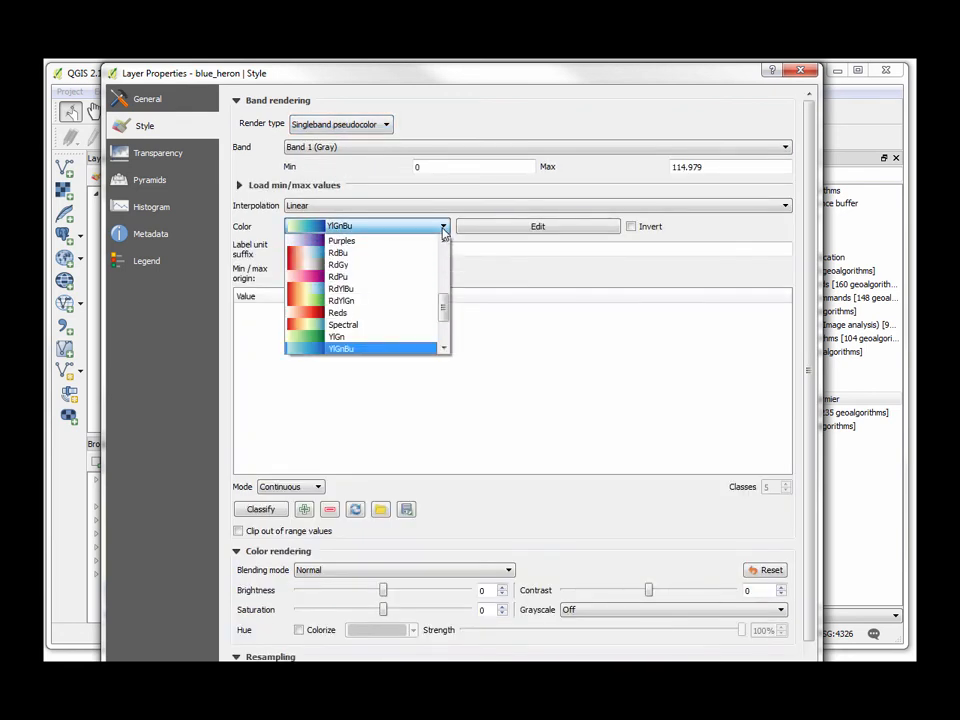
pyautogui.click(338, 288)
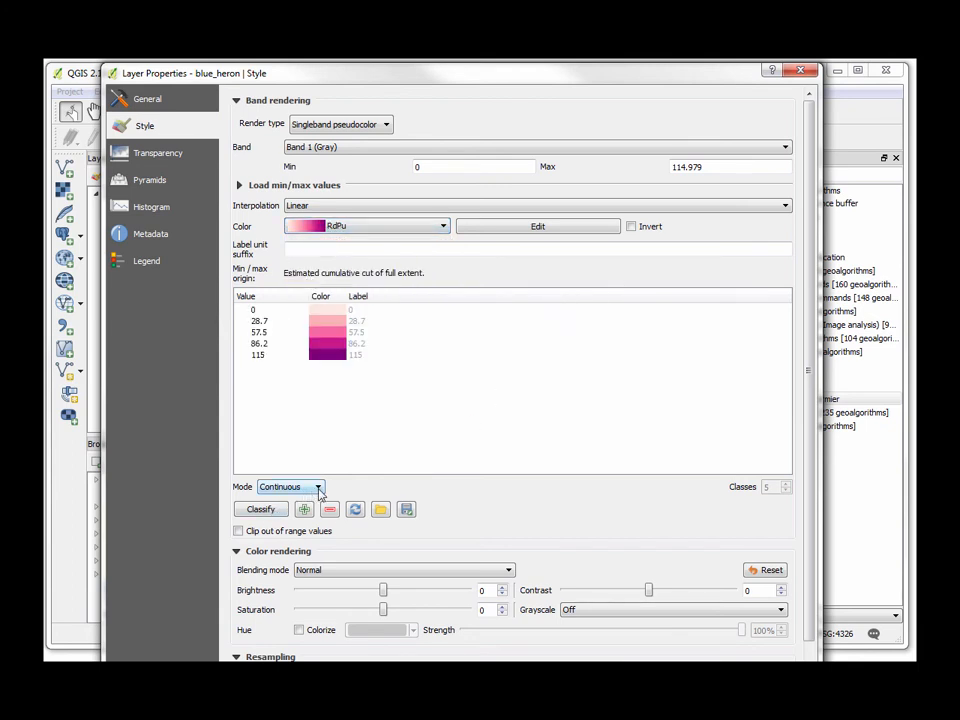
# Classify the heatmap values with Equal interval mode instead of Quantile
pyautogui.click(318, 488)
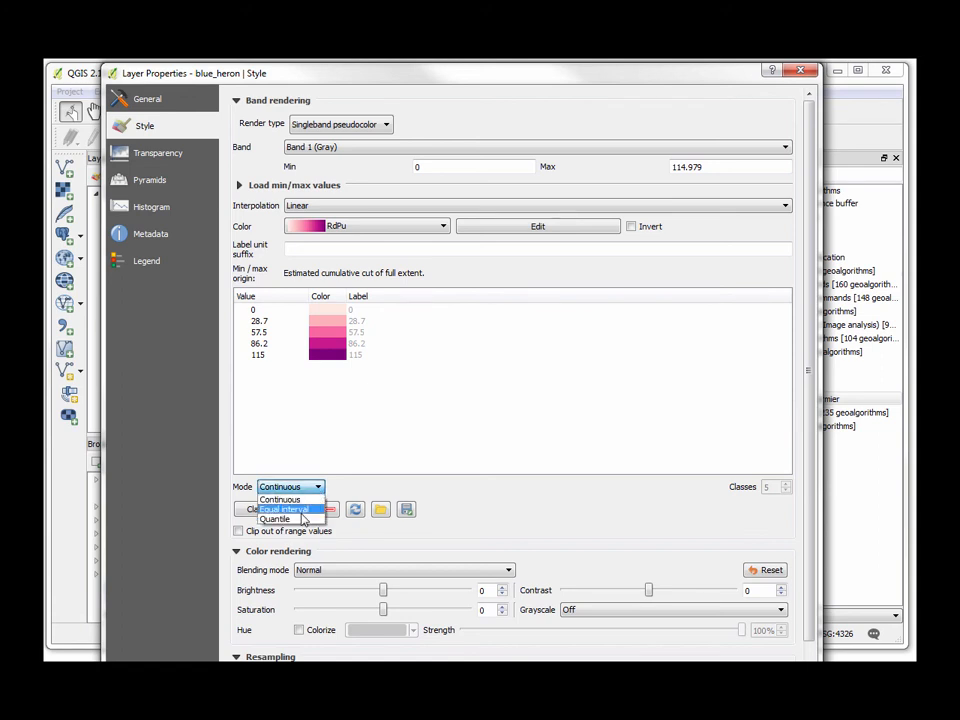
pyautogui.click(276, 518)
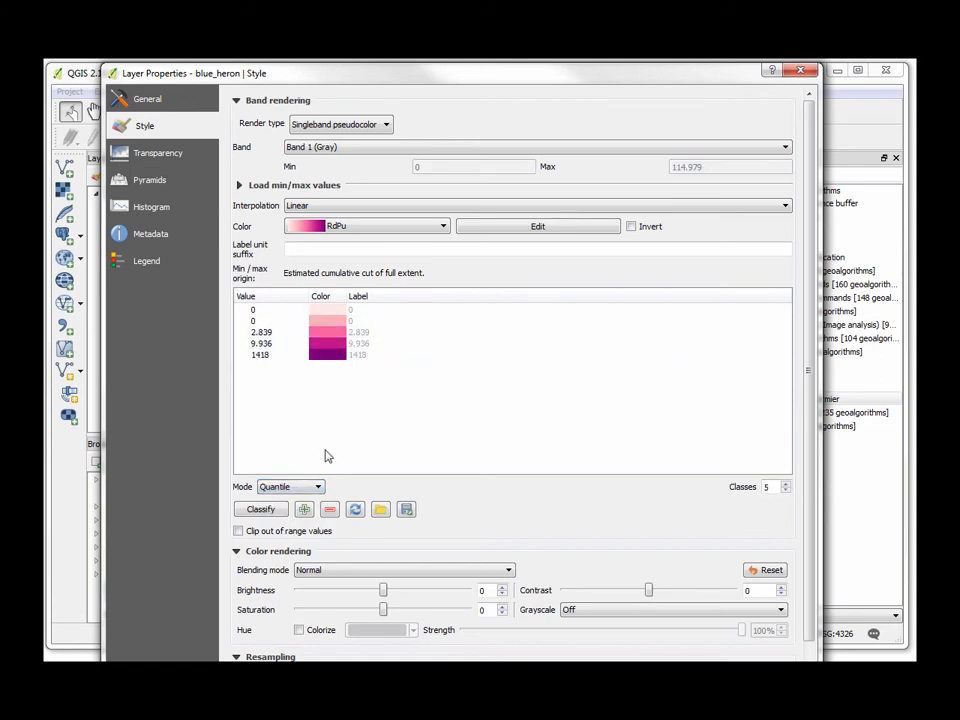
pyautogui.click(288, 486)
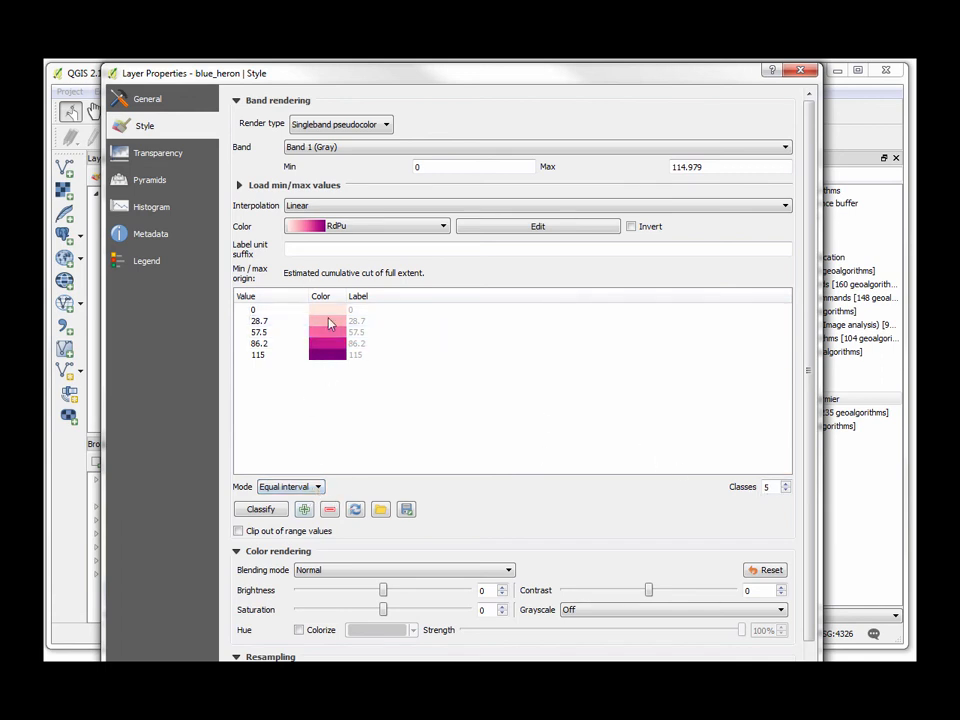
pyautogui.scroll(-3)
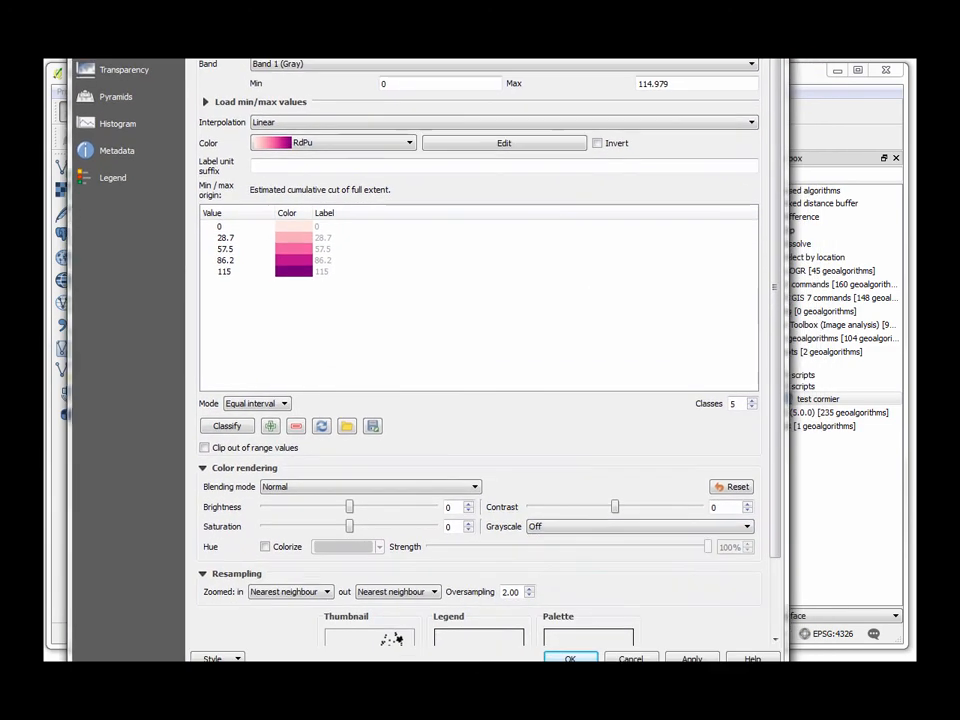
# Apply the RdPu style so the heatmap draws in pink-to-purple shades
pyautogui.click(568, 658)
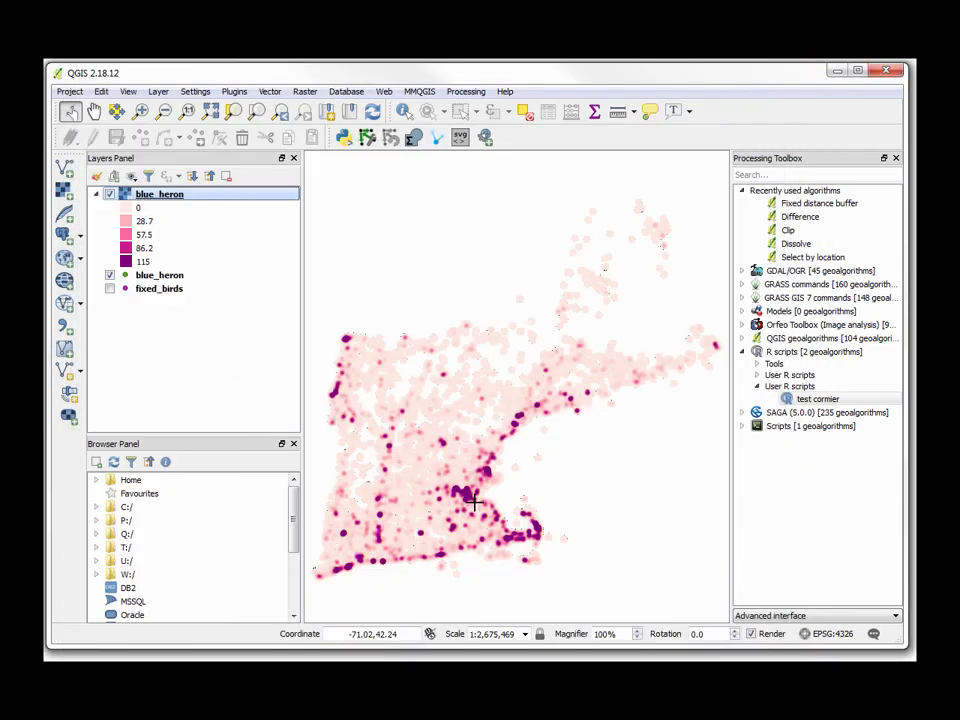
pyautogui.moveTo(668, 464)
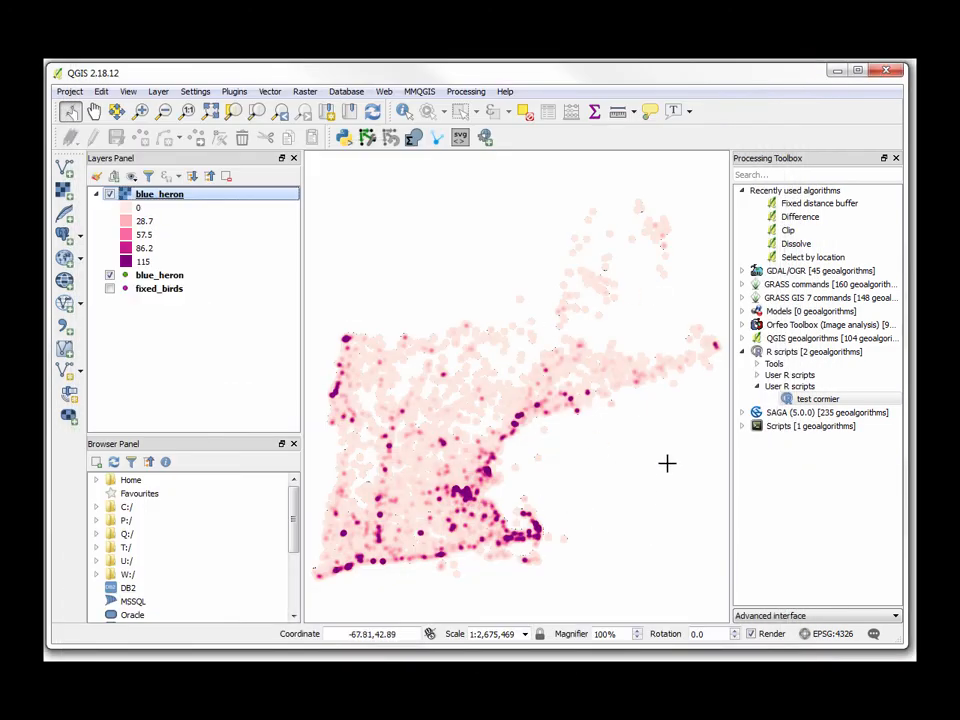
pyautogui.moveTo(552, 480)
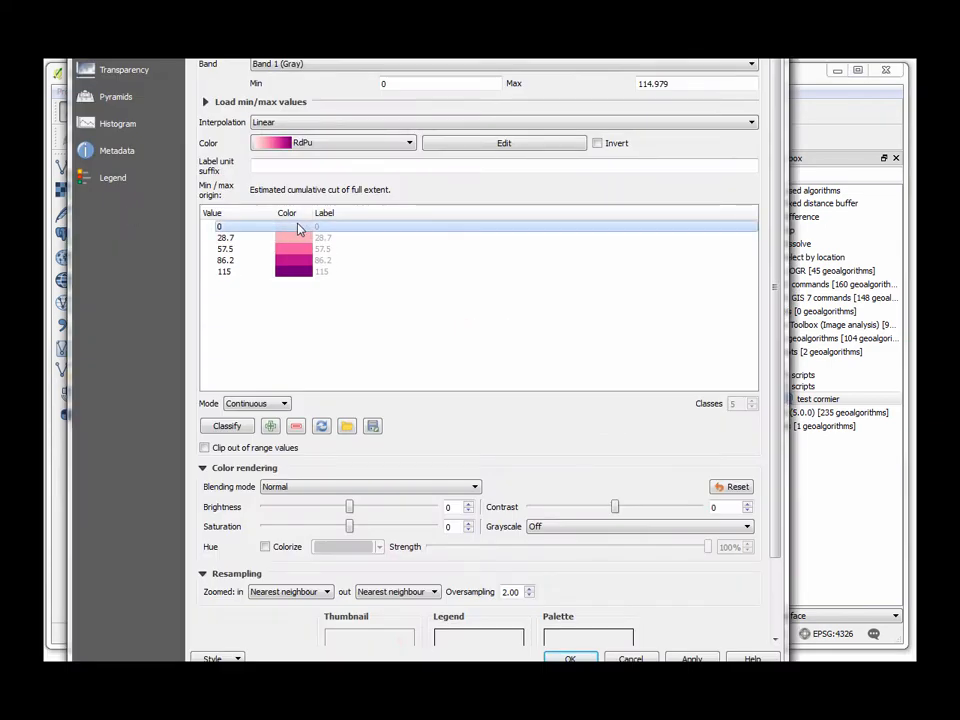
# Recolour the heatmap's upper class entries with hand-picked pink shades in the Change color dialog
pyautogui.doubleClick(292, 224)
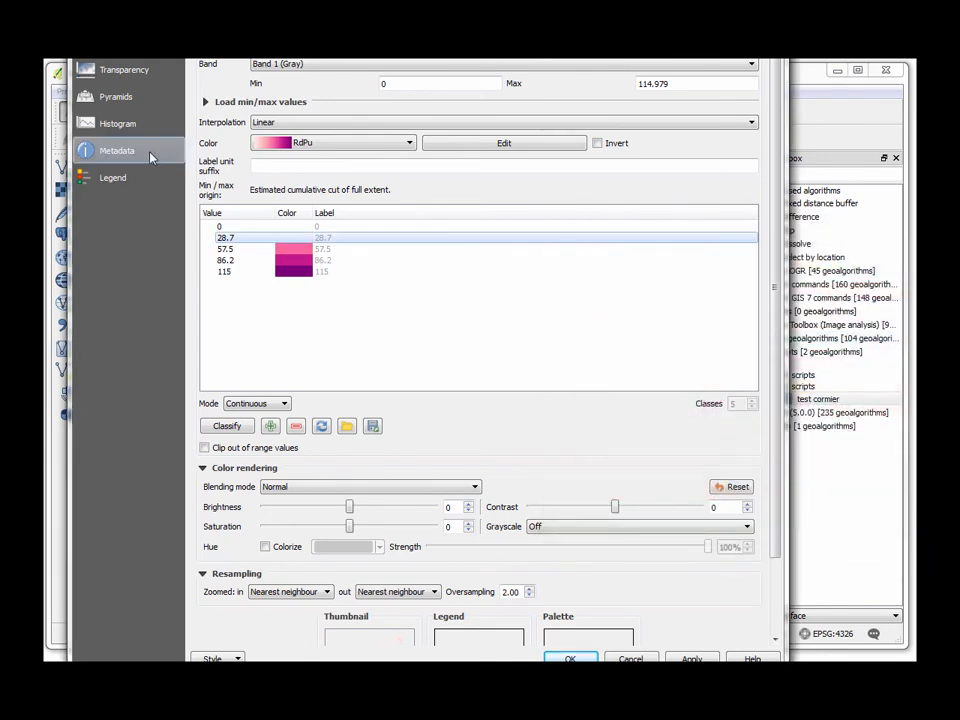
pyautogui.click(294, 248)
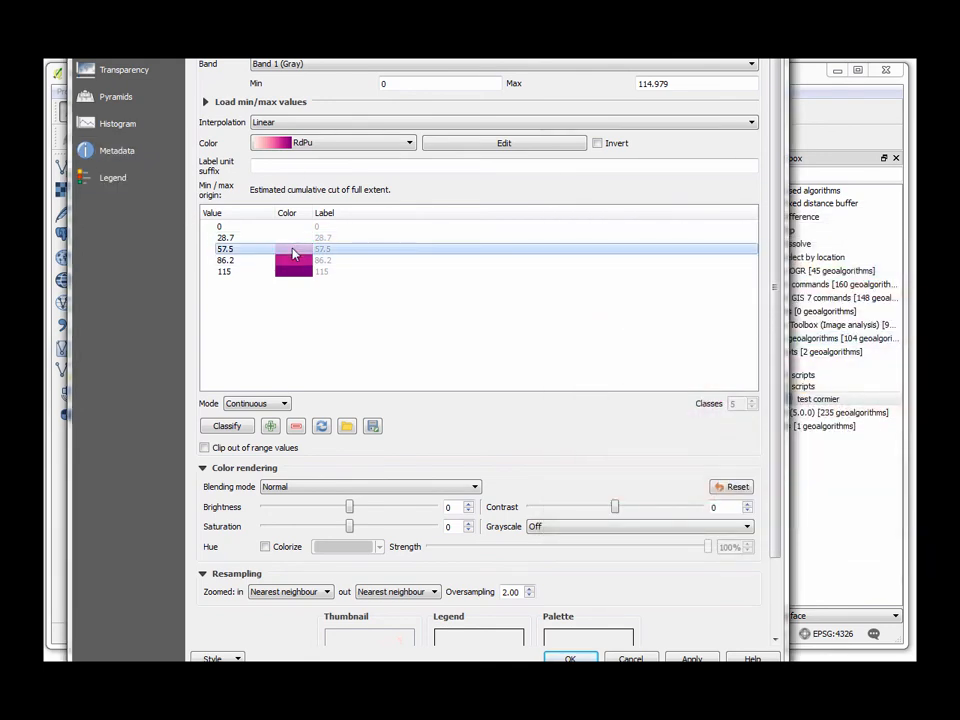
pyautogui.doubleClick(292, 248)
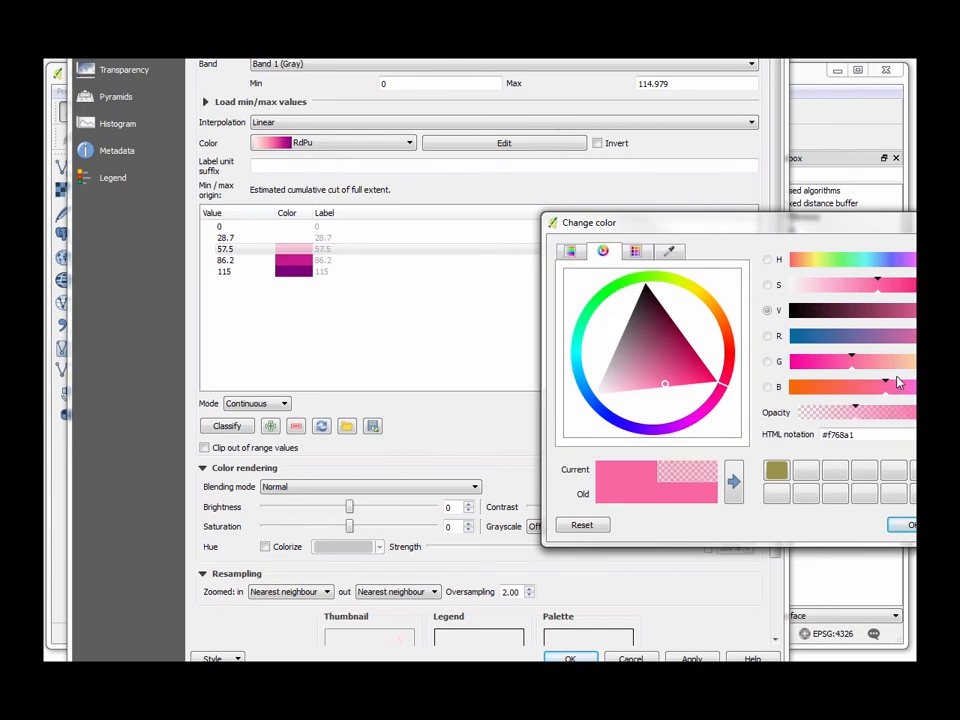
pyautogui.click(904, 524)
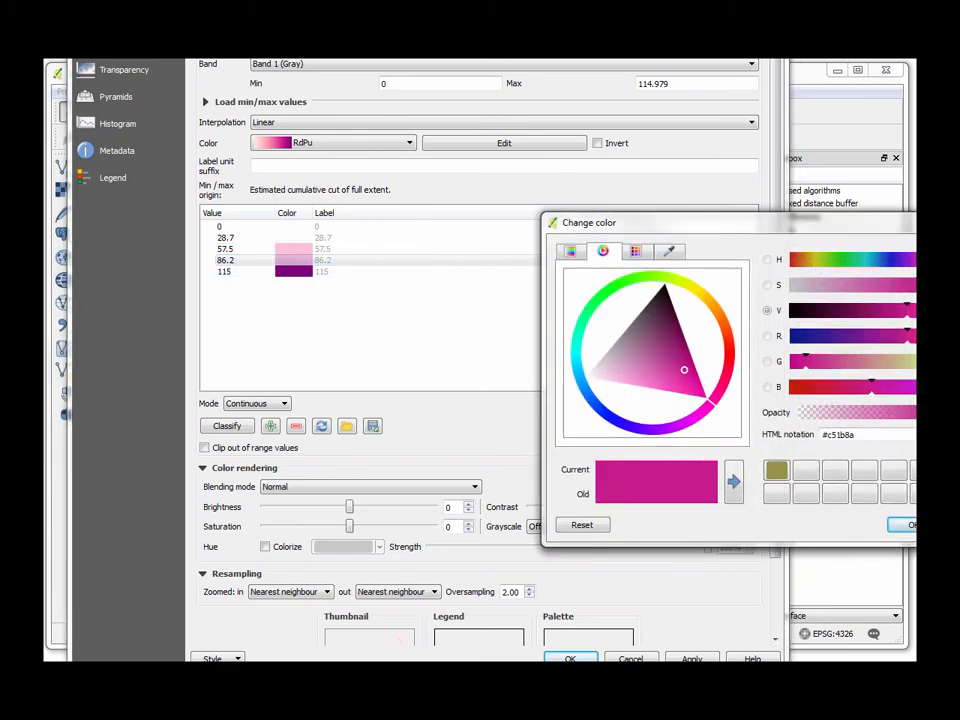
pyautogui.moveTo(904, 410); pyautogui.dragTo(804, 410)
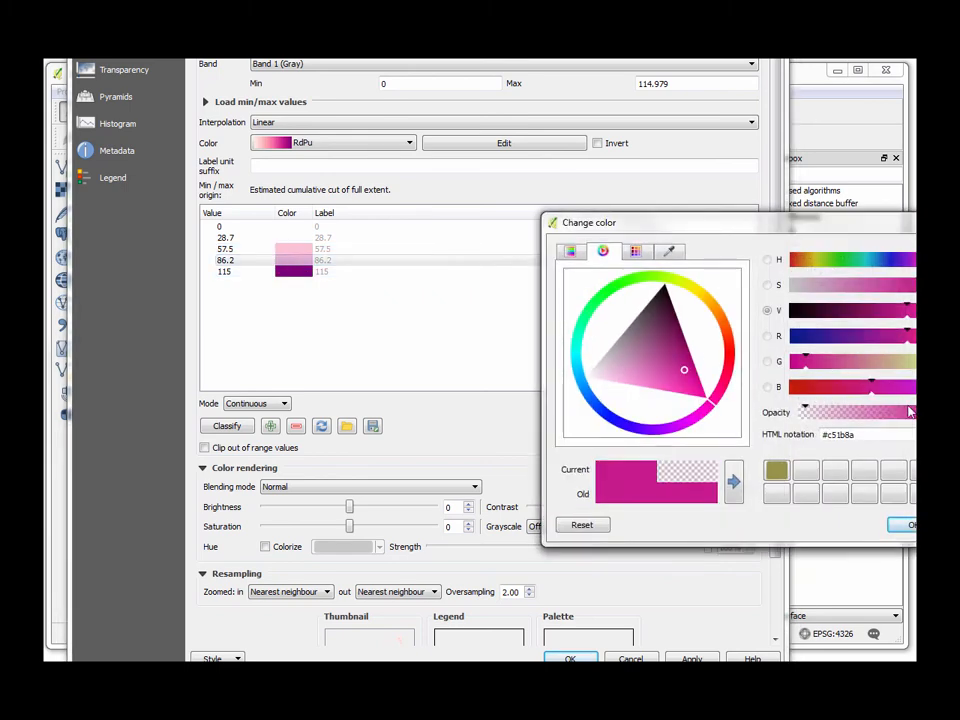
pyautogui.click(904, 524)
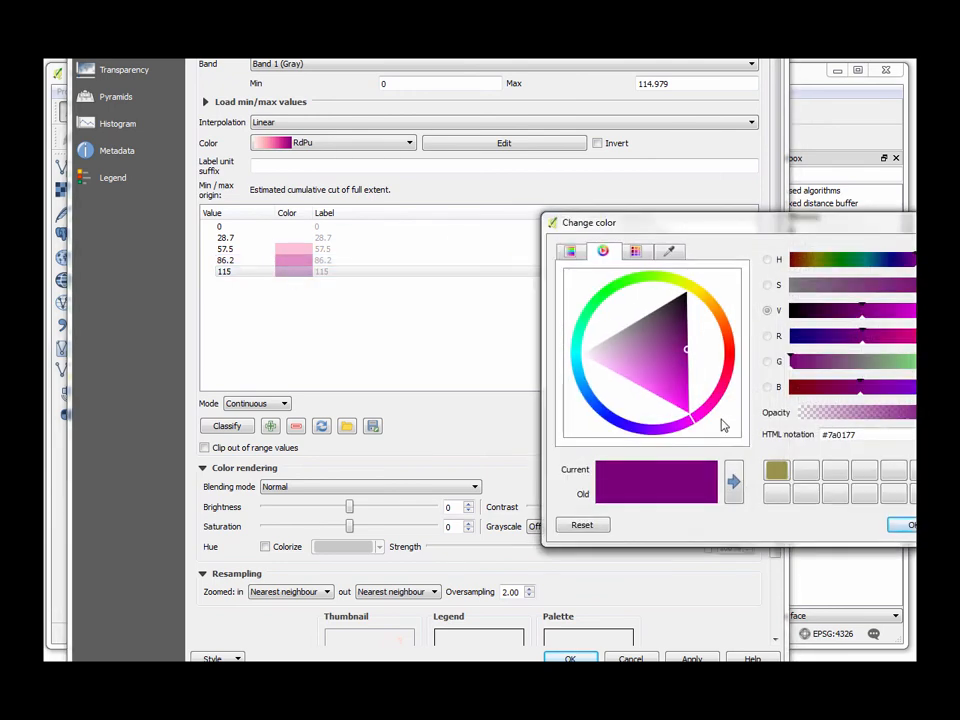
pyautogui.click(716, 404)
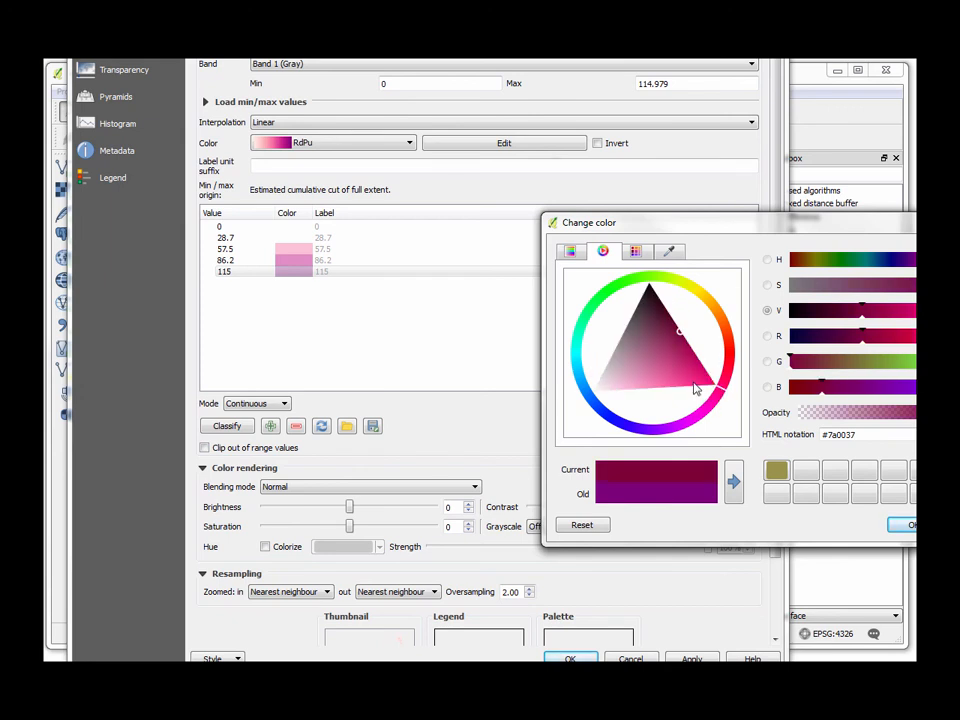
pyautogui.click(692, 382)
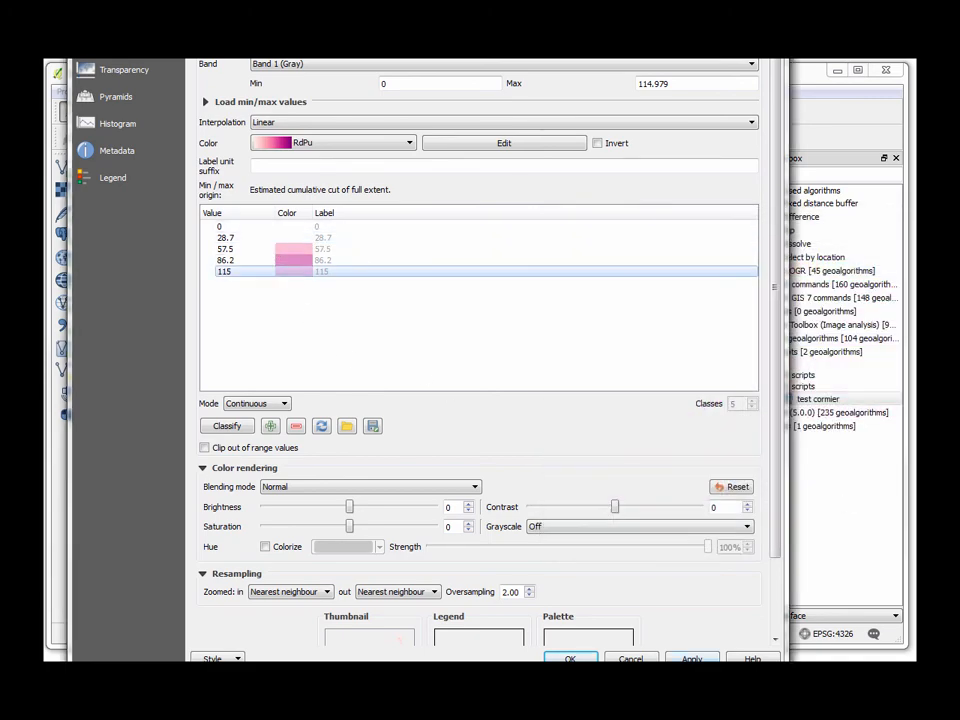
# Apply the colour changes, hide the blue_heron points, and reopen the heatmap's properties
pyautogui.click(570, 658)
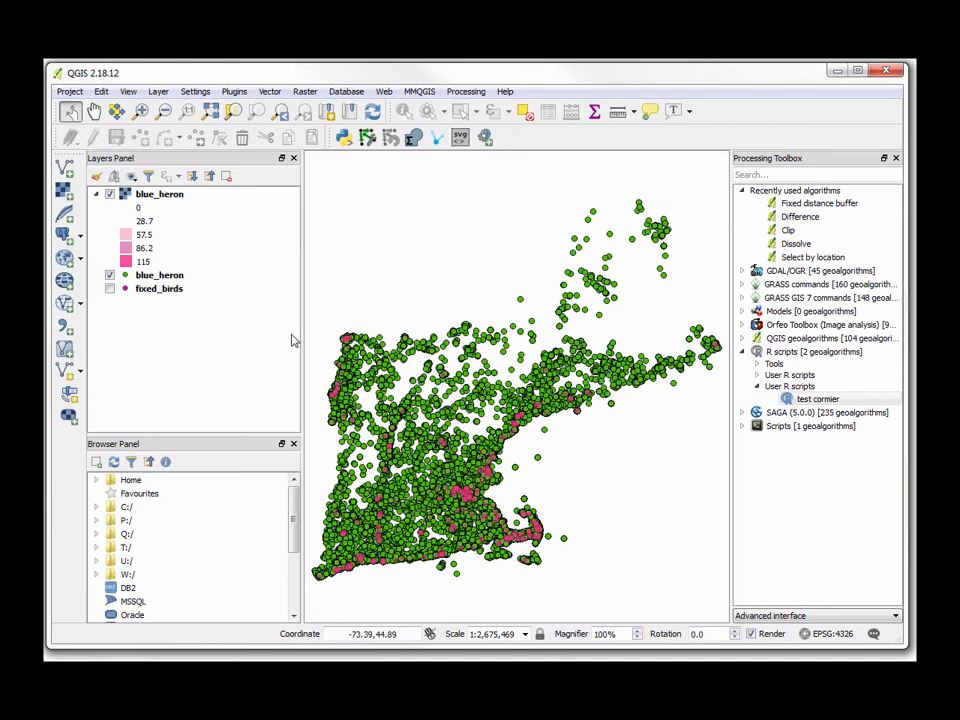
pyautogui.click(110, 276)
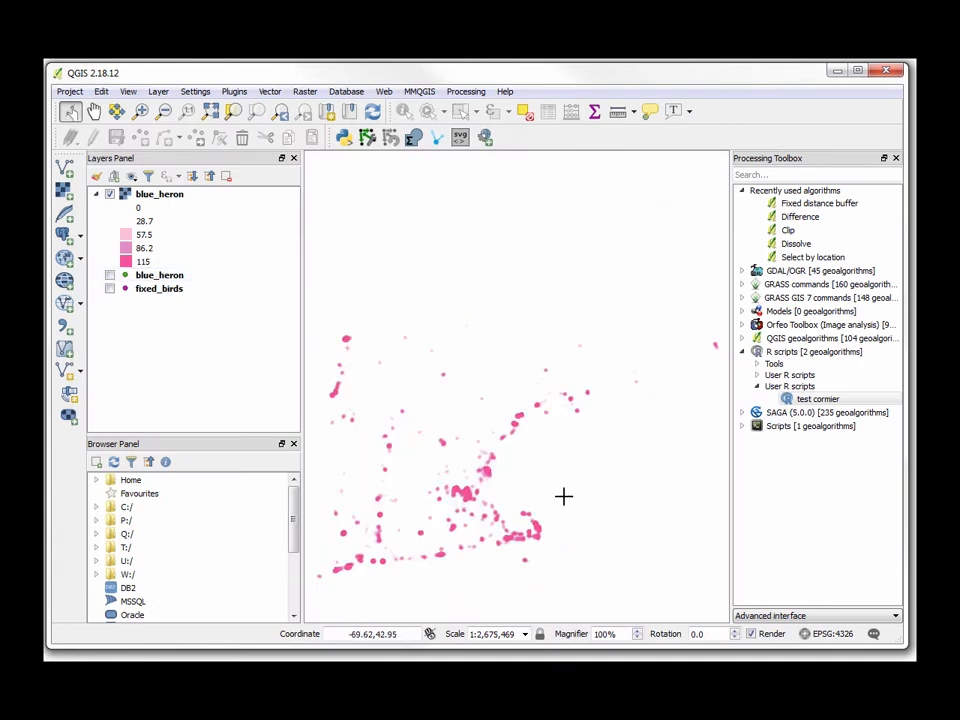
pyautogui.click(144, 248)
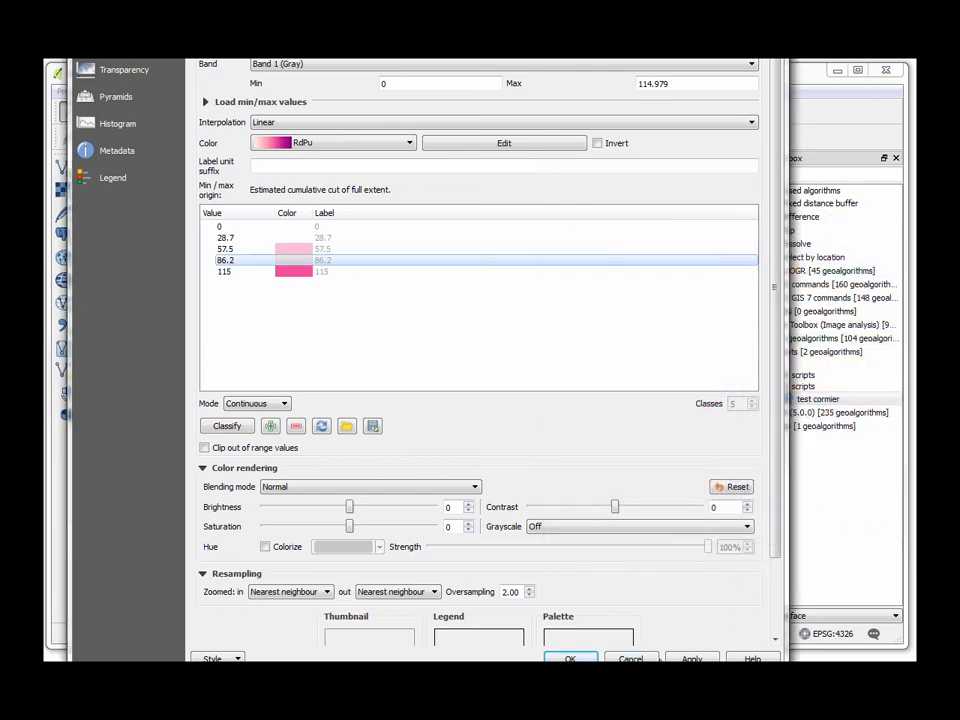
# Recolour a heatmap class to yellow via the Change color picker and apply it
pyautogui.click(570, 658)
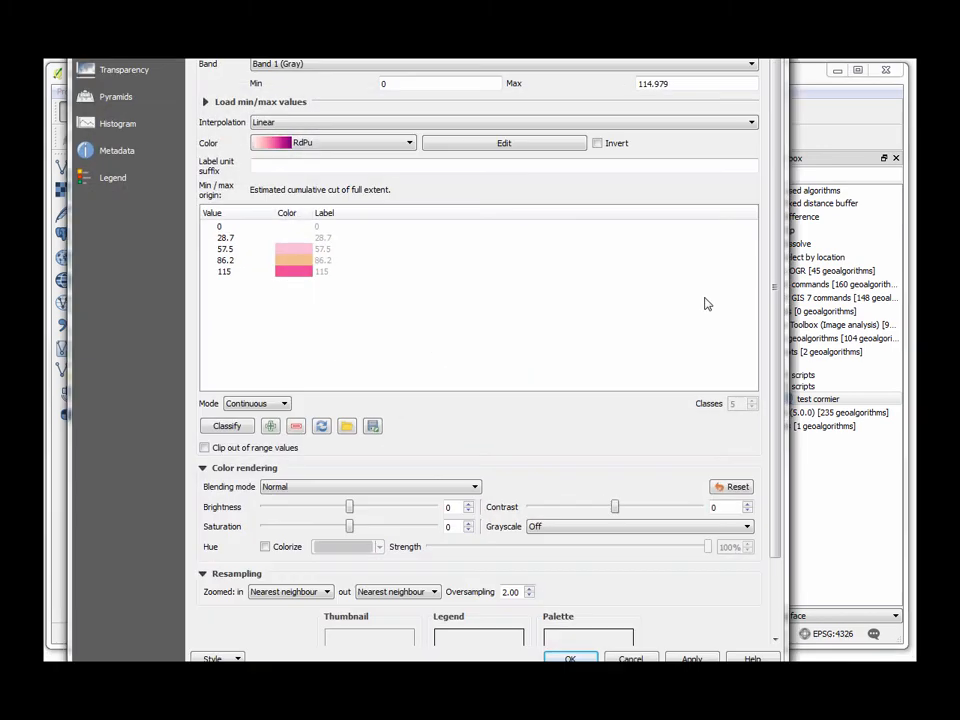
pyautogui.doubleClick(292, 248)
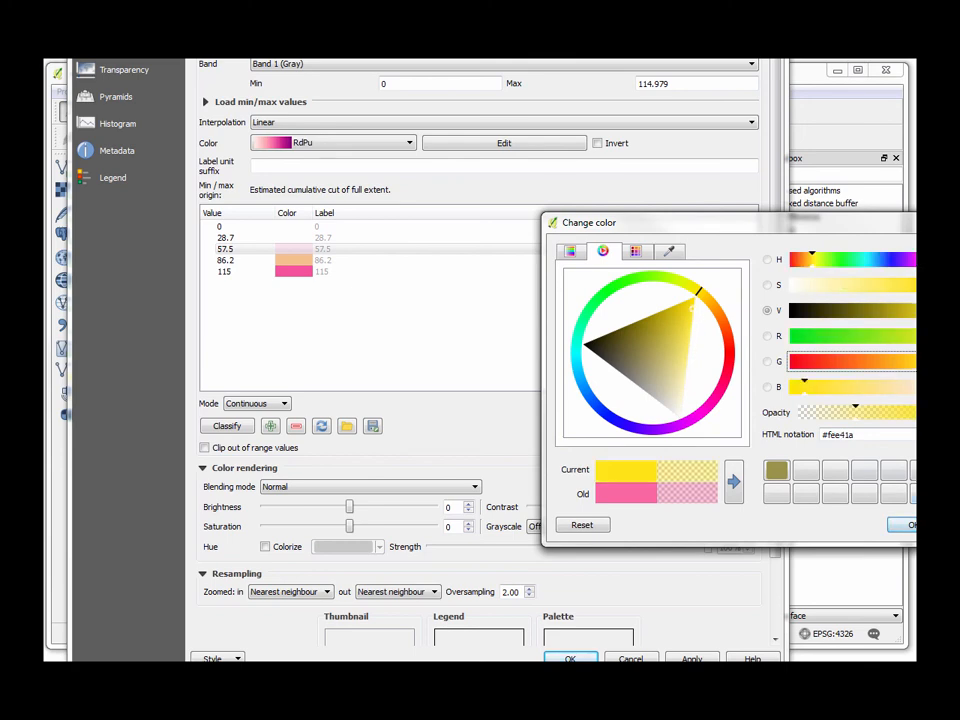
pyautogui.click(908, 524)
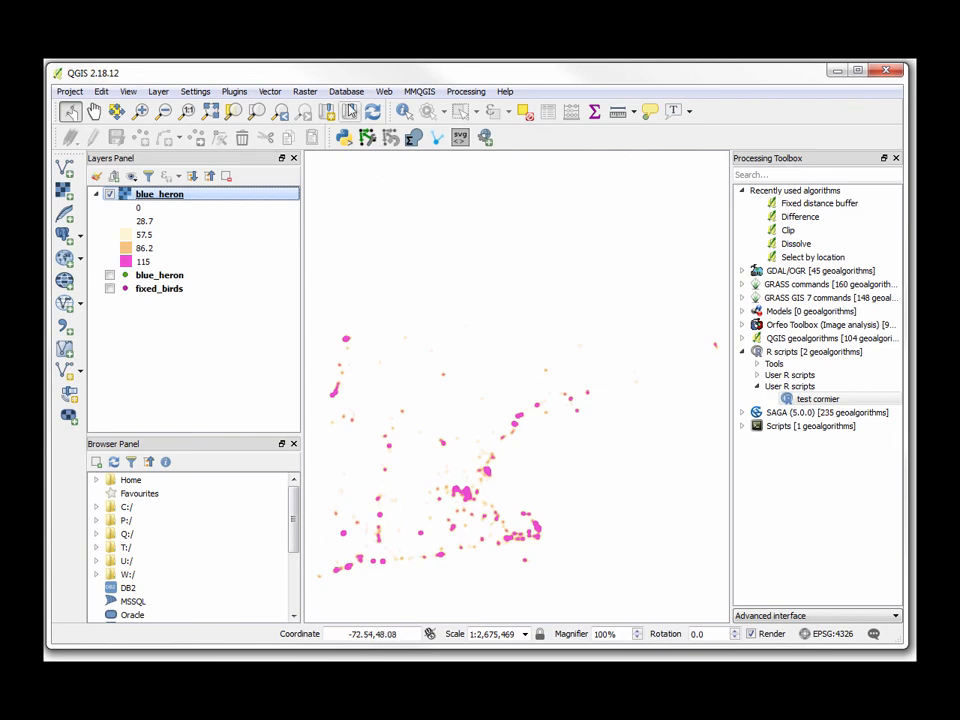
pyautogui.click(110, 276)
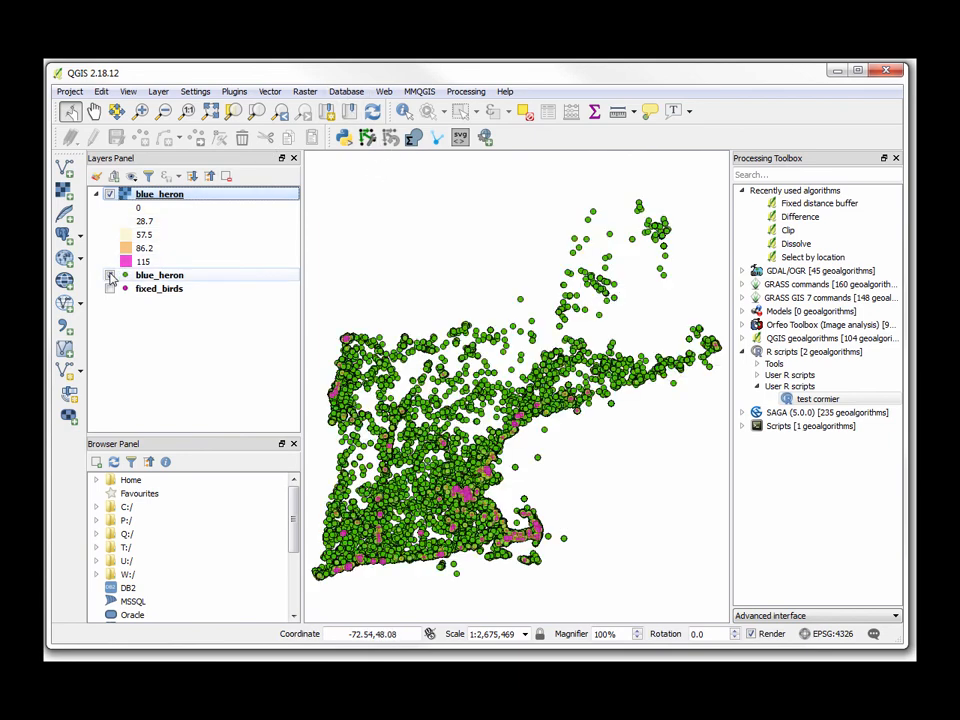
pyautogui.click(110, 276)
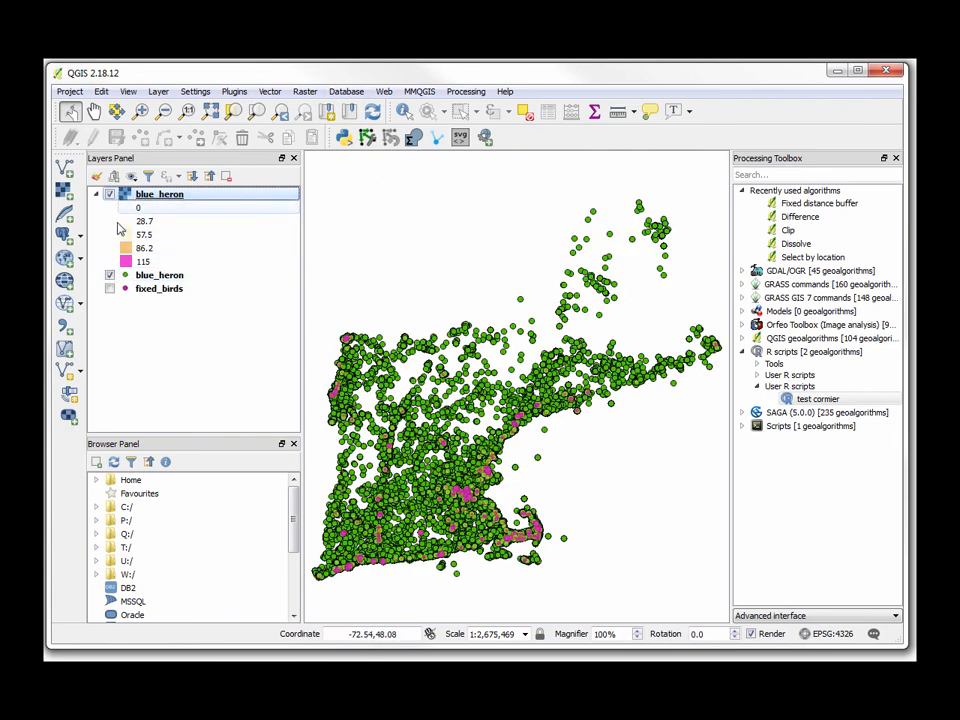
pyautogui.click(110, 276)
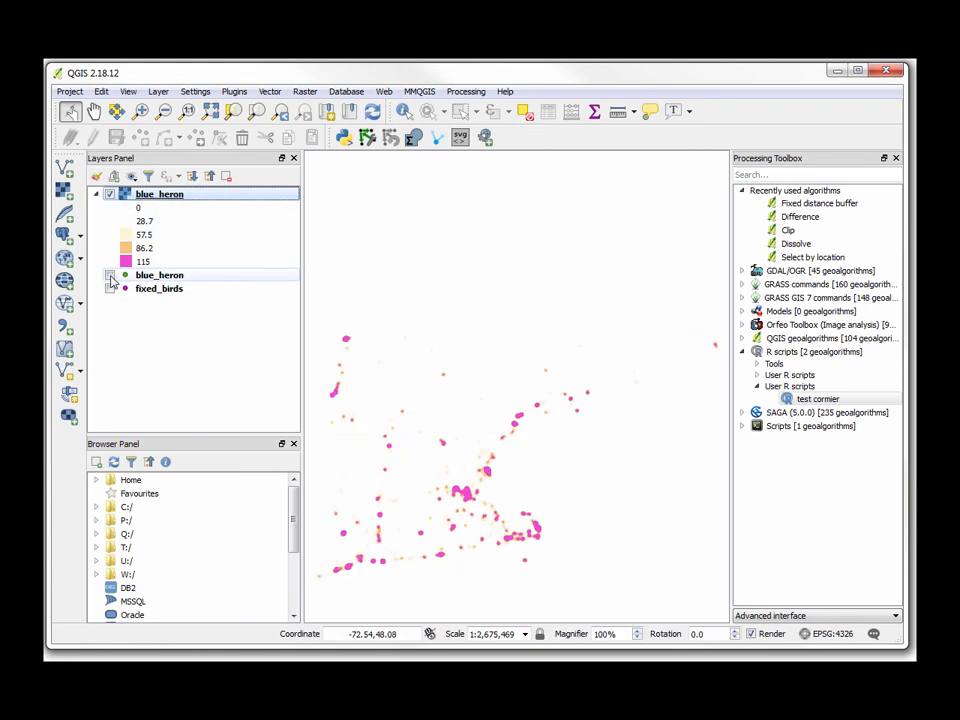
pyautogui.click(110, 276)
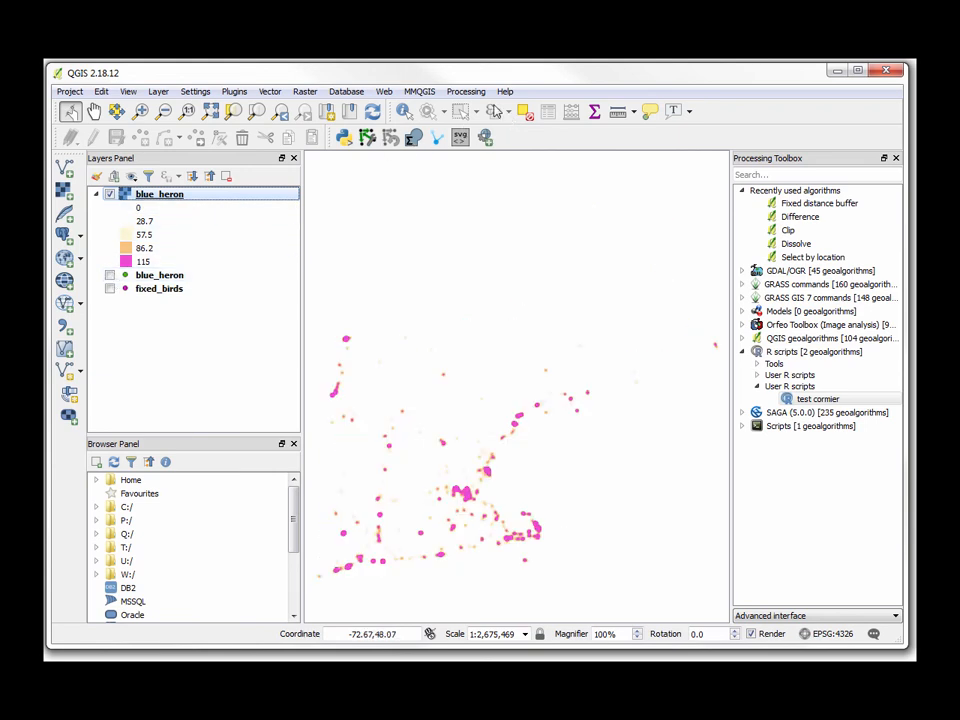
pyautogui.click(384, 92)
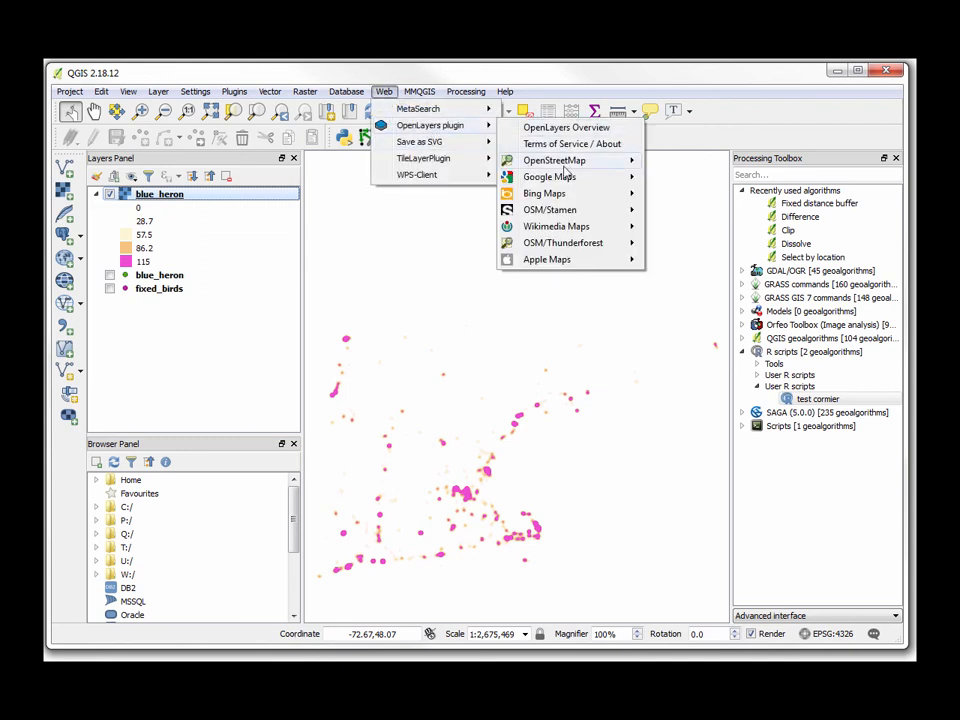
# Add the Google Physical basemap from the OpenLayers plugin beneath the heatmap
pyautogui.click(548, 176)
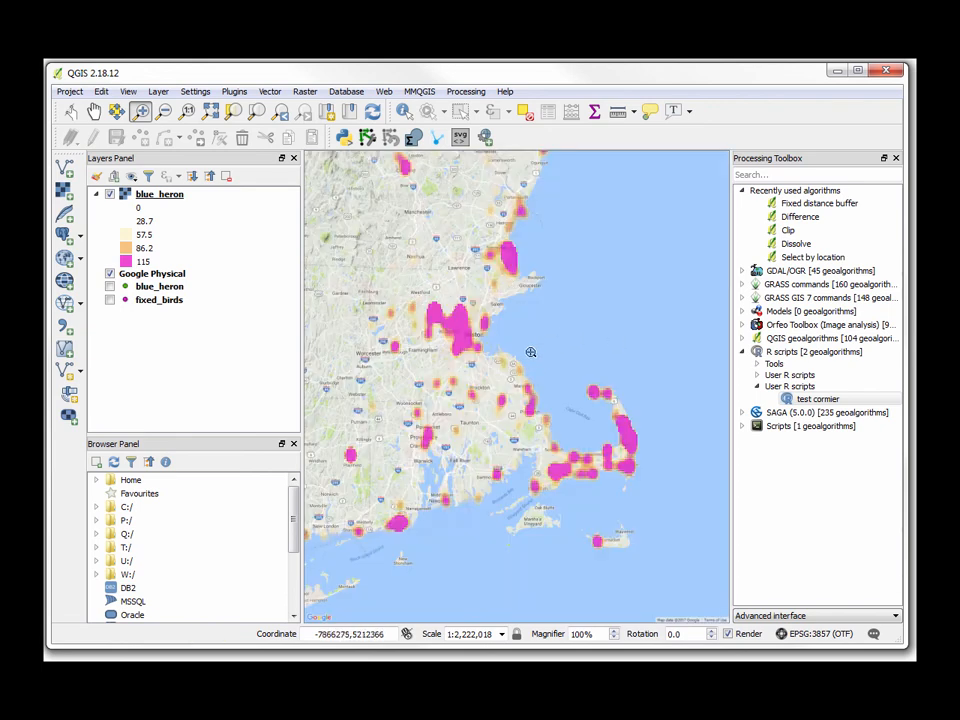
pyautogui.moveTo(410, 394)
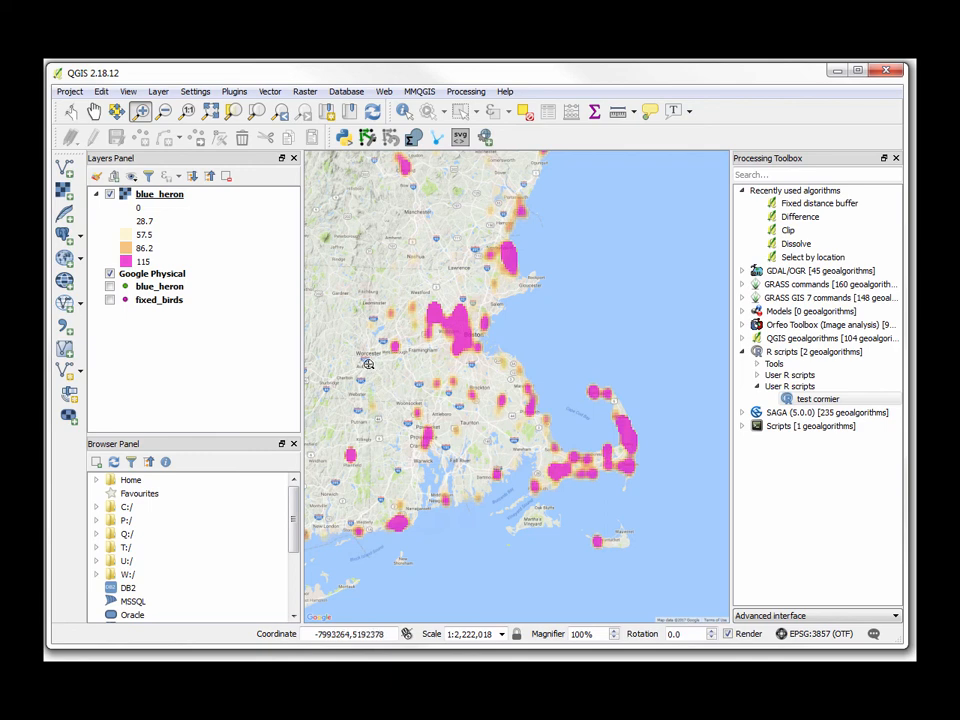
pyautogui.moveTo(486, 294)
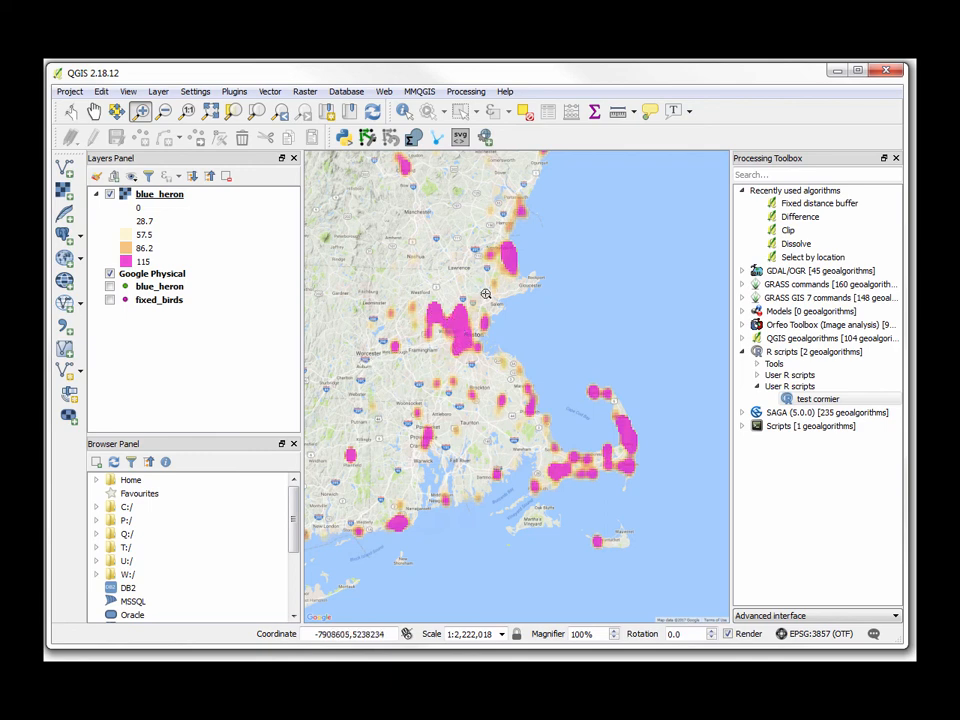
pyautogui.moveTo(536, 352)
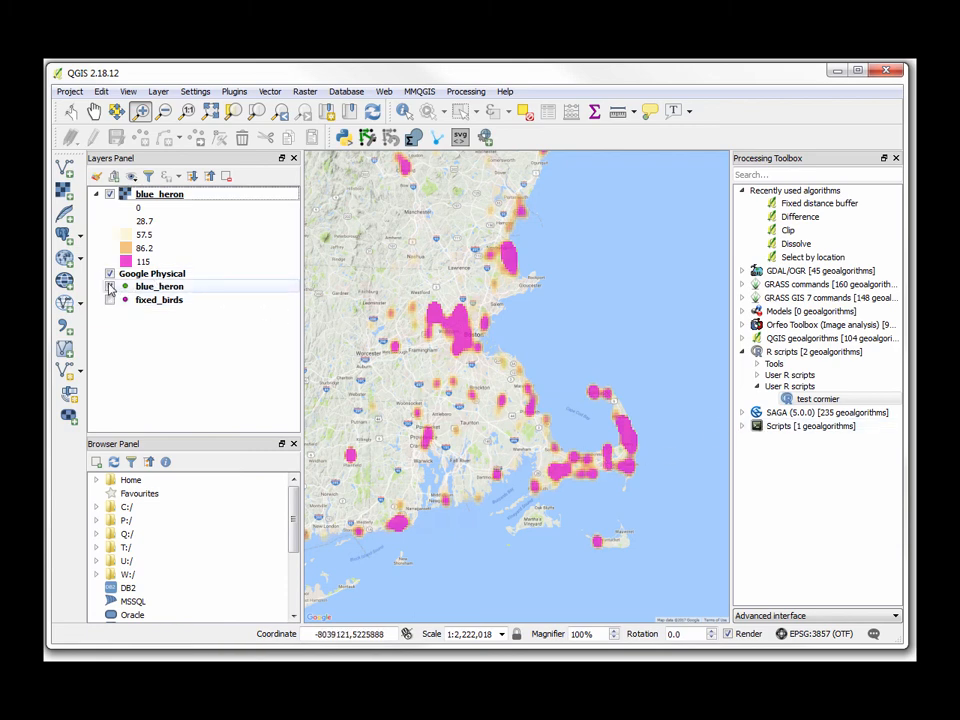
pyautogui.click(110, 272)
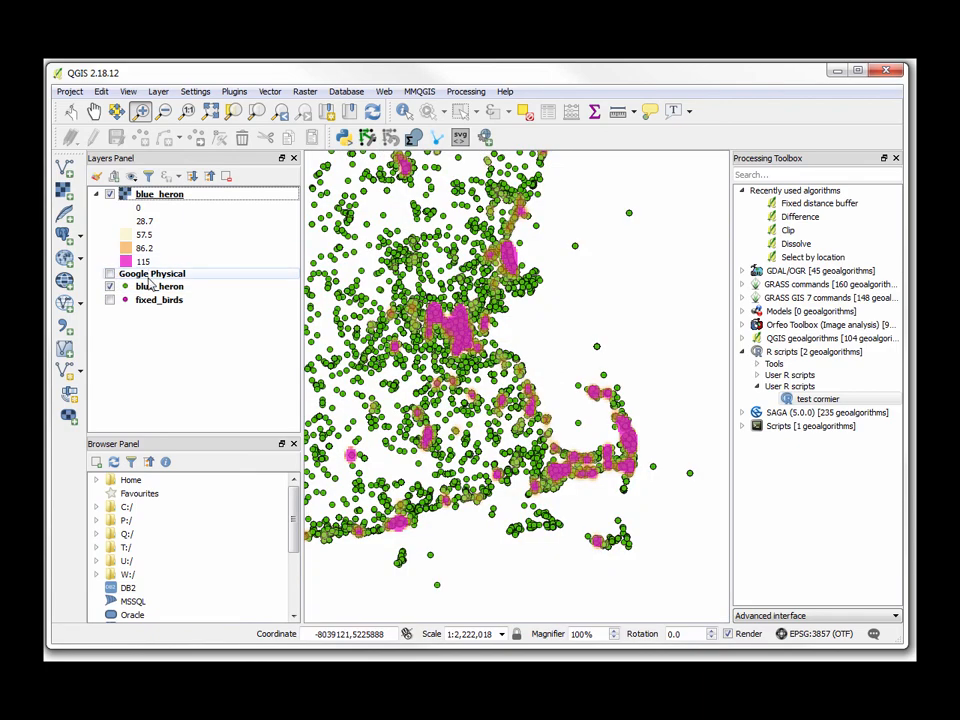
pyautogui.moveTo(152, 272)
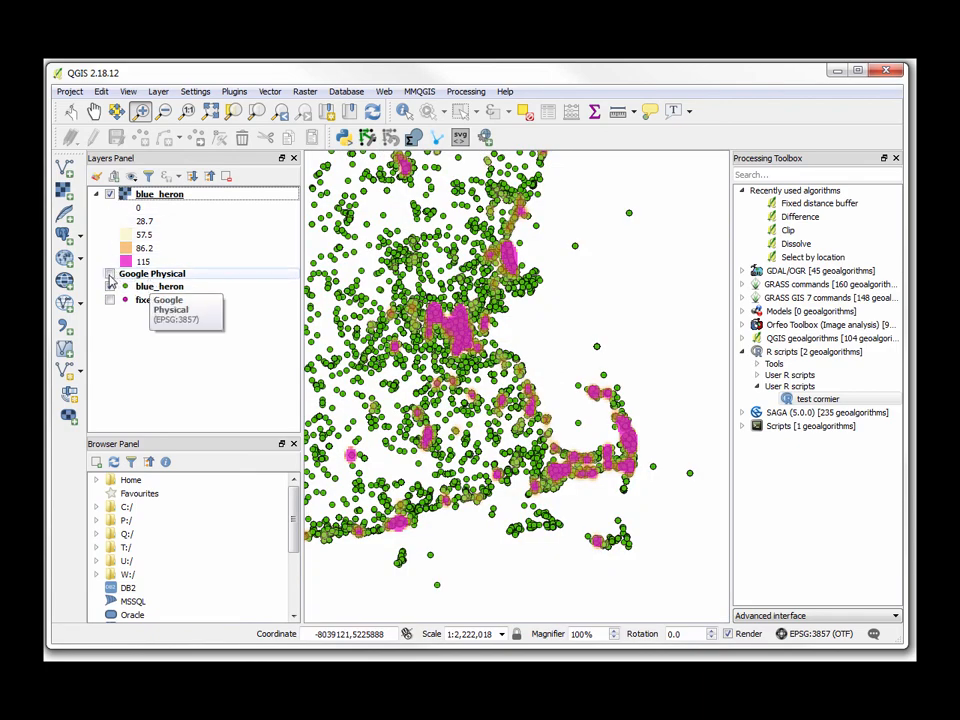
pyautogui.click(110, 272)
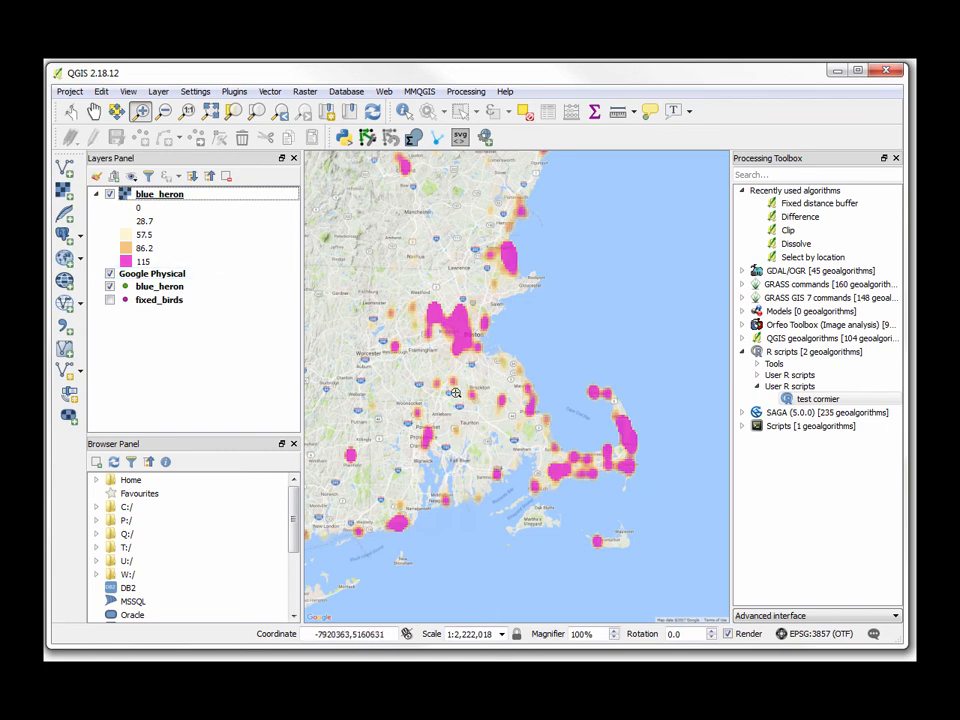
pyautogui.moveTo(524, 446)
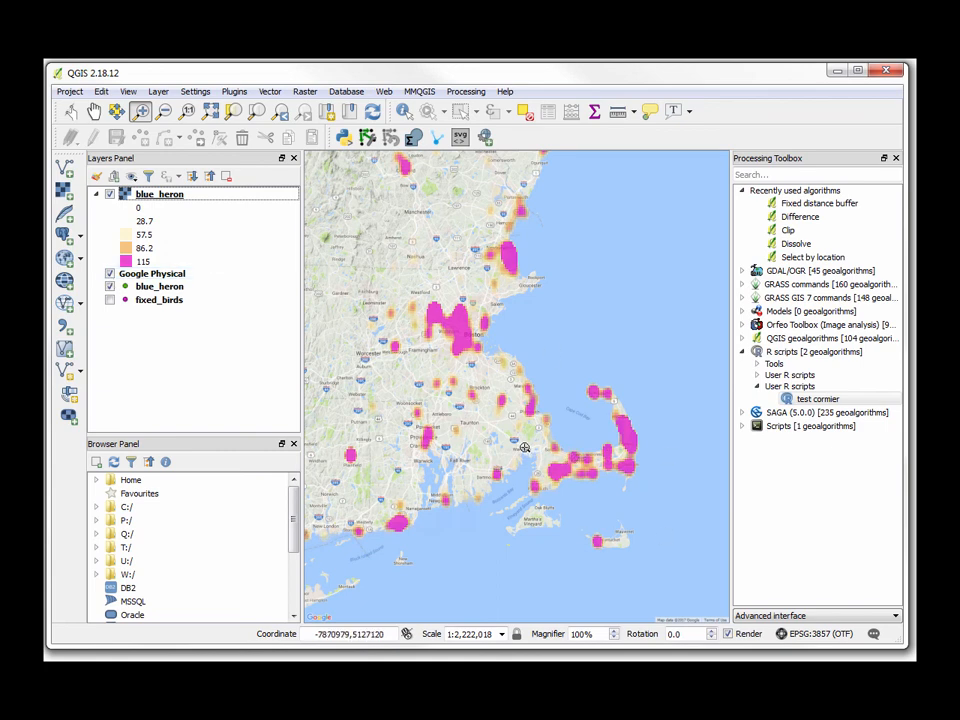
pyautogui.moveTo(532, 432)
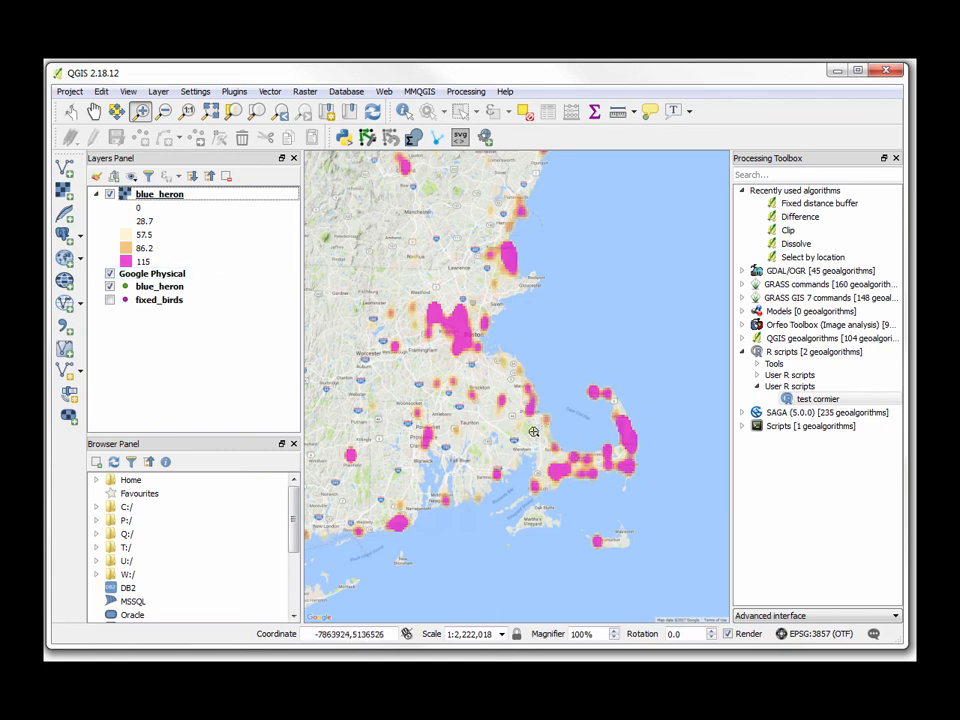
pyautogui.moveTo(534, 308)
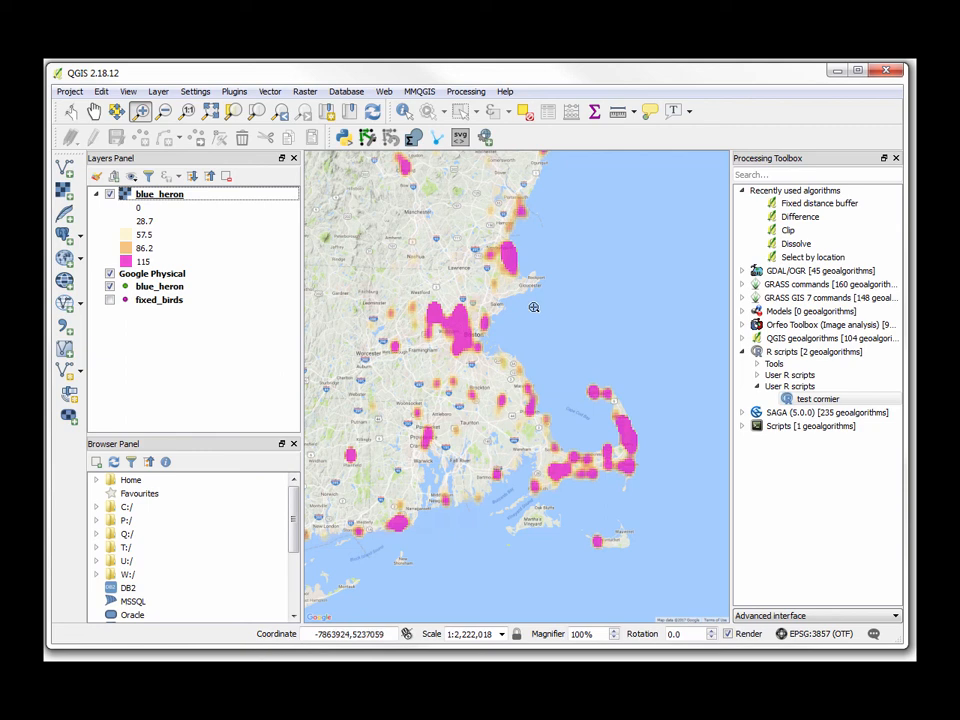
pyautogui.moveTo(438, 540)
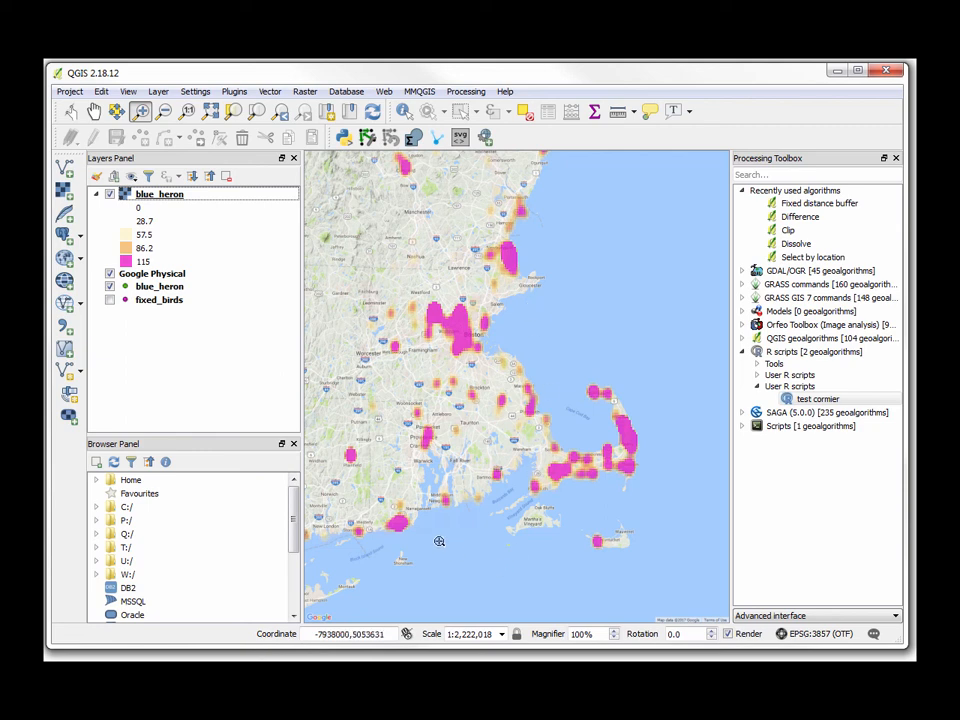